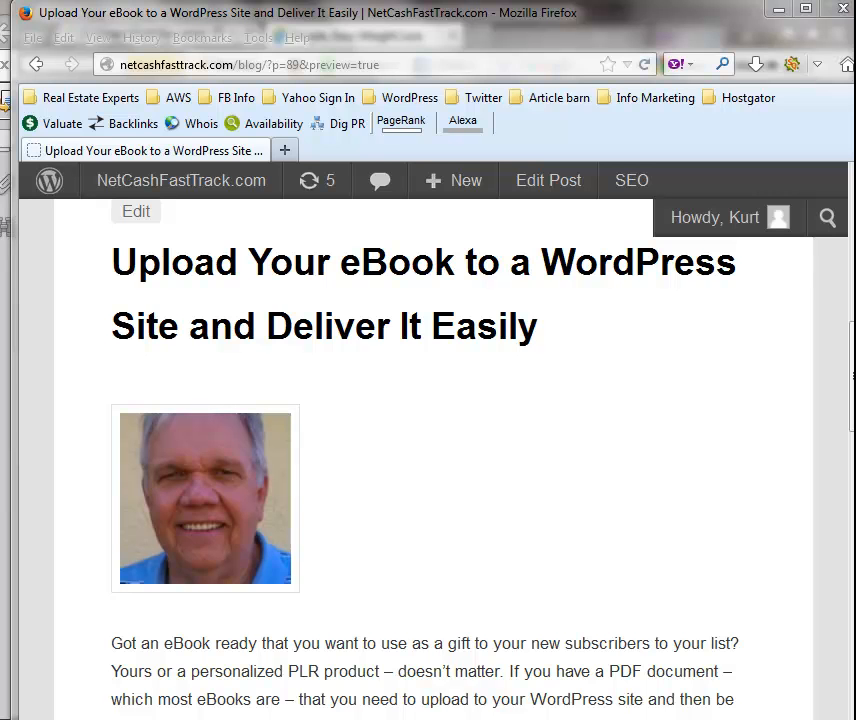
pyautogui.moveTo(608, 296)
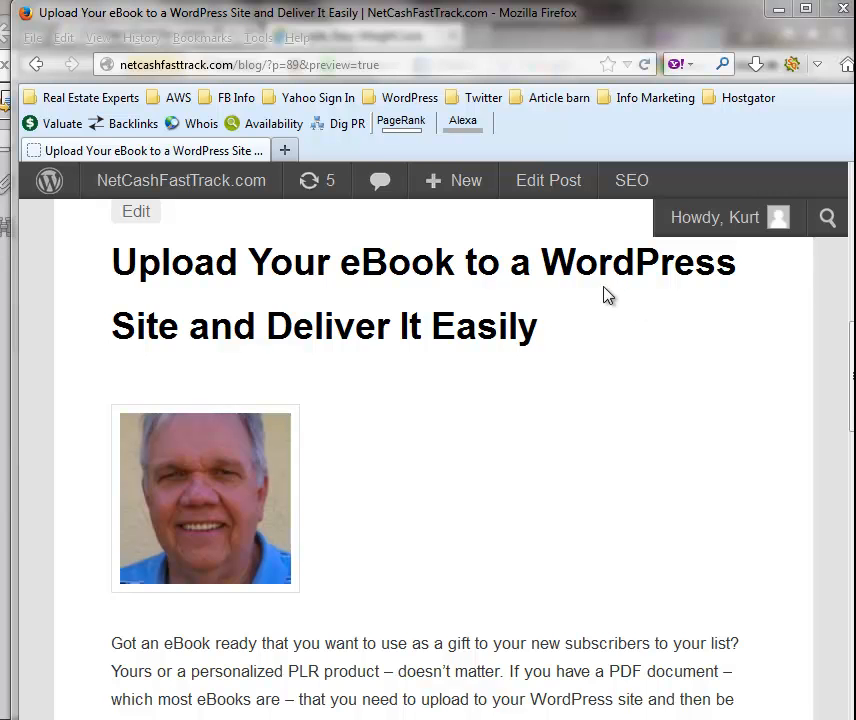
pyautogui.moveTo(436, 356)
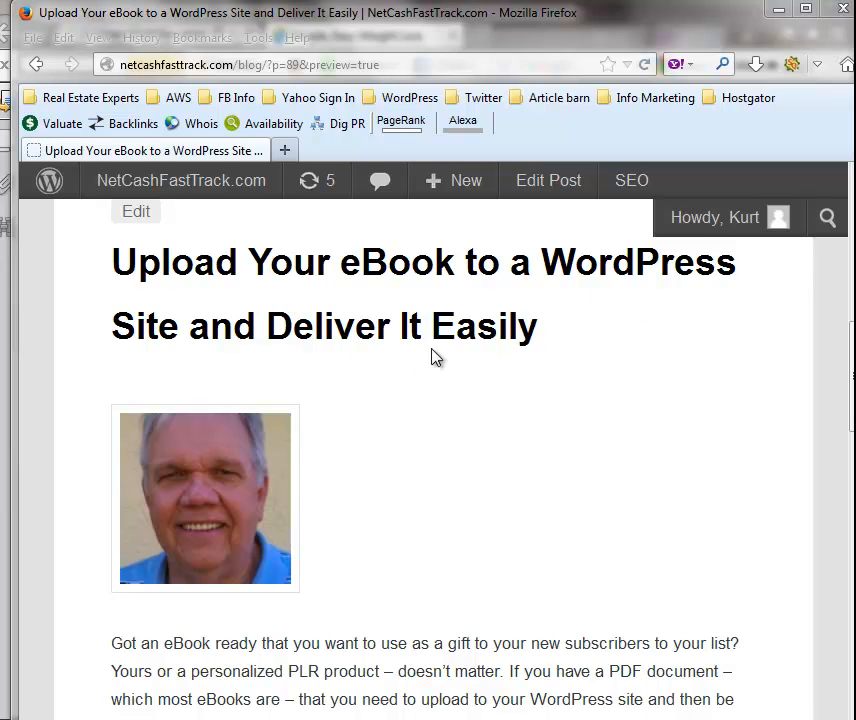
pyautogui.moveTo(790, 384)
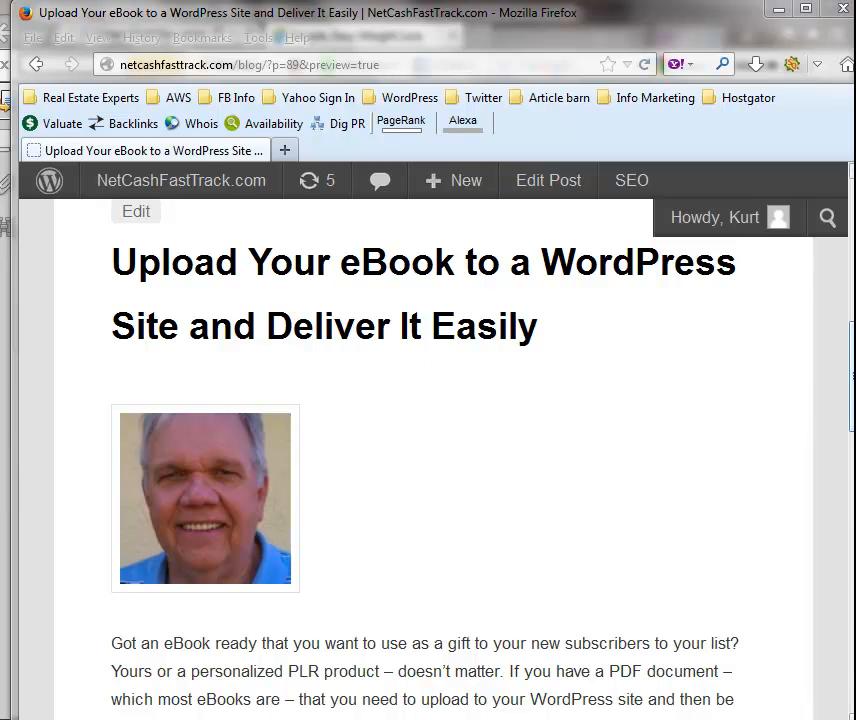
pyautogui.moveTo(574, 490)
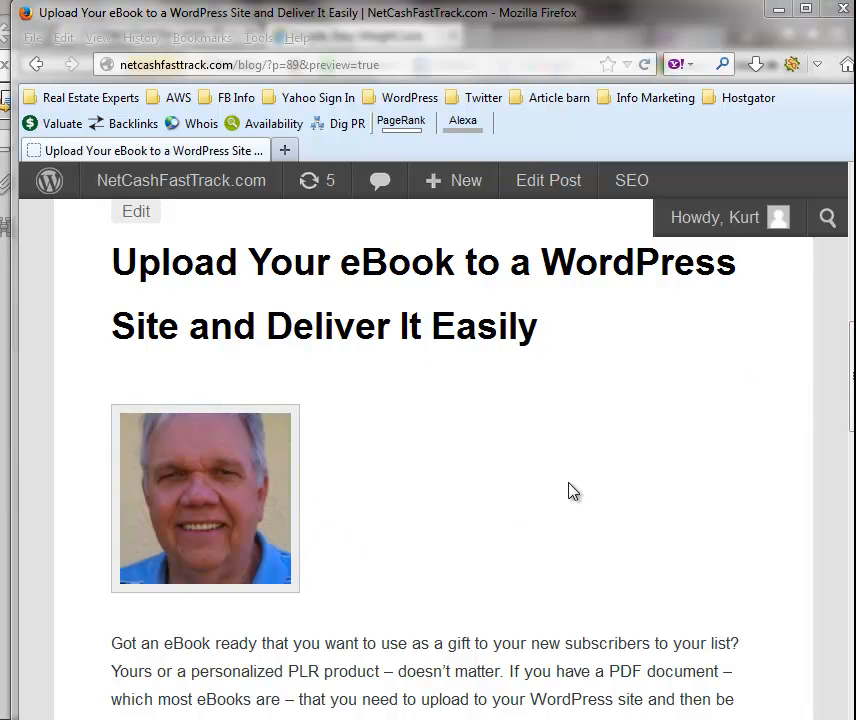
# - Scroll through the current page and return to the WordPress dashboard
pyautogui.scroll(3)
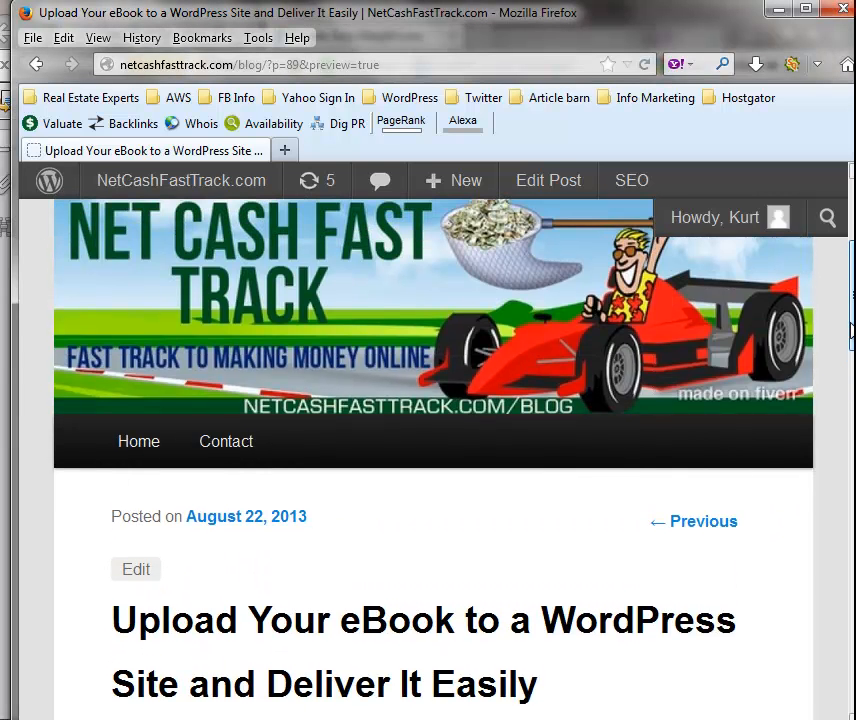
pyautogui.scroll(-3)
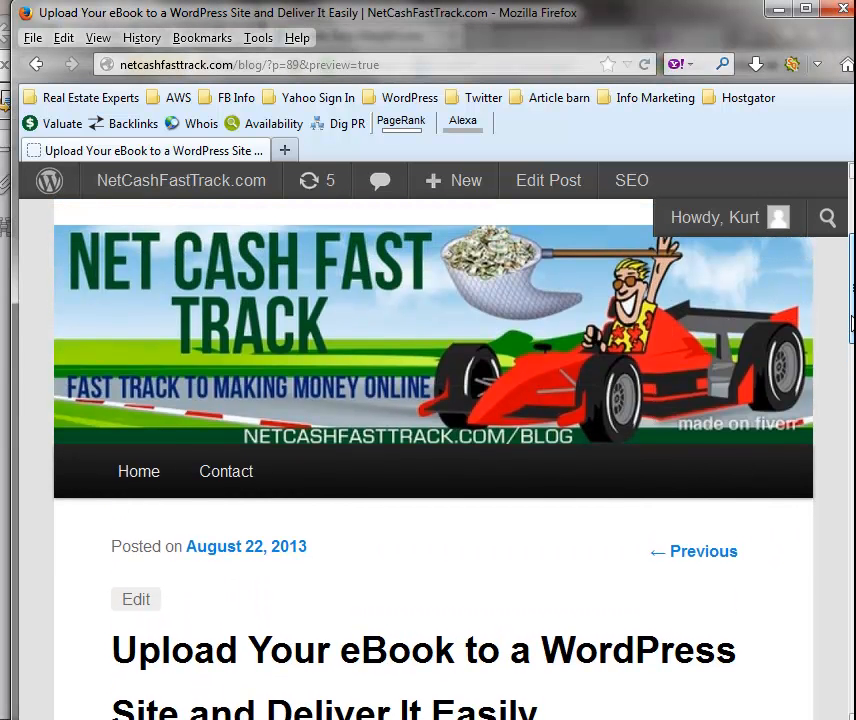
pyautogui.scroll(-3)
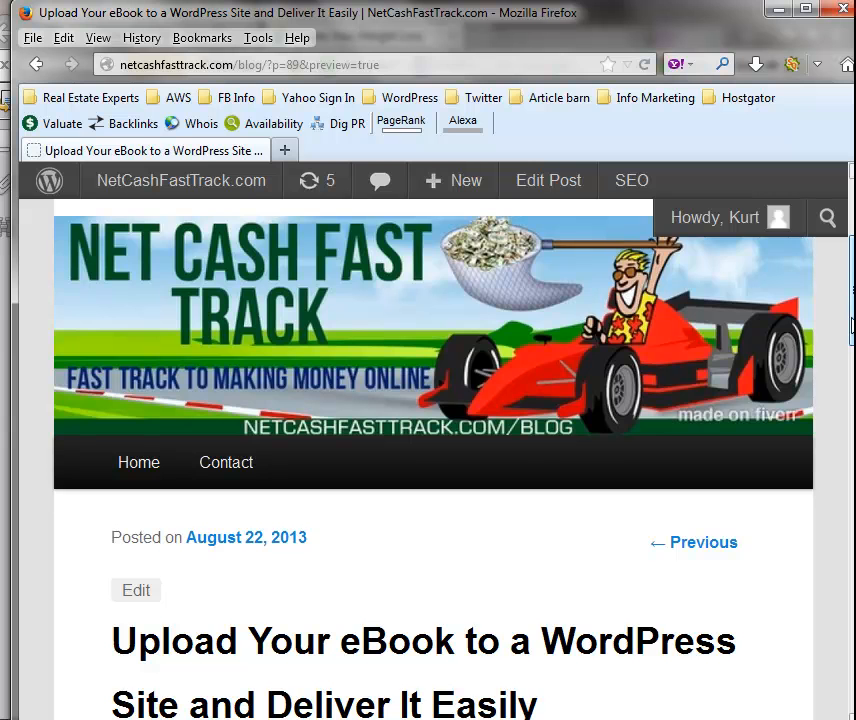
pyautogui.scroll(-3)
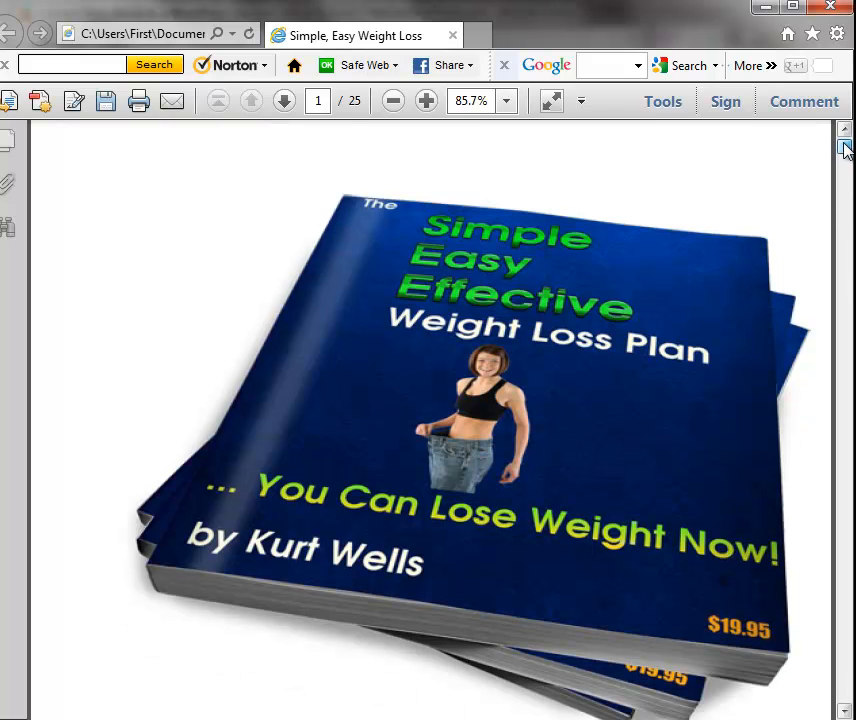
pyautogui.scroll(-3)
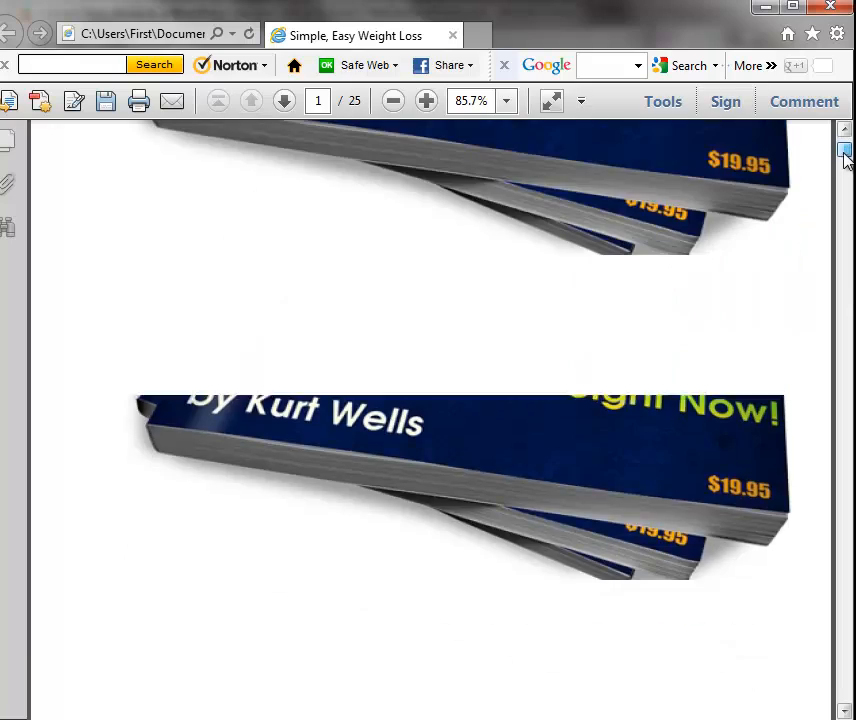
pyautogui.scroll(-3)
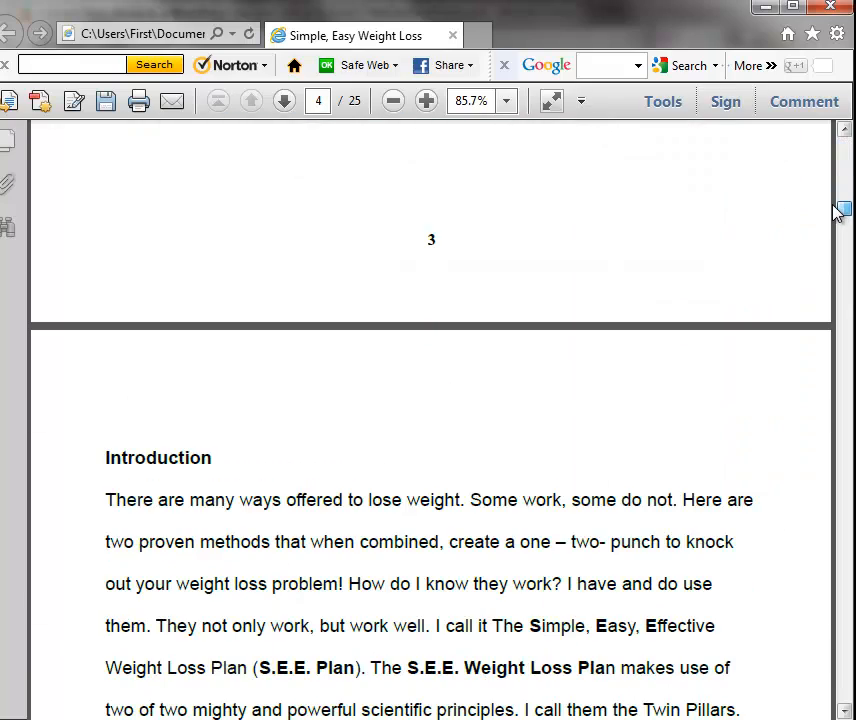
pyautogui.scroll(3)
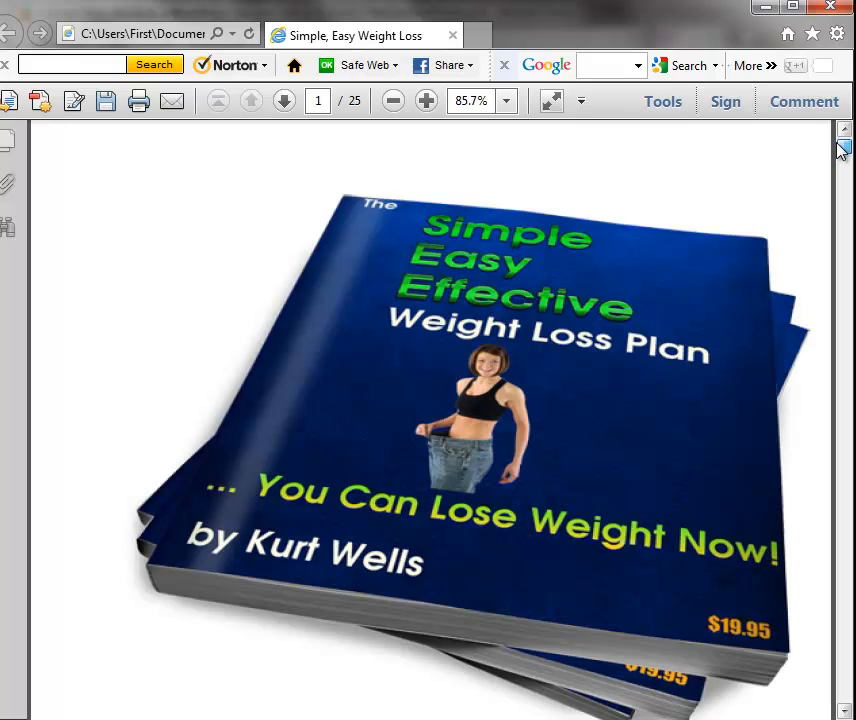
pyautogui.scroll(-3)
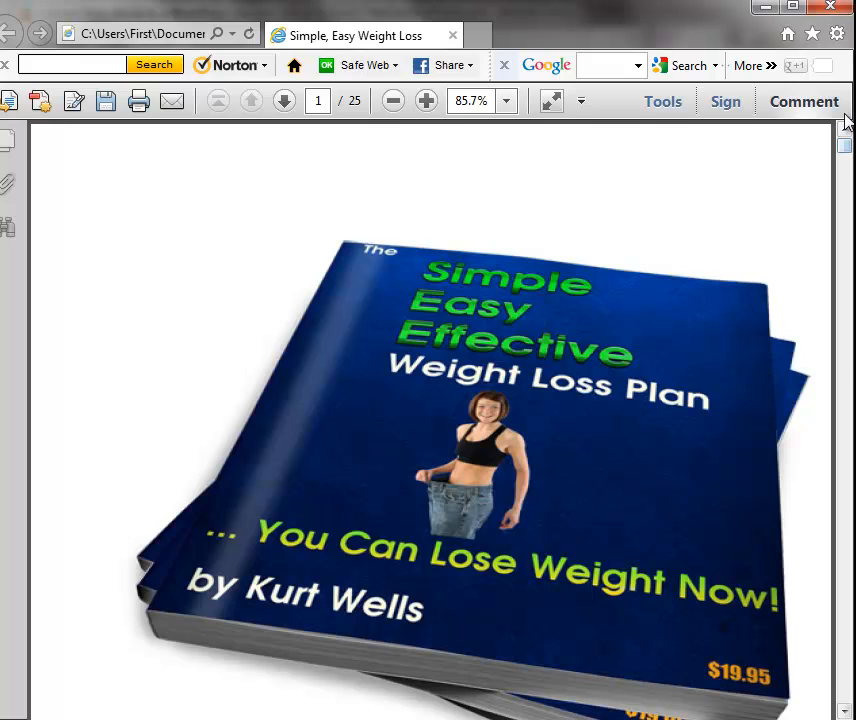
pyautogui.moveTo(792, 236)
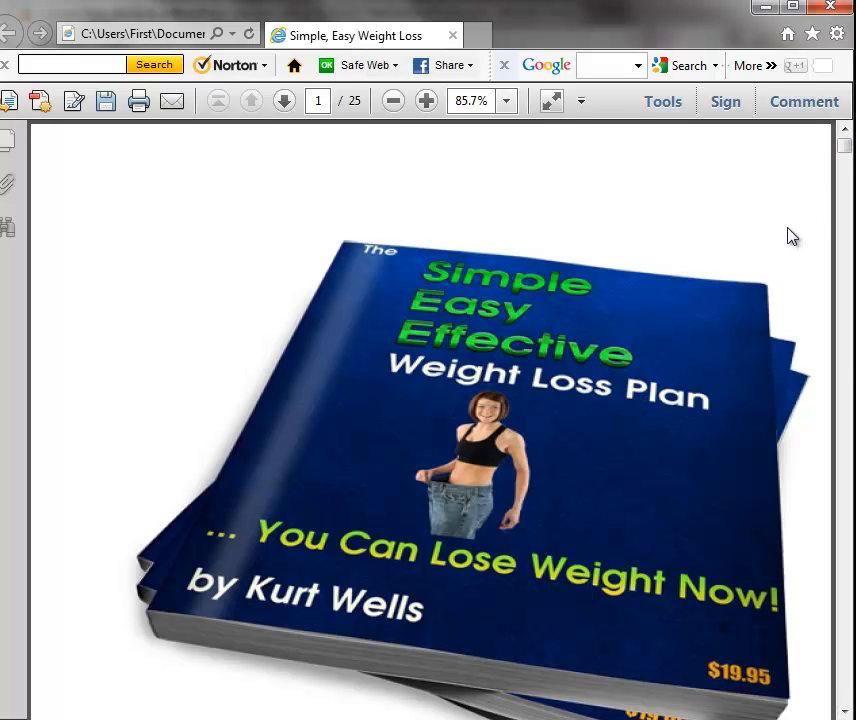
pyautogui.moveTo(680, 192)
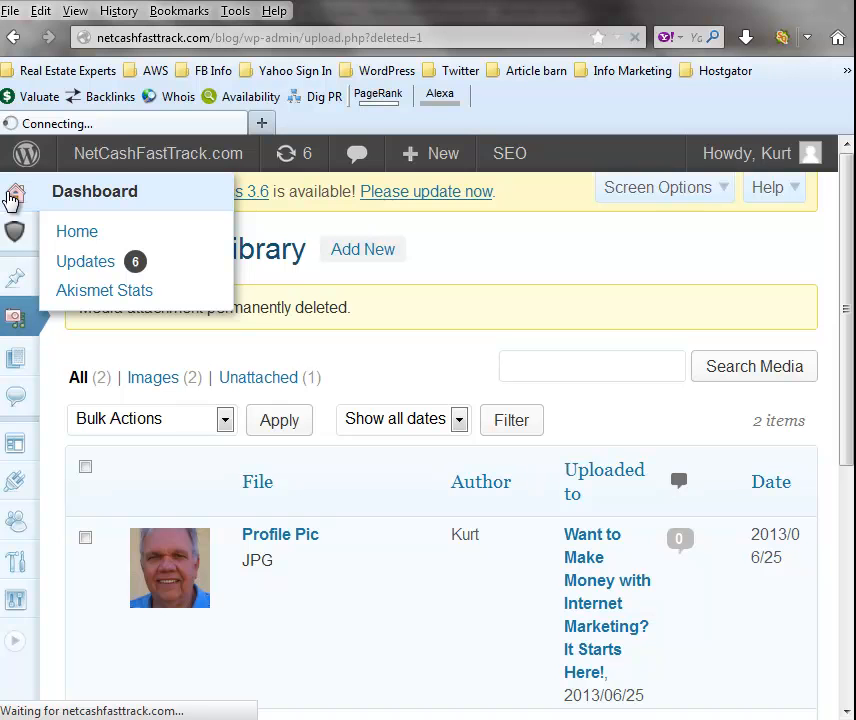
pyautogui.moveTo(96, 192)
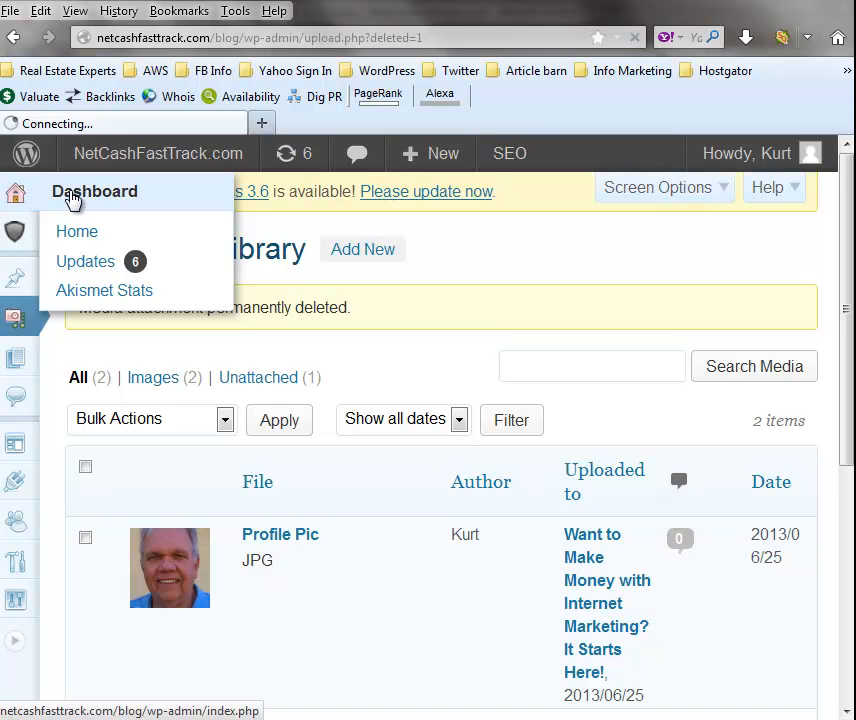
pyautogui.click(76, 232)
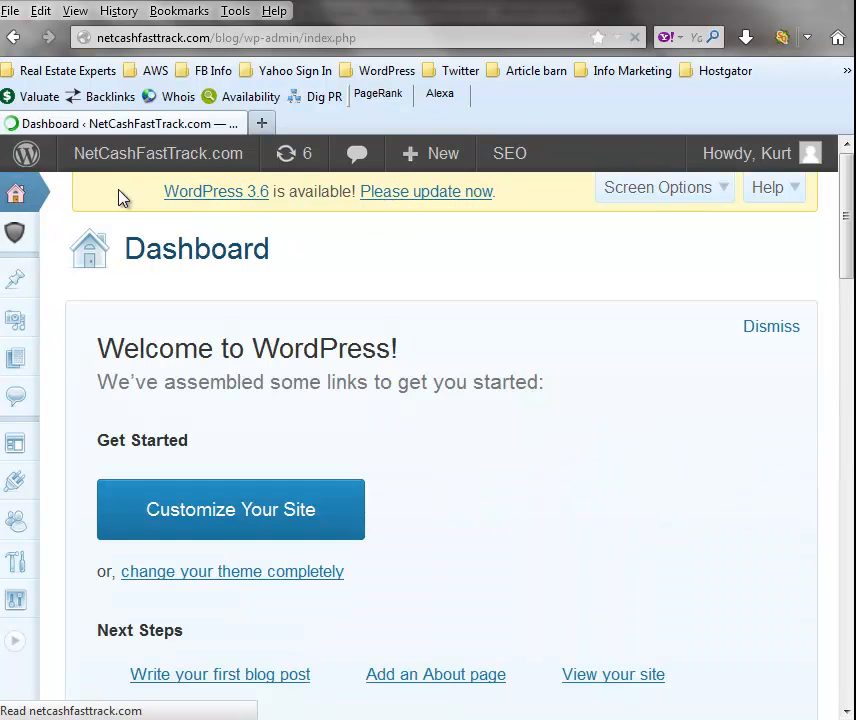
pyautogui.moveTo(24, 264)
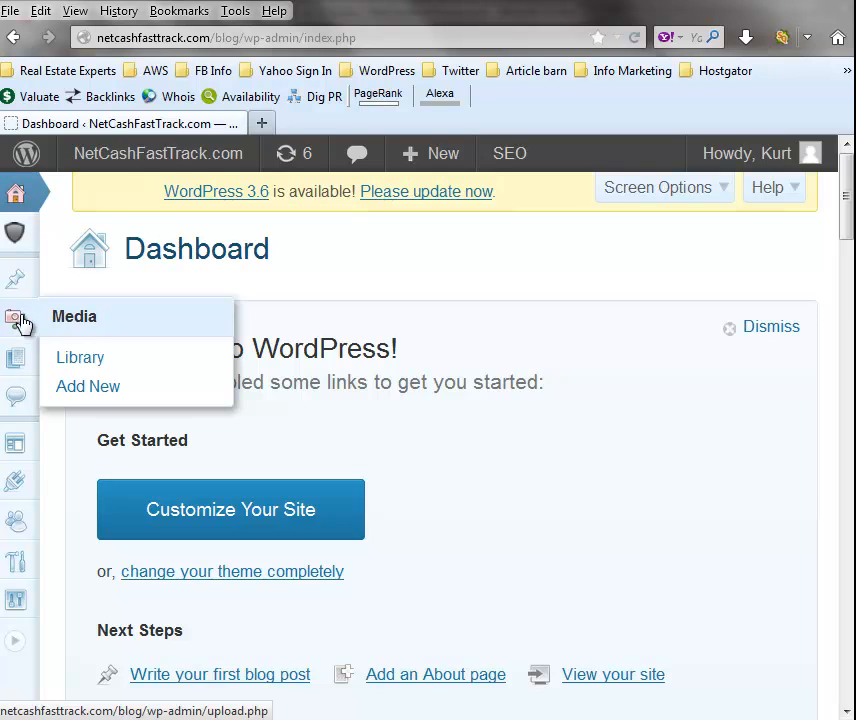
# - Go to Media > Add New to reach the Upload New Media page
pyautogui.click(88, 386)
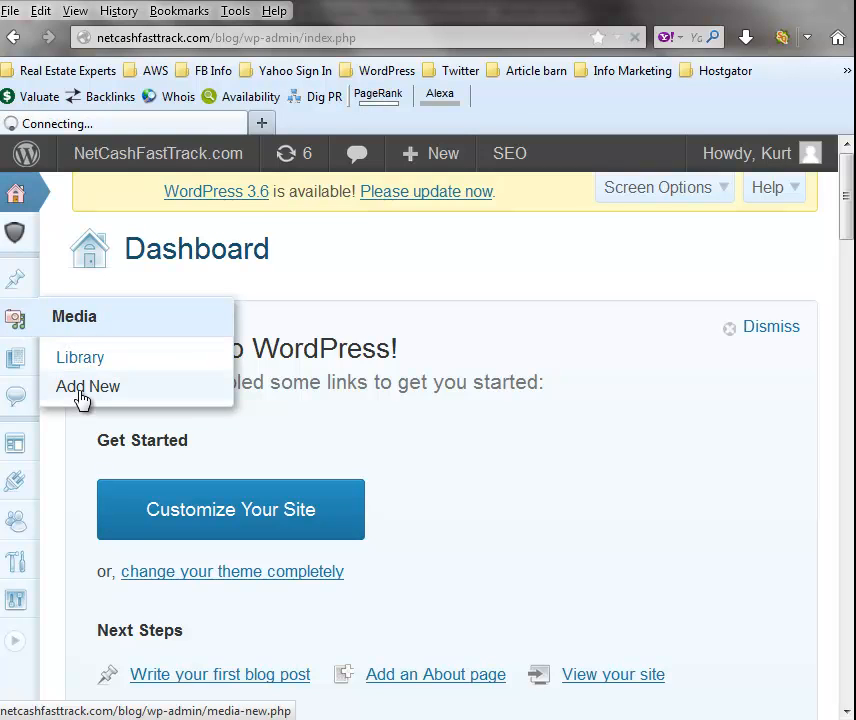
pyautogui.moveTo(88, 392)
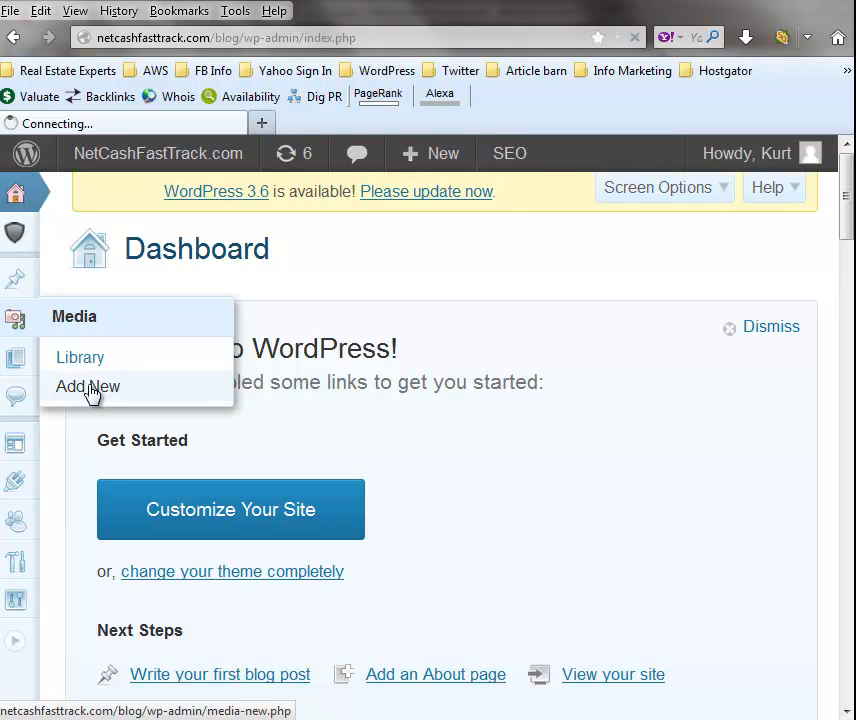
pyautogui.click(88, 388)
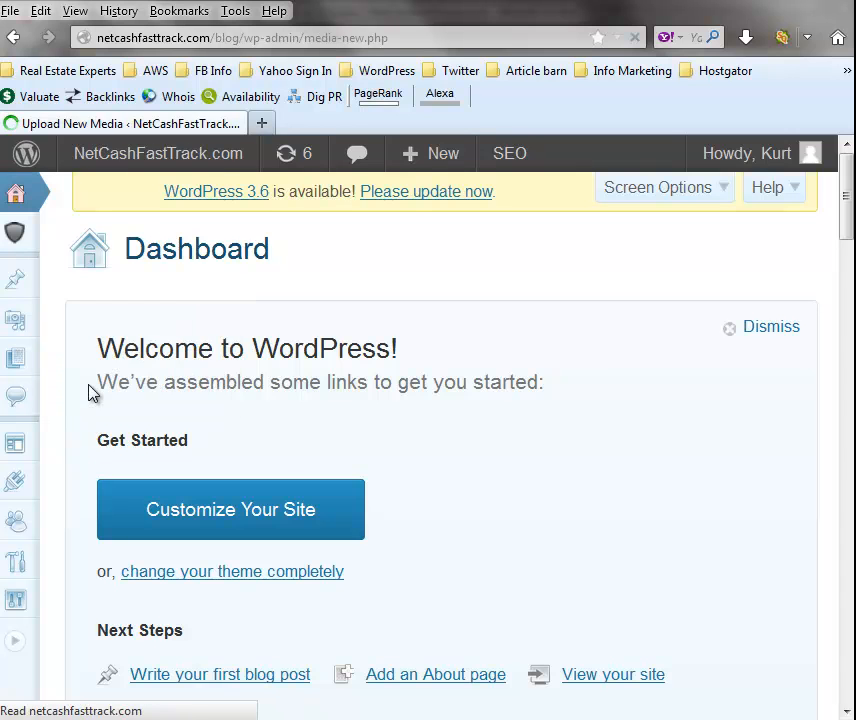
pyautogui.click(14, 316)
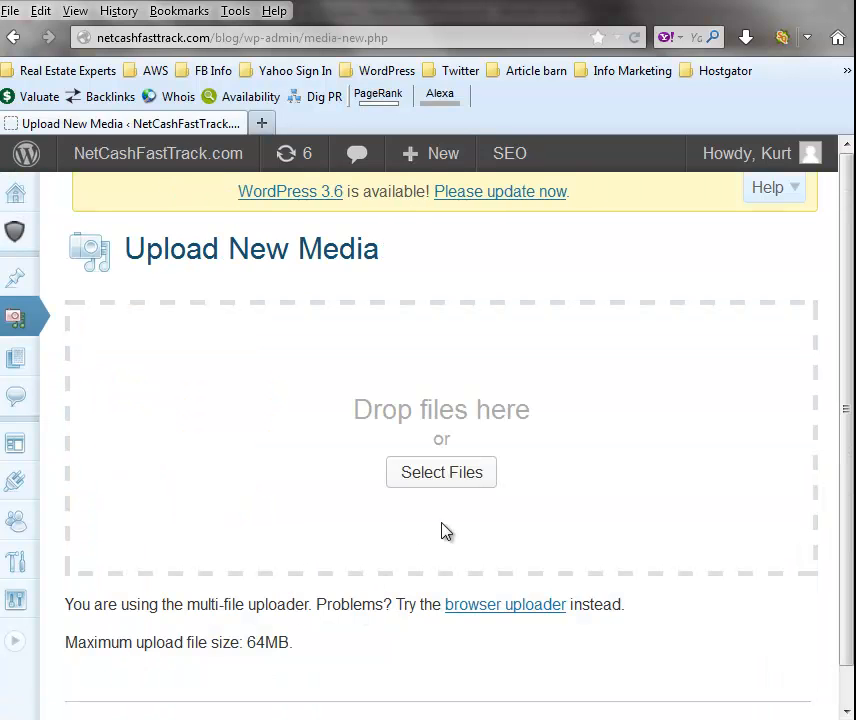
pyautogui.moveTo(278, 438)
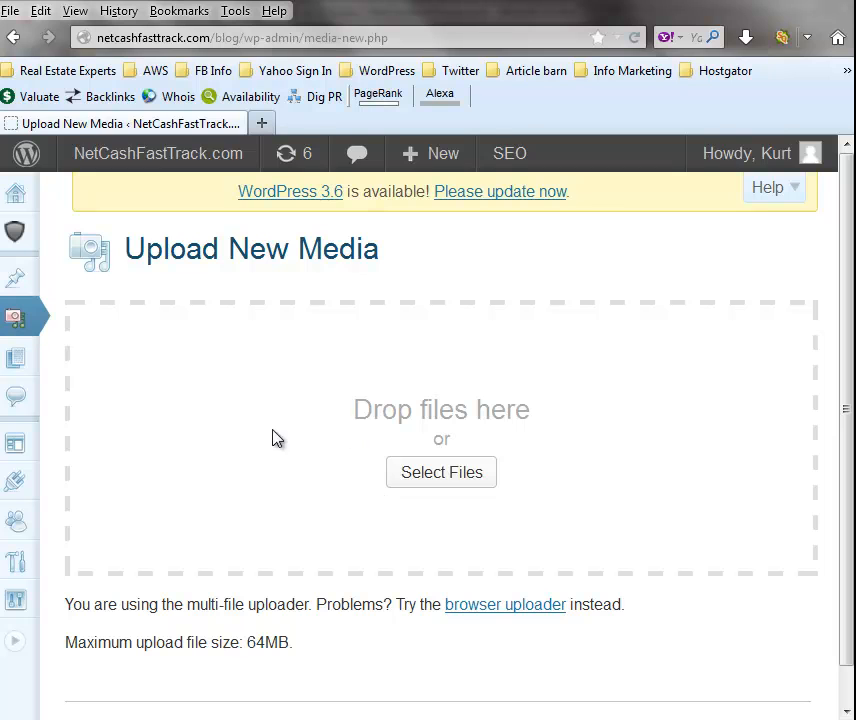
pyautogui.moveTo(400, 400)
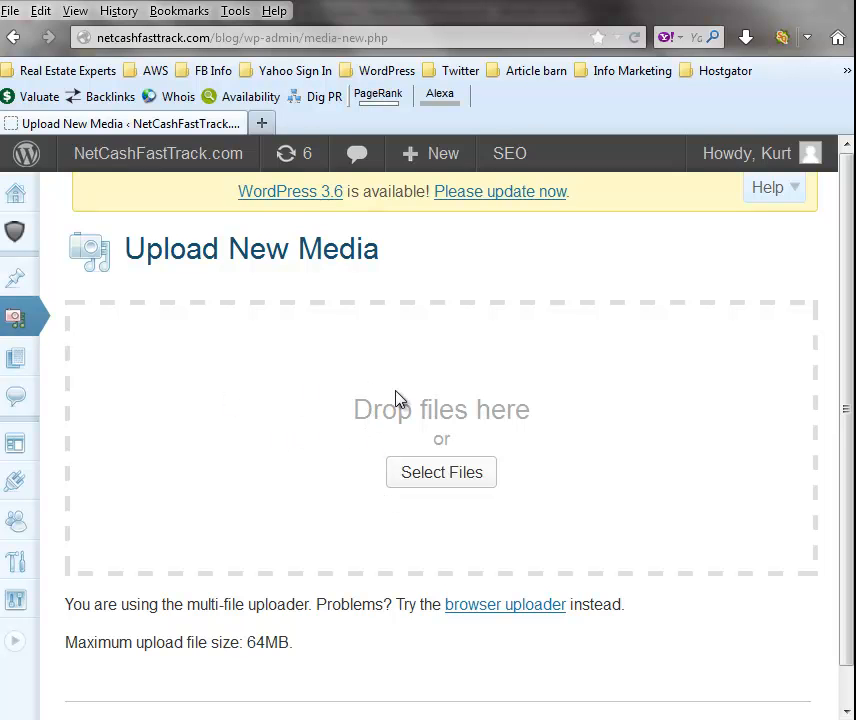
pyautogui.moveTo(440, 472)
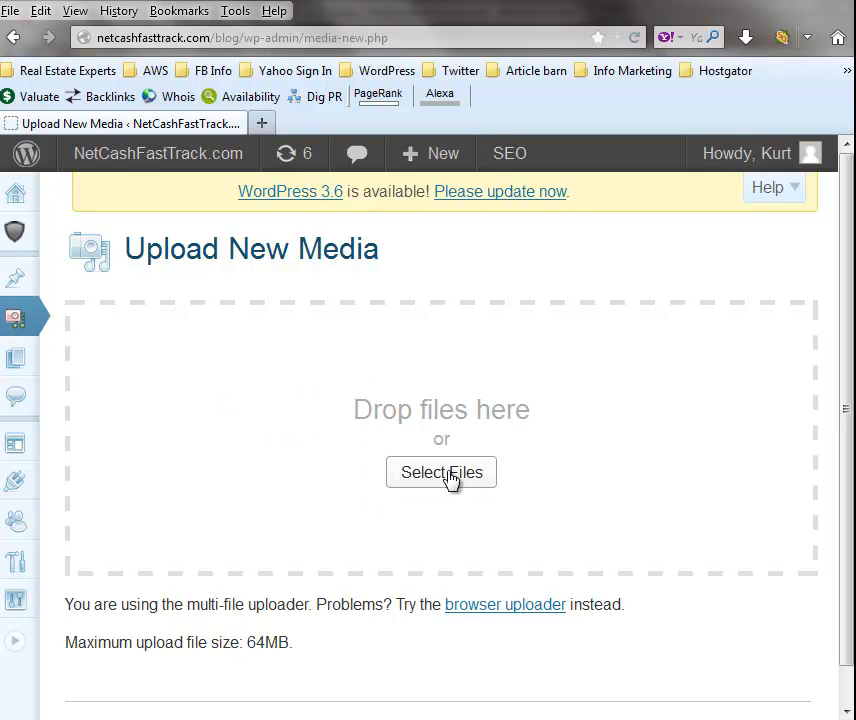
pyautogui.moveTo(438, 452)
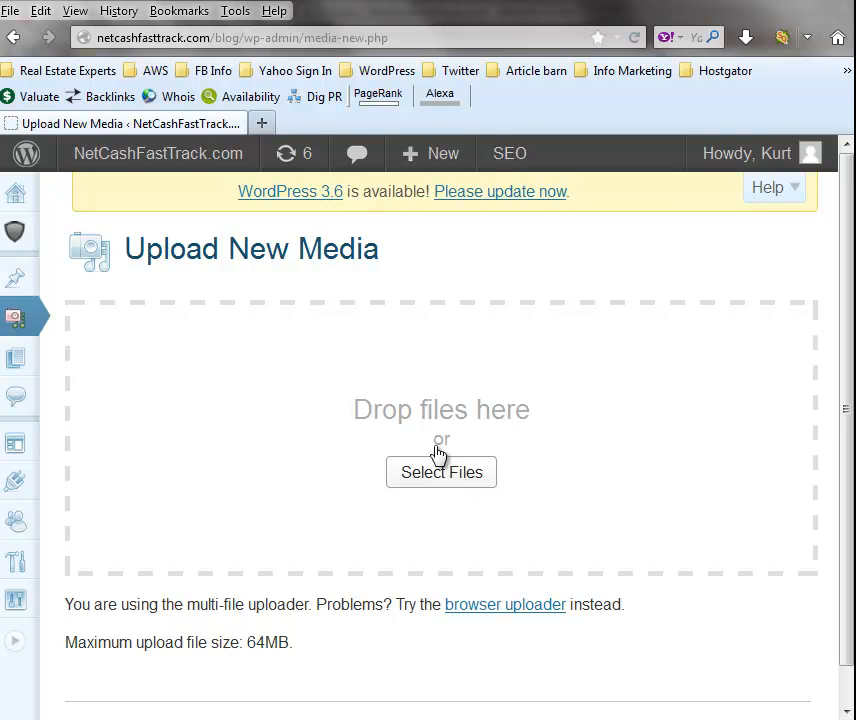
pyautogui.moveTo(442, 480)
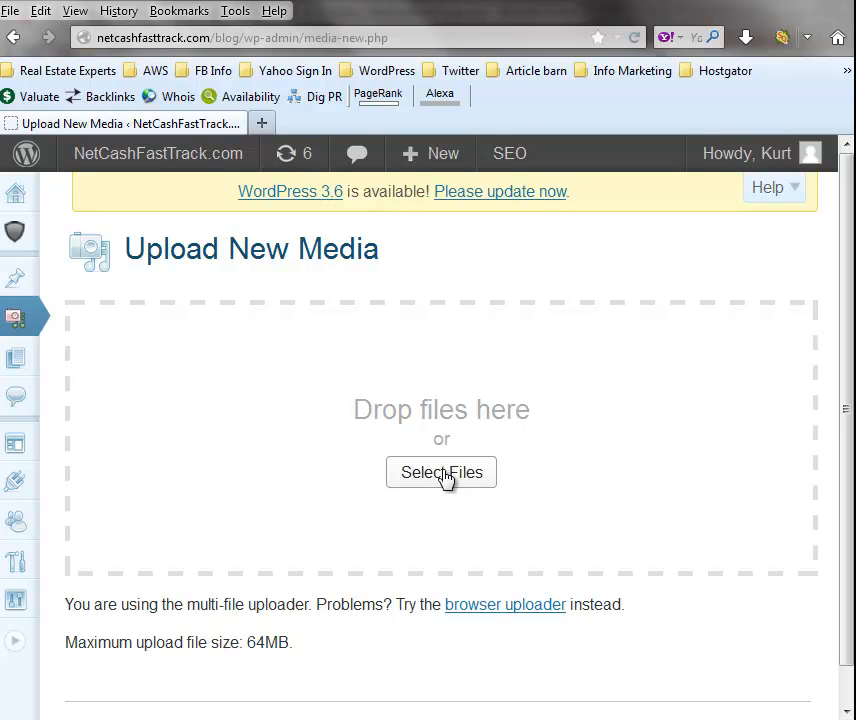
pyautogui.moveTo(450, 486)
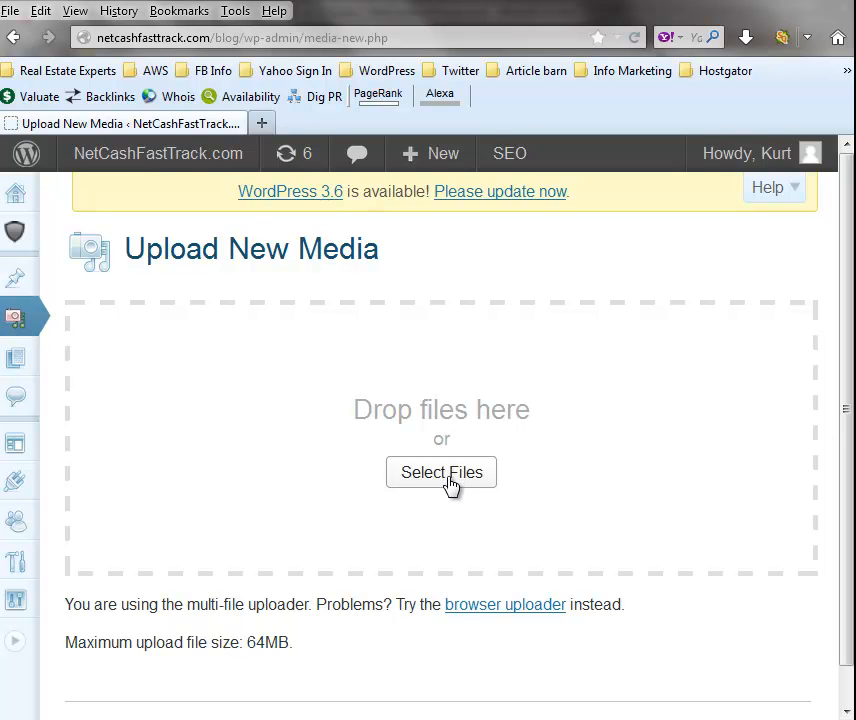
pyautogui.moveTo(498, 596)
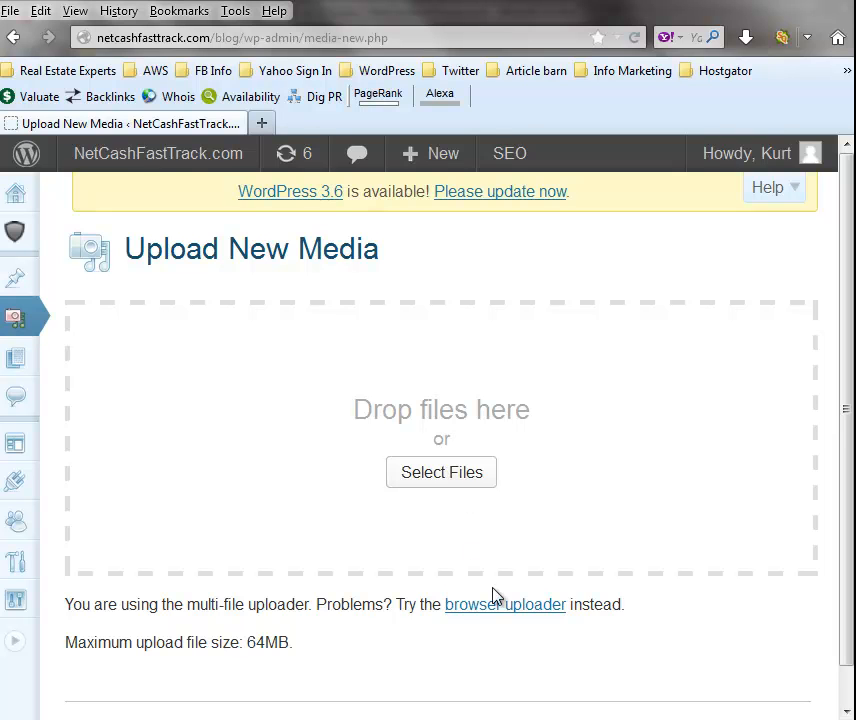
pyautogui.moveTo(602, 496)
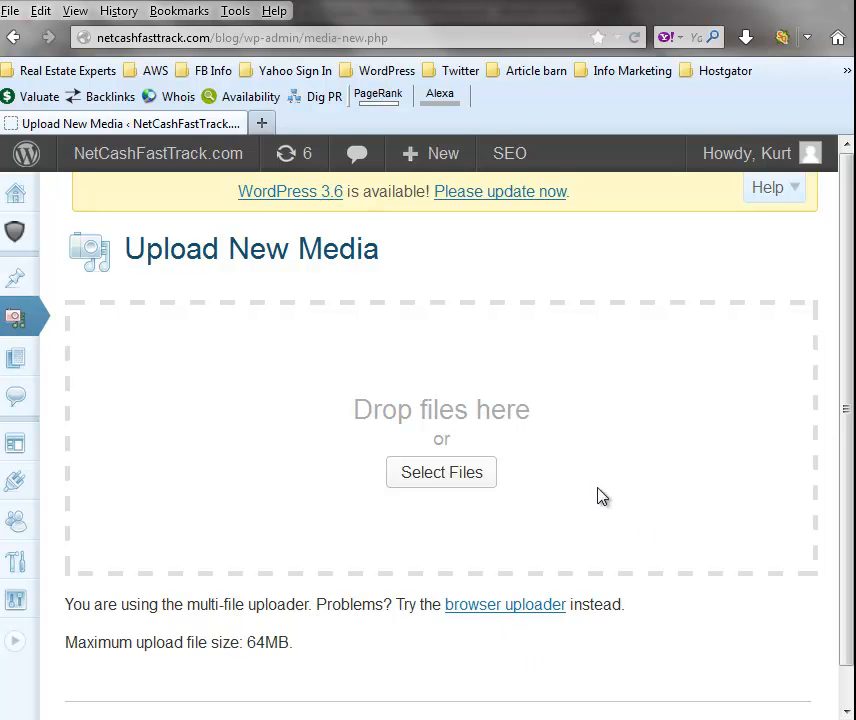
pyautogui.moveTo(484, 604)
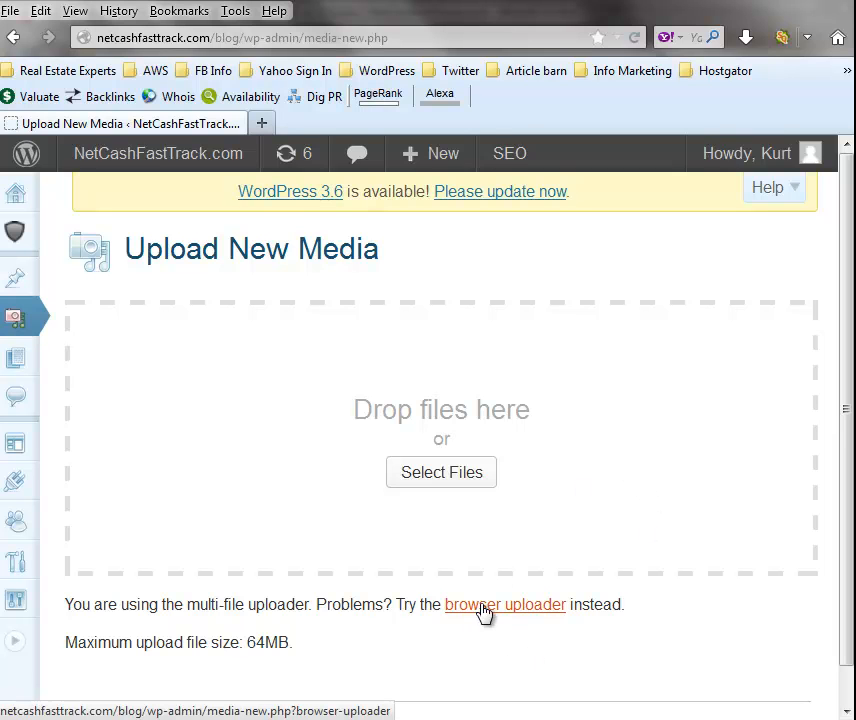
pyautogui.moveTo(196, 610)
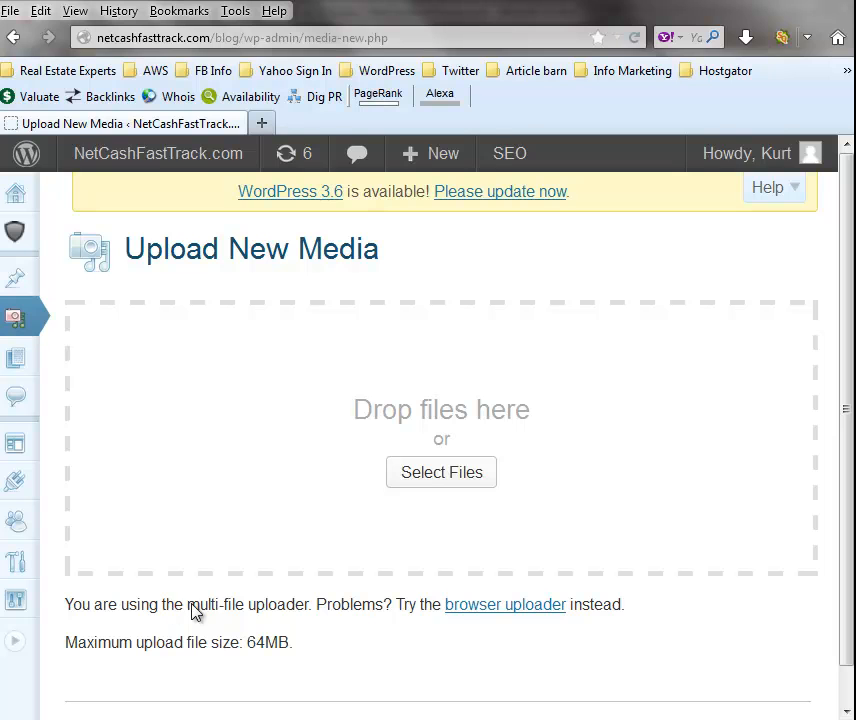
pyautogui.moveTo(504, 604)
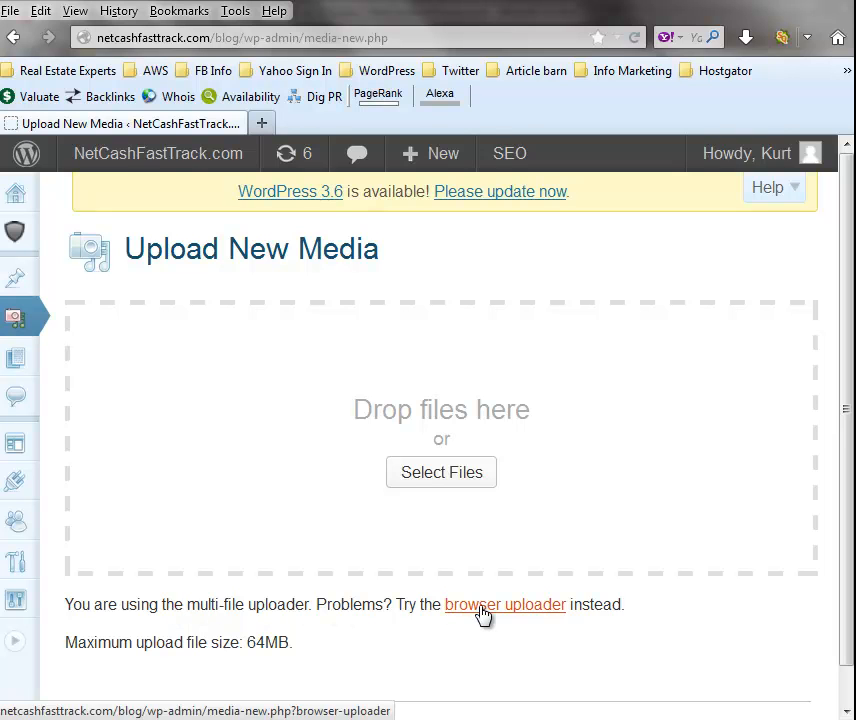
pyautogui.moveTo(484, 624)
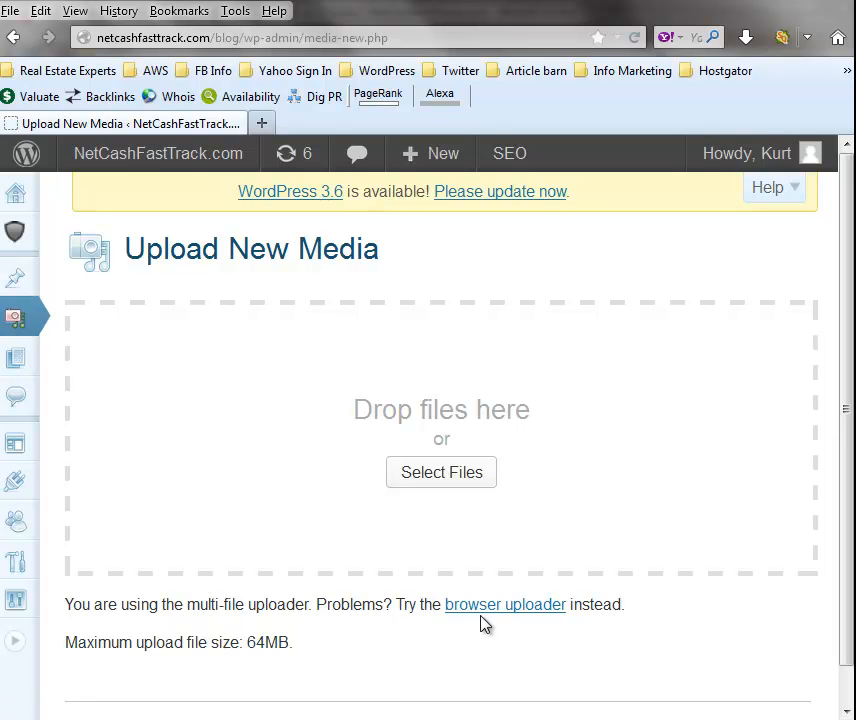
pyautogui.moveTo(440, 472)
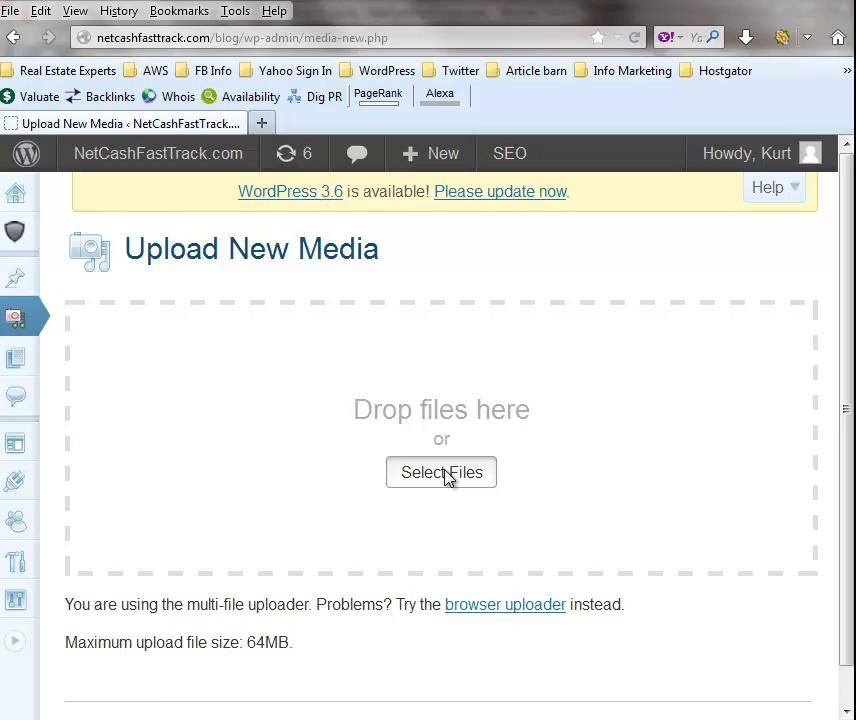
# - Select the Simple, Easy Weight Loss PDF from the Documents library for upload
pyautogui.click(440, 472)
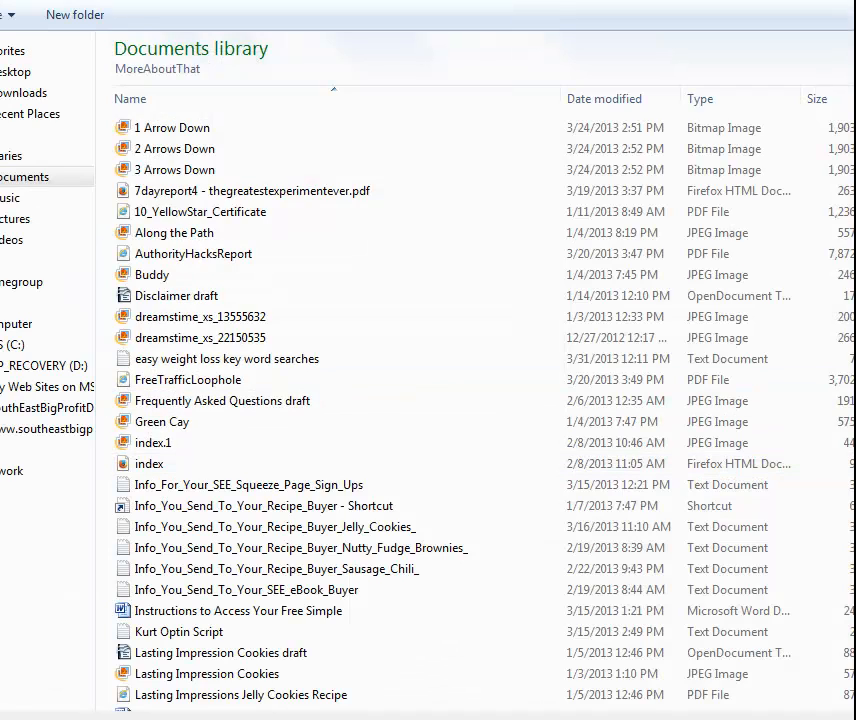
pyautogui.scroll(-3)
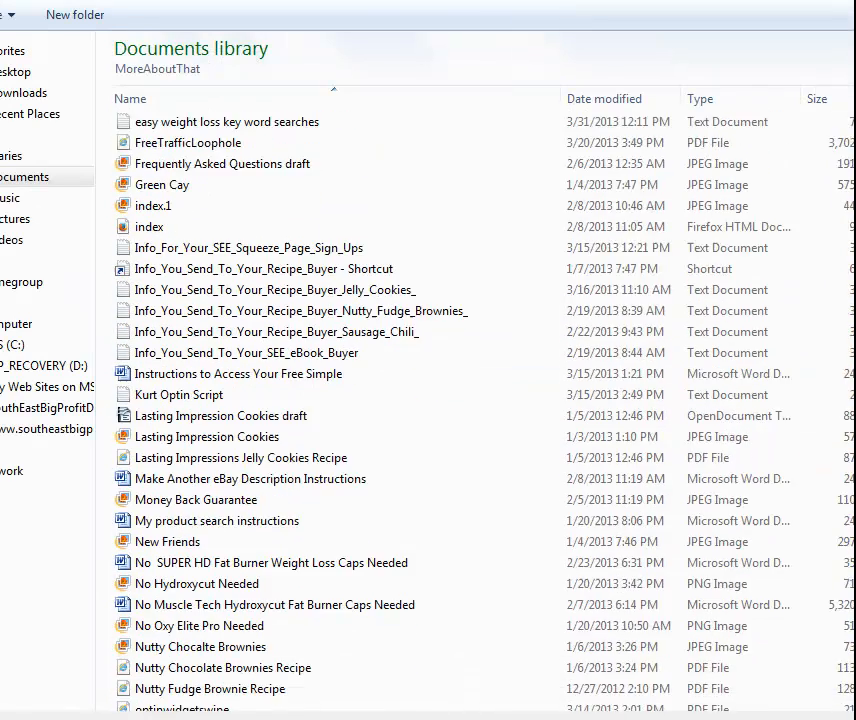
pyautogui.scroll(-3)
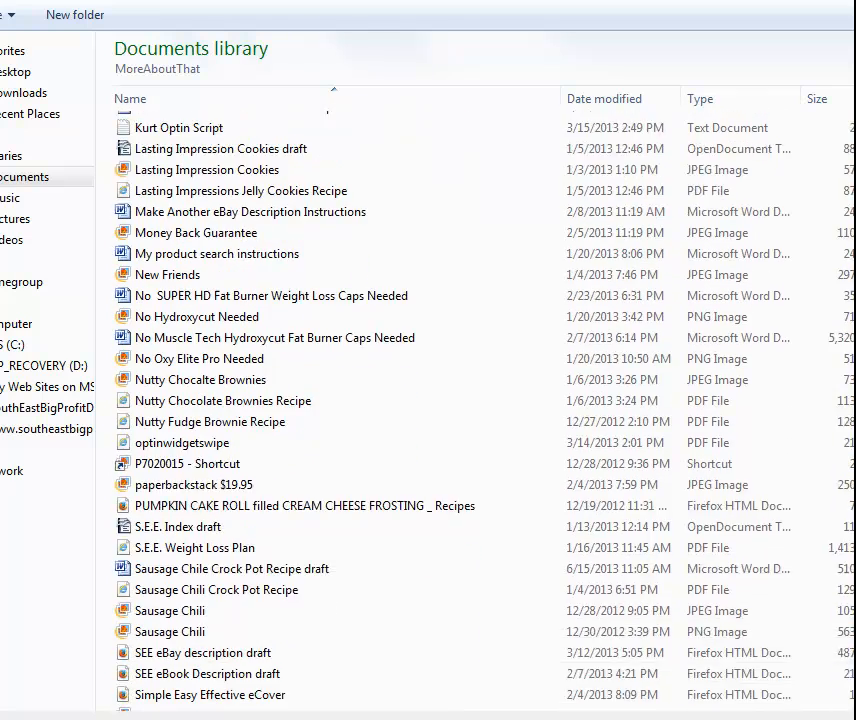
pyautogui.scroll(-3)
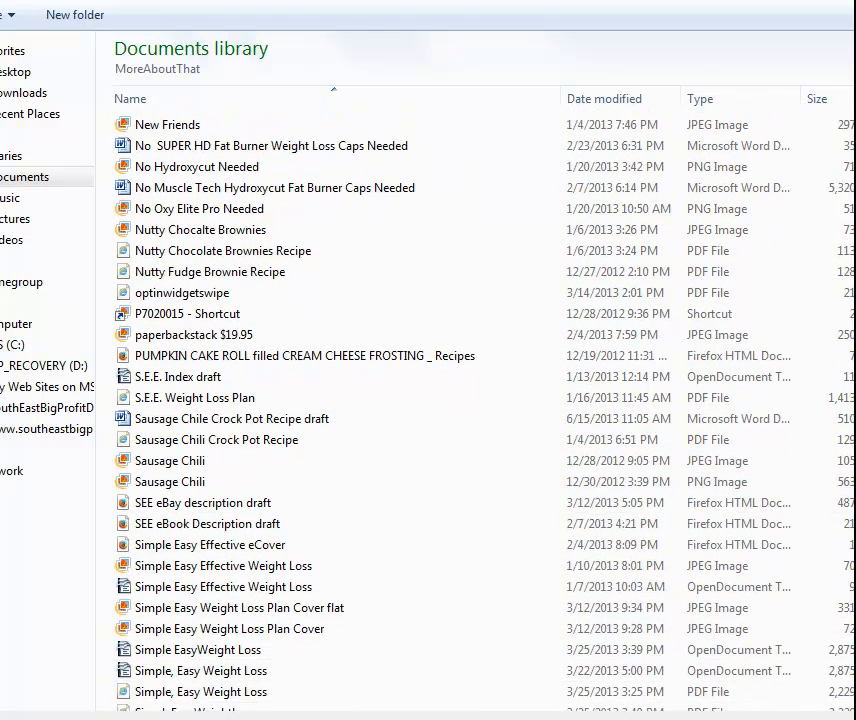
pyautogui.scroll(-3)
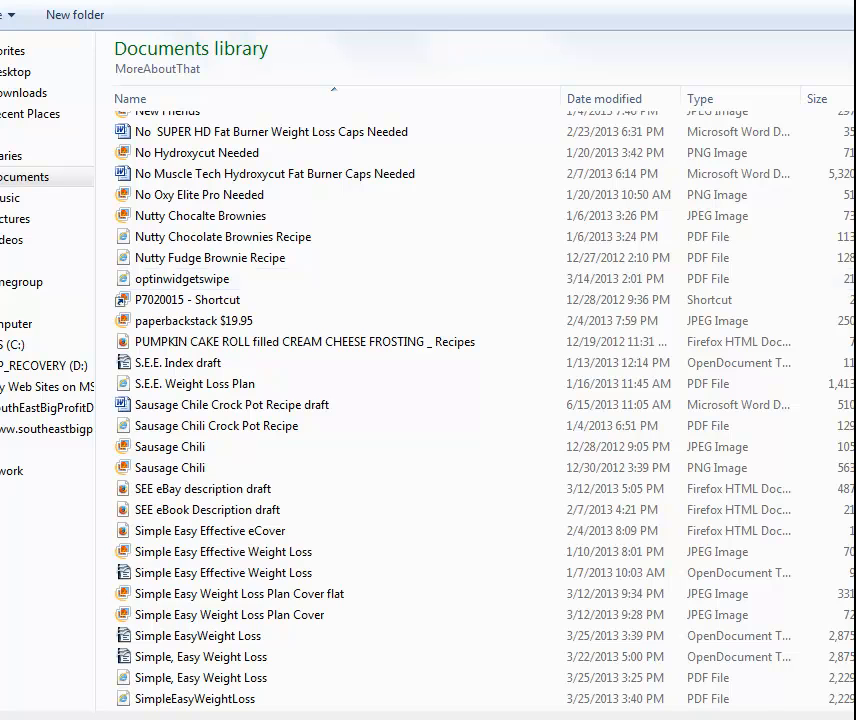
pyautogui.click(200, 676)
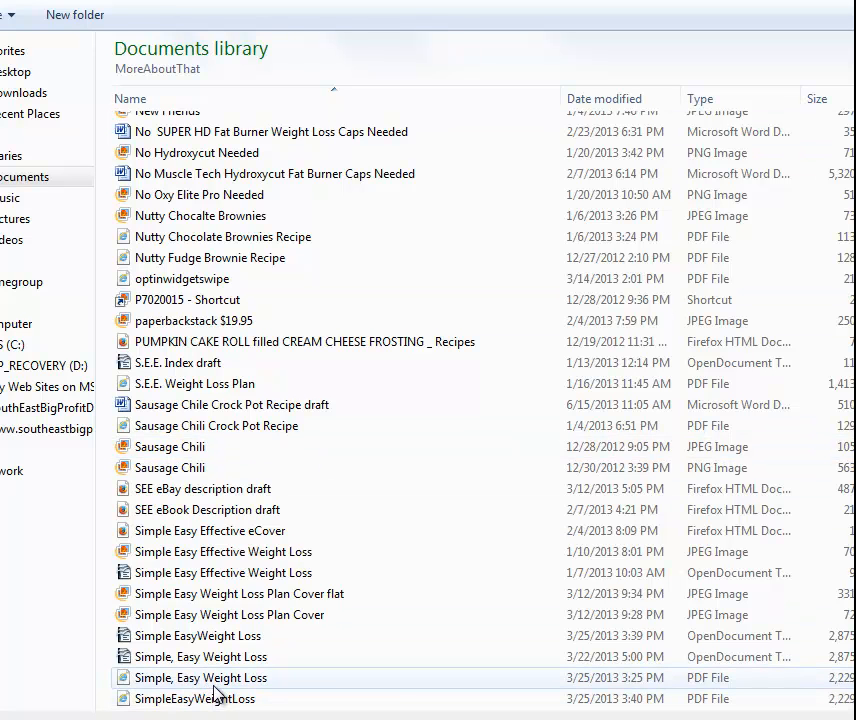
pyautogui.moveTo(216, 678)
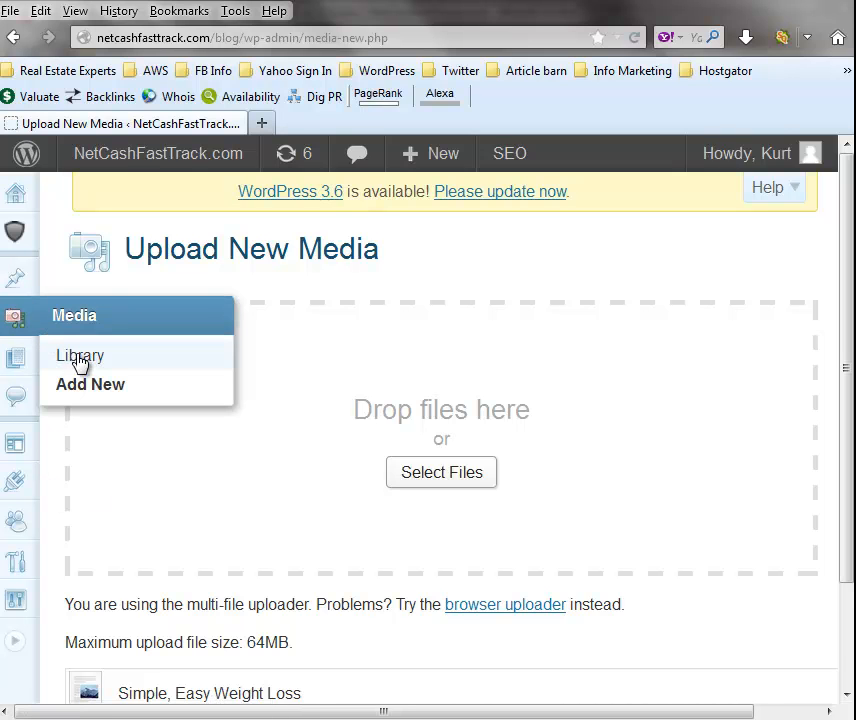
pyautogui.moveTo(74, 316)
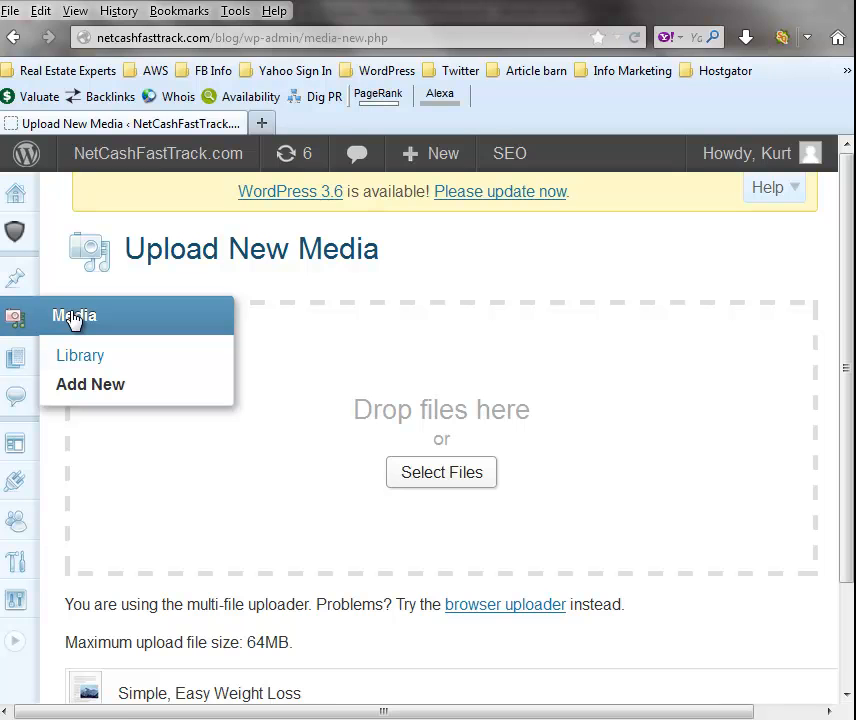
# - View the Media Library and start editing the uploaded Simple, Easy Weight Loss PDF
pyautogui.click(80, 356)
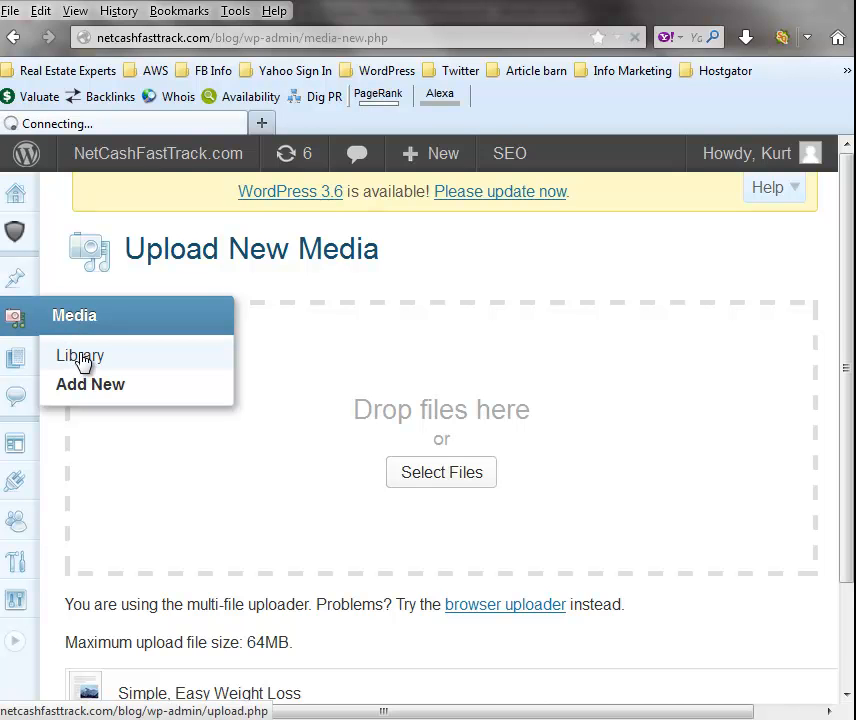
pyautogui.moveTo(90, 350)
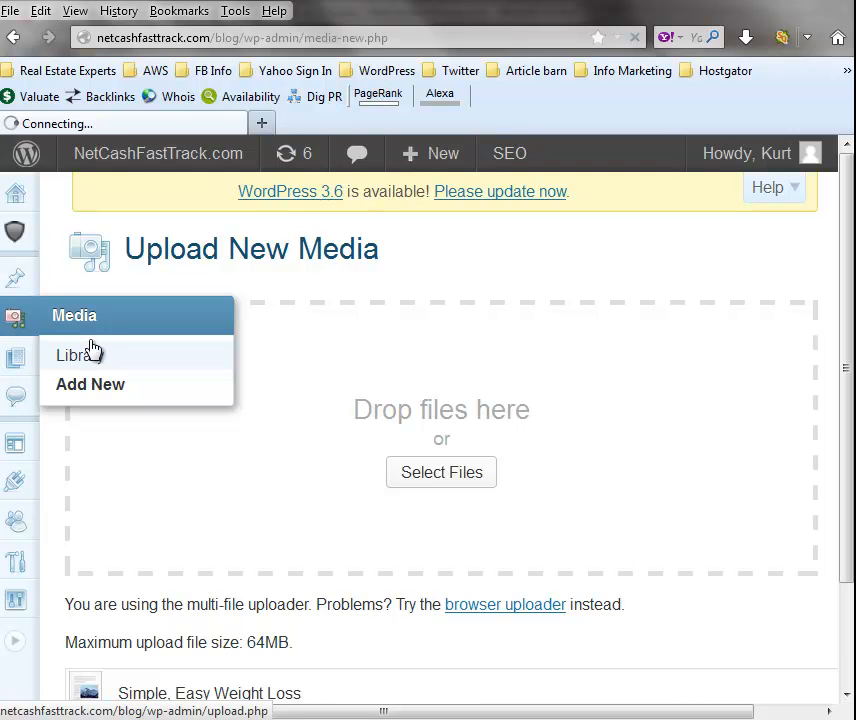
pyautogui.click(72, 356)
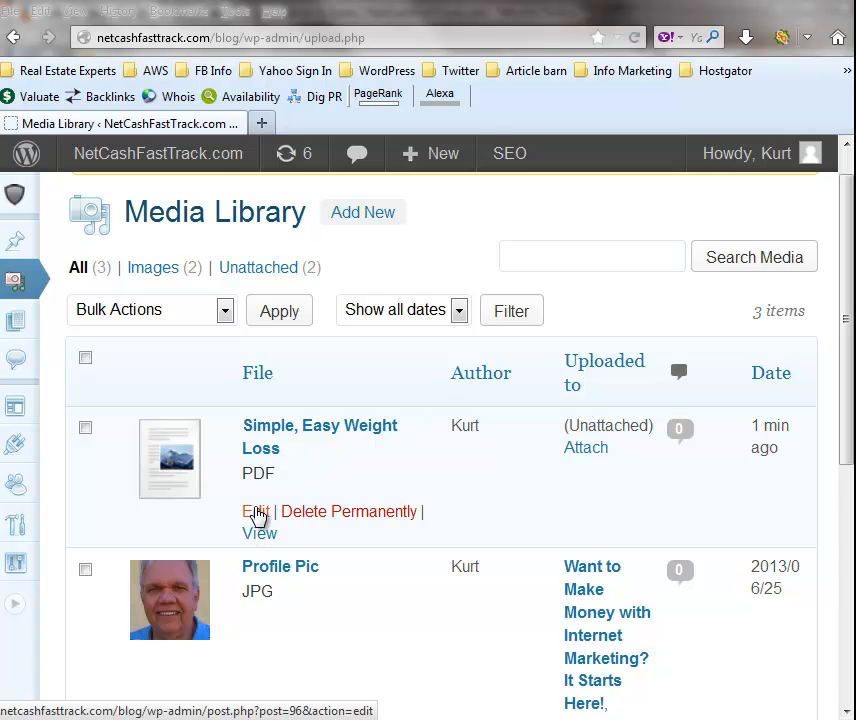
pyautogui.click(256, 512)
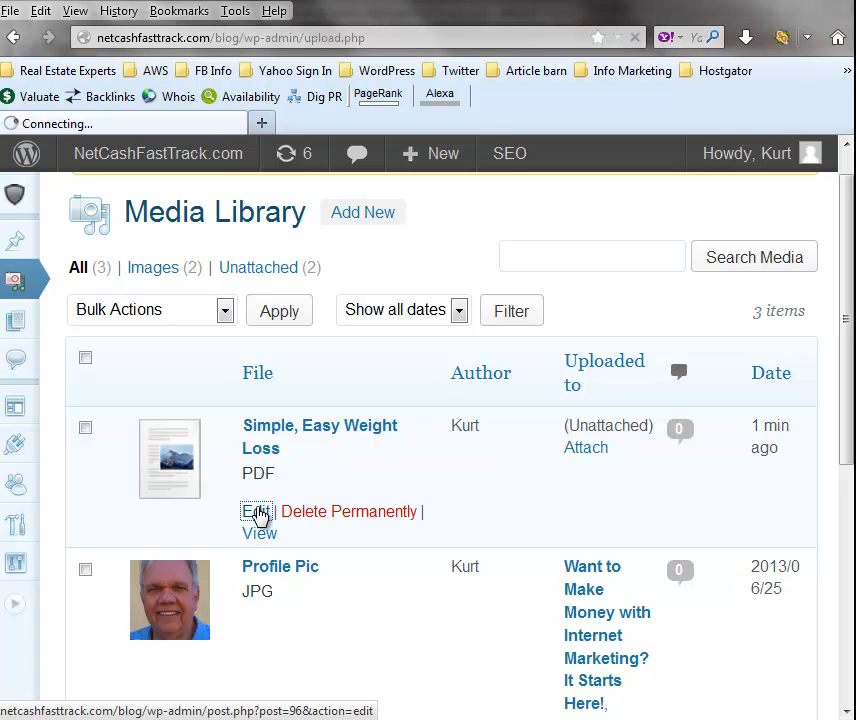
pyautogui.click(254, 512)
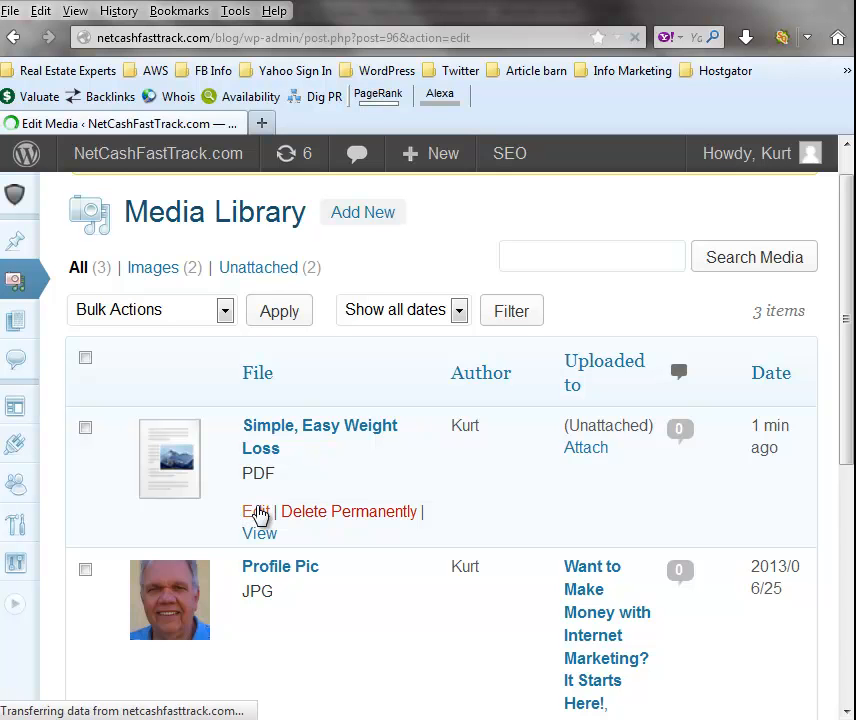
# - Select the entire File URL of the PDF on its Edit Media page and copy it
pyautogui.click(256, 512)
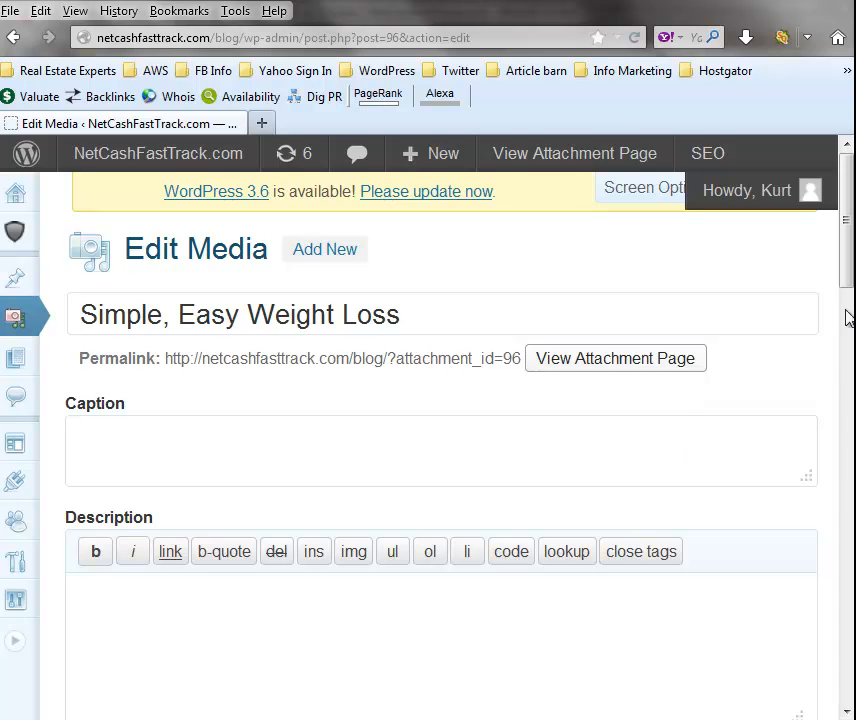
pyautogui.scroll(-3)
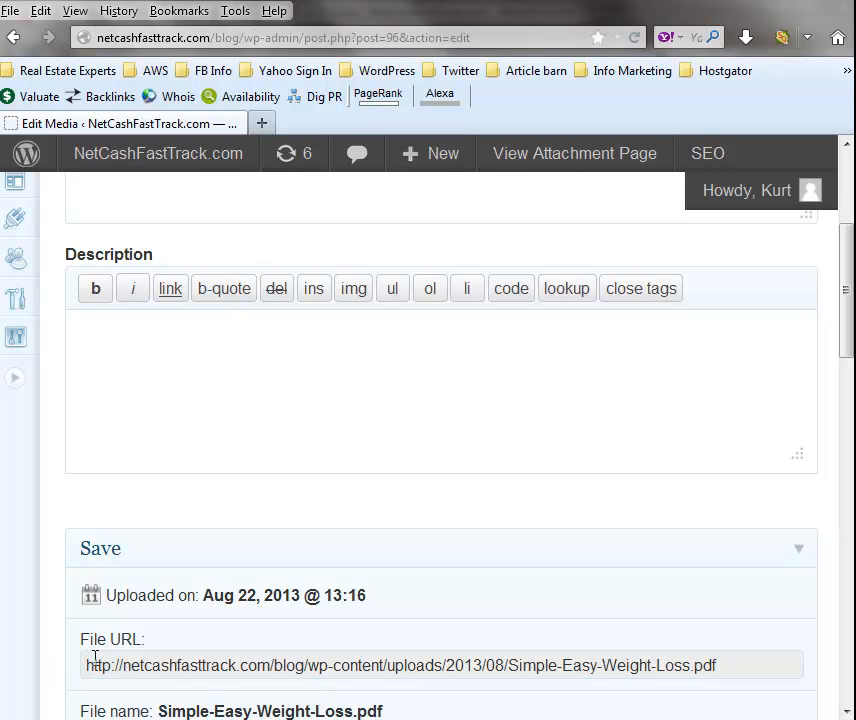
pyautogui.moveTo(476, 676)
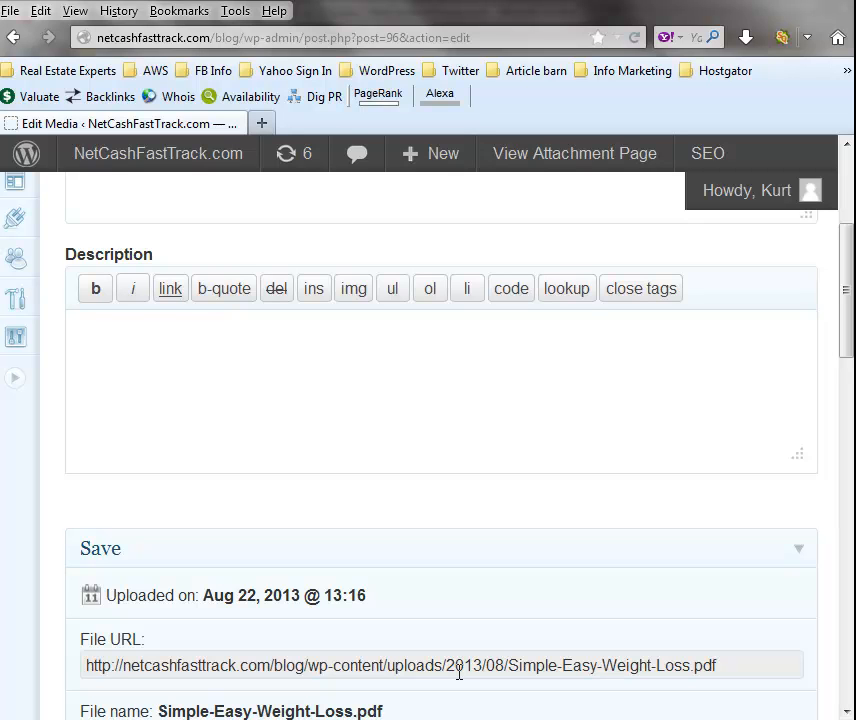
pyautogui.moveTo(456, 692)
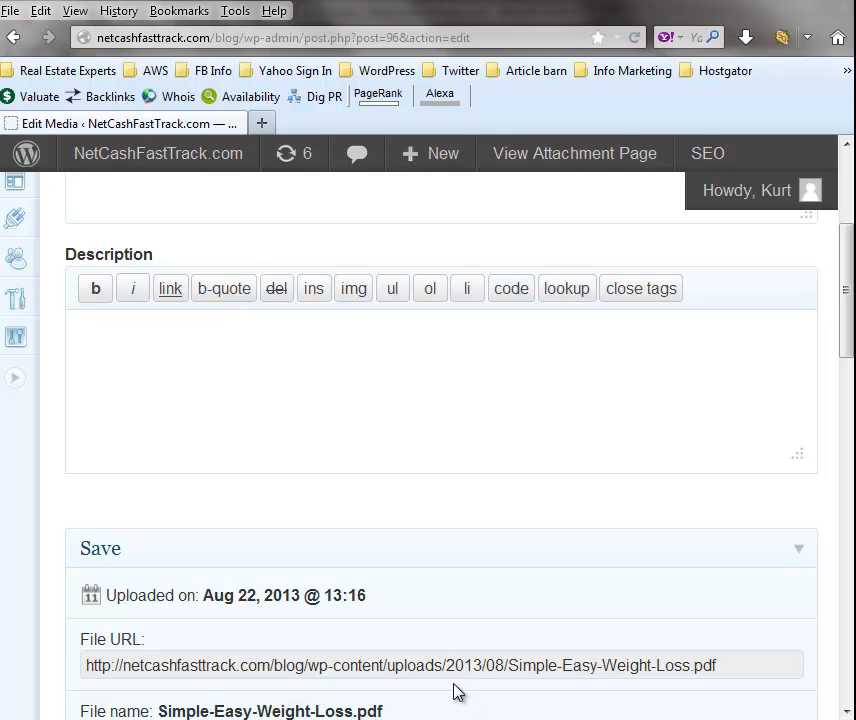
pyautogui.click(468, 664)
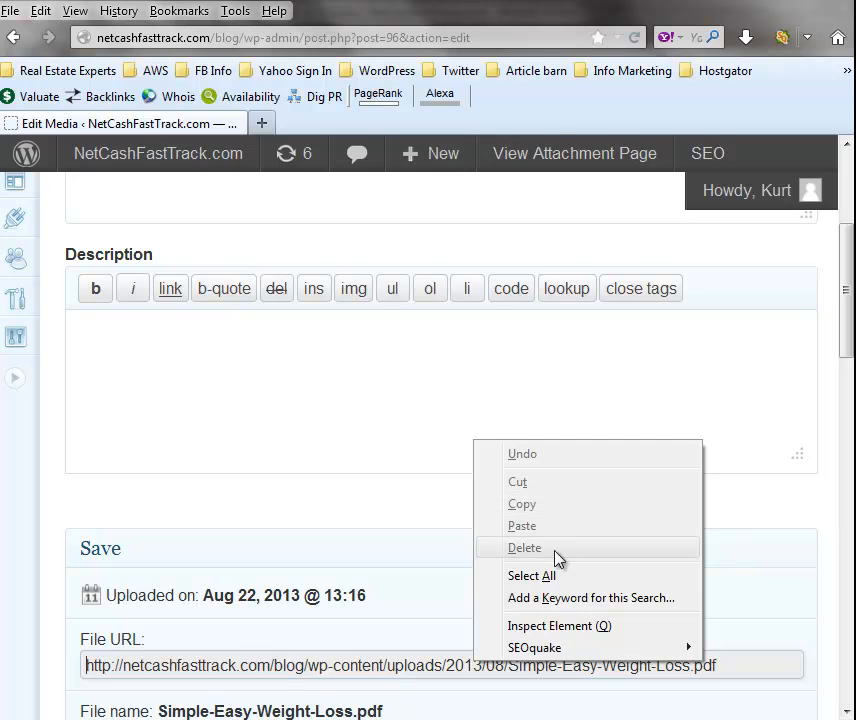
pyautogui.click(532, 576)
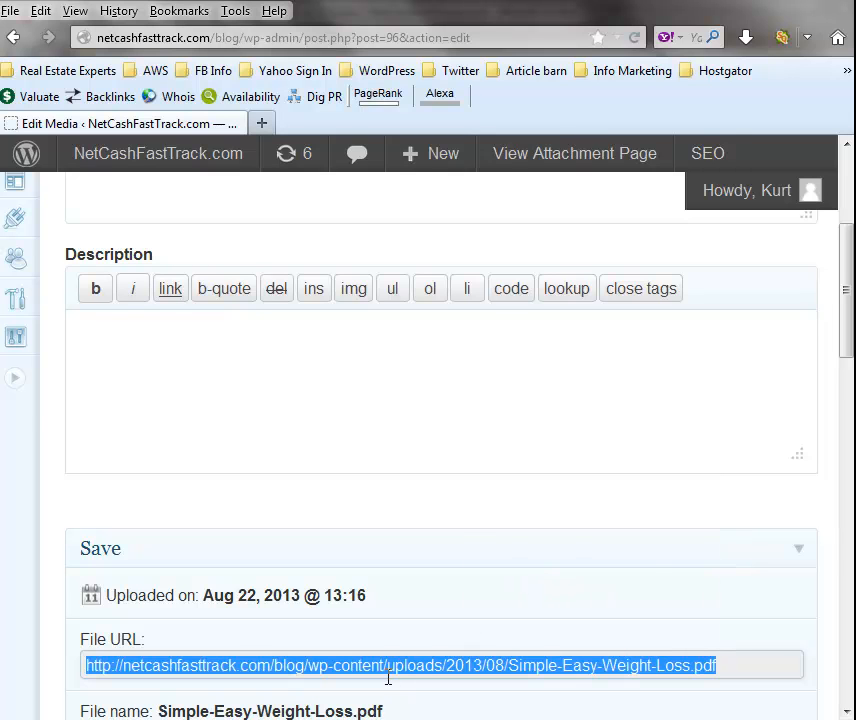
pyautogui.rightClick(398, 664)
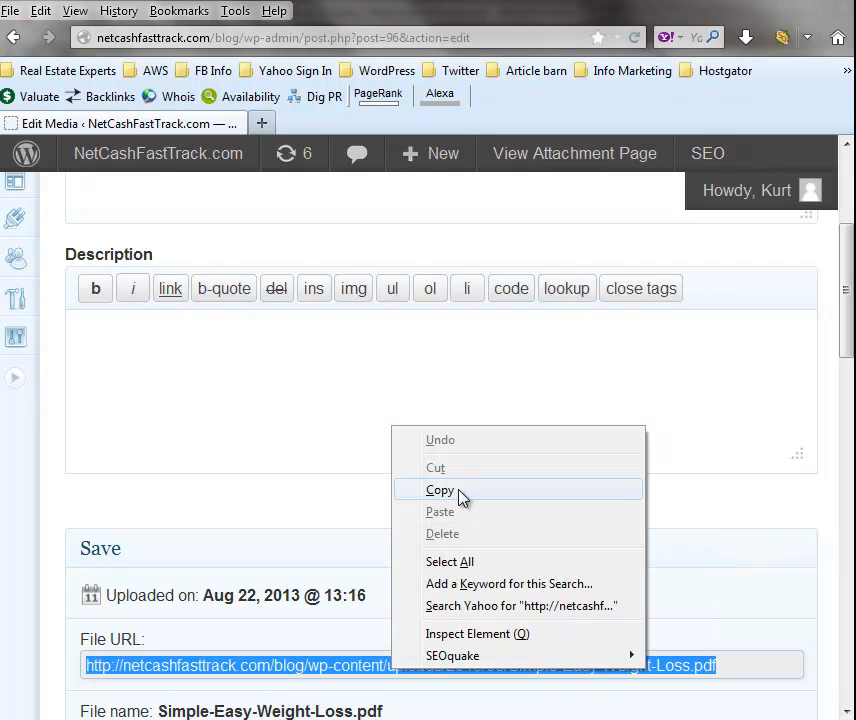
pyautogui.click(440, 488)
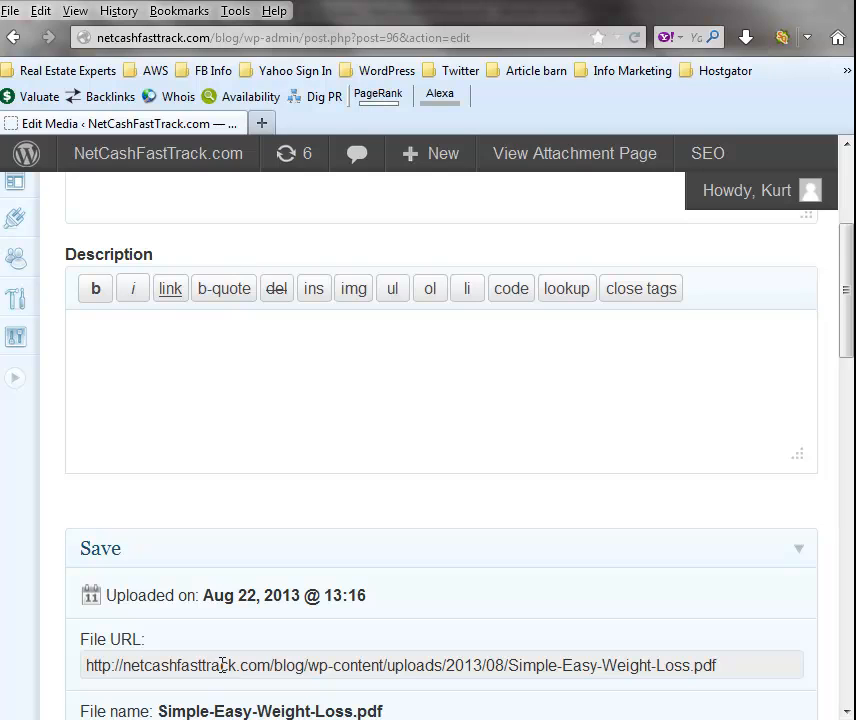
pyautogui.moveTo(30, 592)
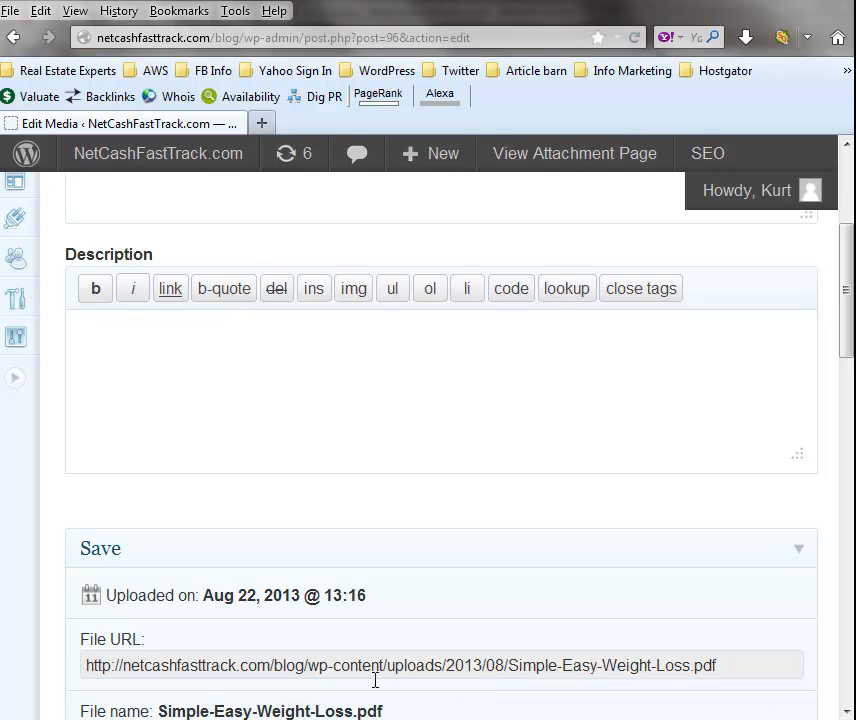
pyautogui.moveTo(176, 644)
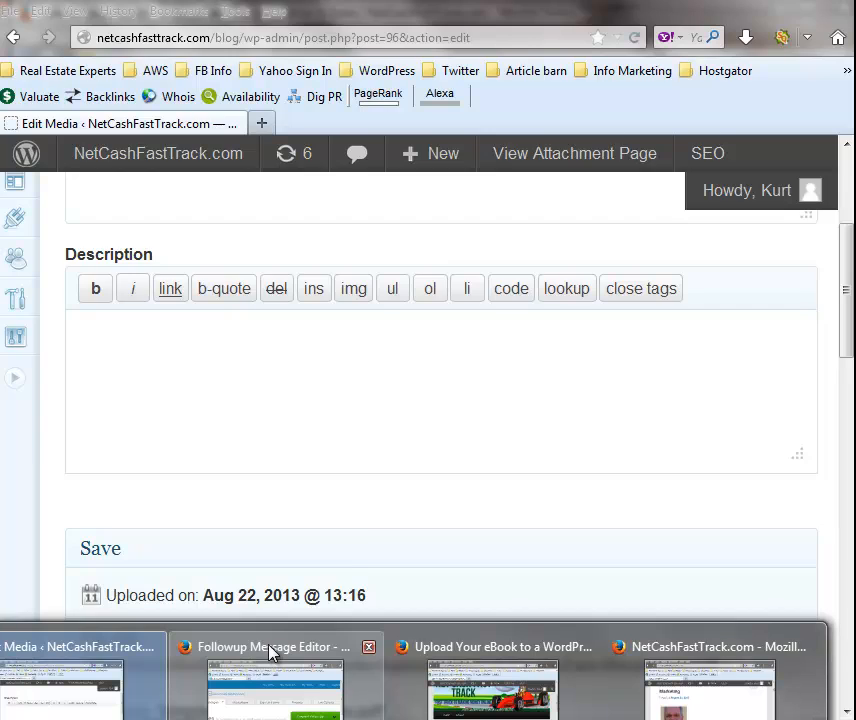
# - Switch to AWeber and show the Follow Up Series for the netcashfasttrac list
pyautogui.click(270, 648)
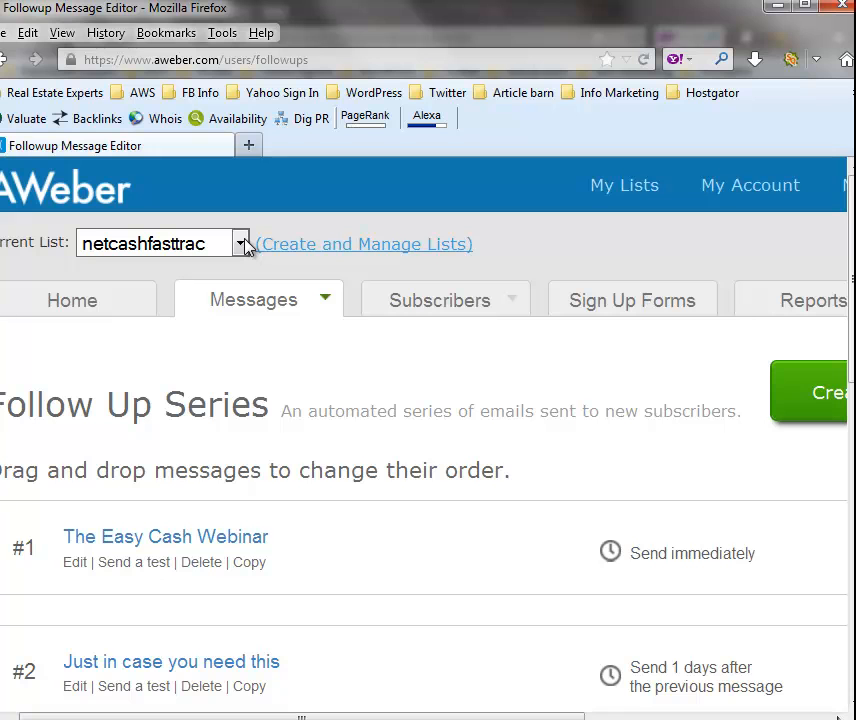
pyautogui.click(252, 300)
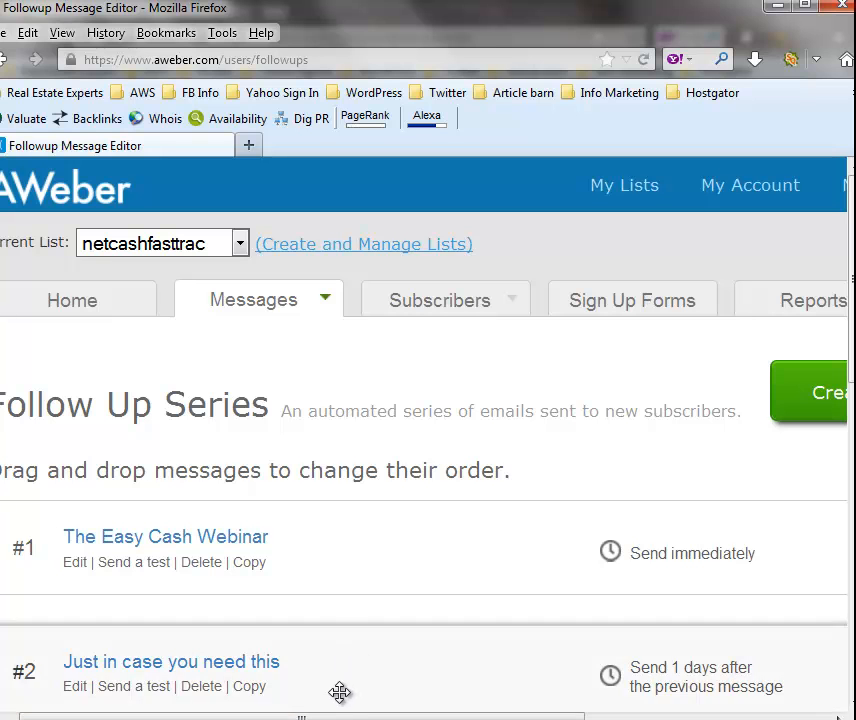
pyautogui.moveTo(344, 624)
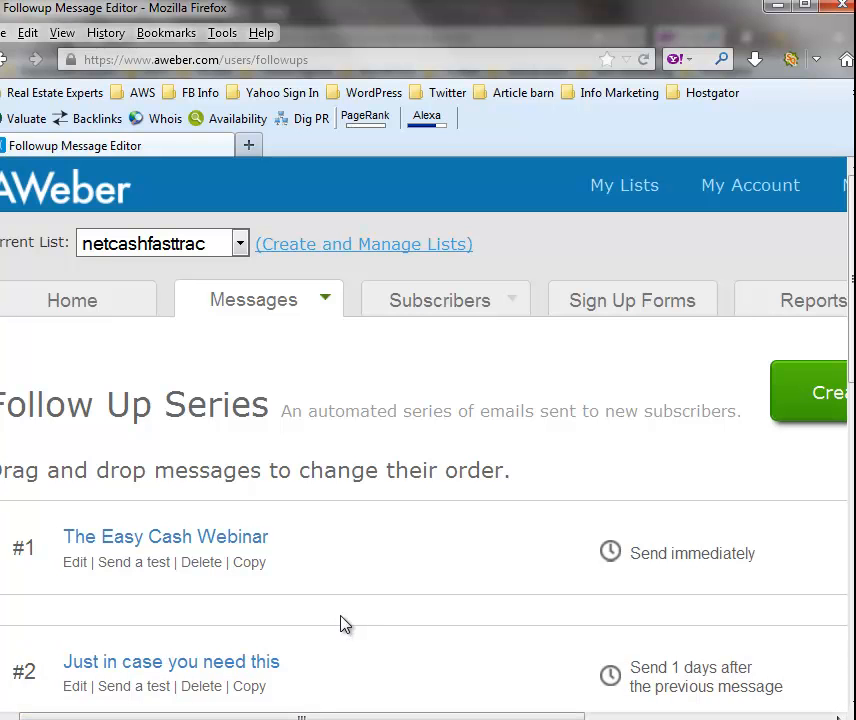
pyautogui.moveTo(376, 360)
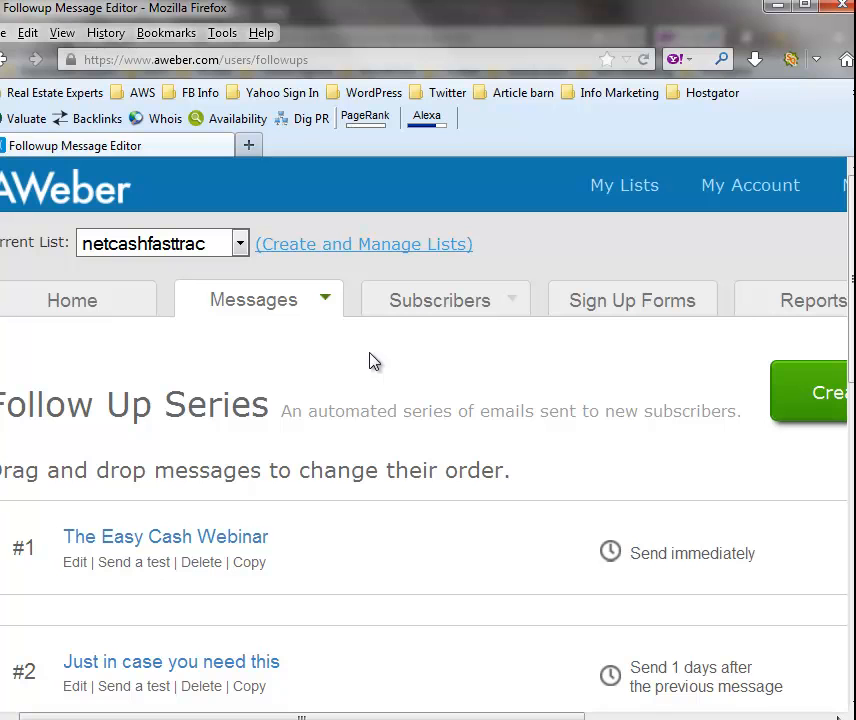
pyautogui.moveTo(362, 368)
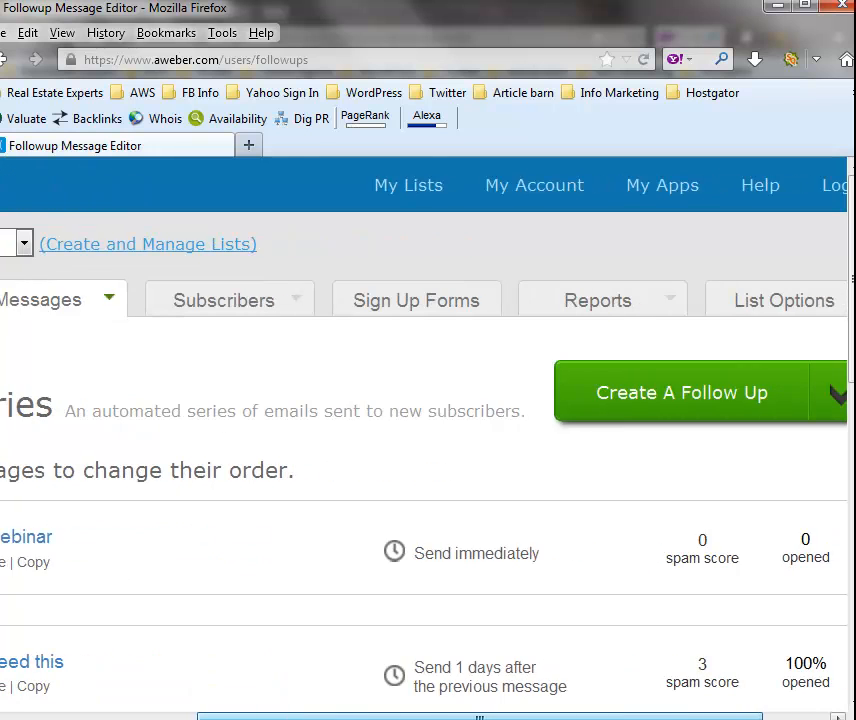
# - Go into List Options > List Settings for the netcashfasttrac list
pyautogui.hscroll(3)
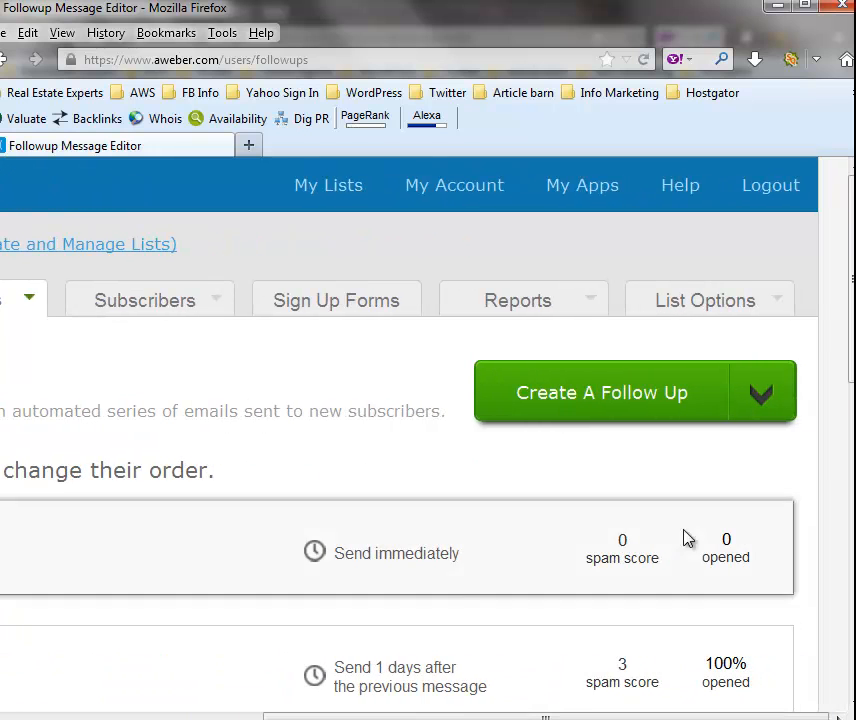
pyautogui.click(704, 300)
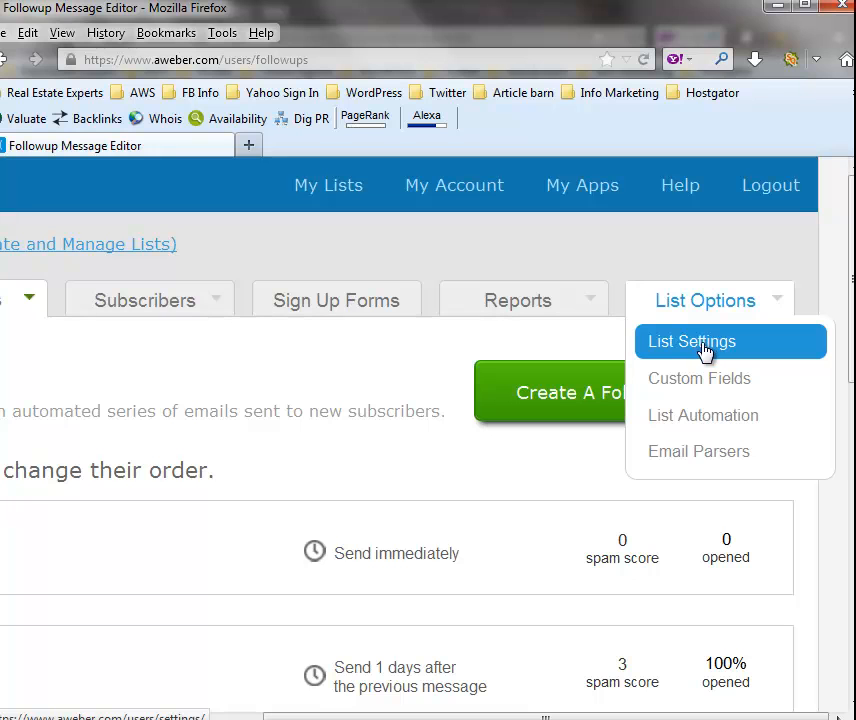
pyautogui.click(692, 340)
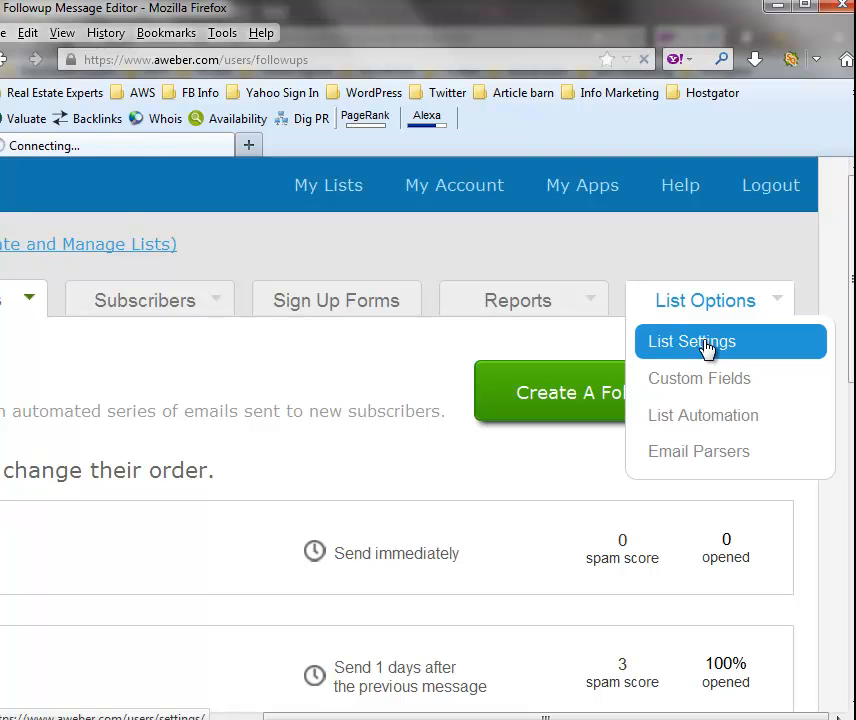
pyautogui.click(692, 340)
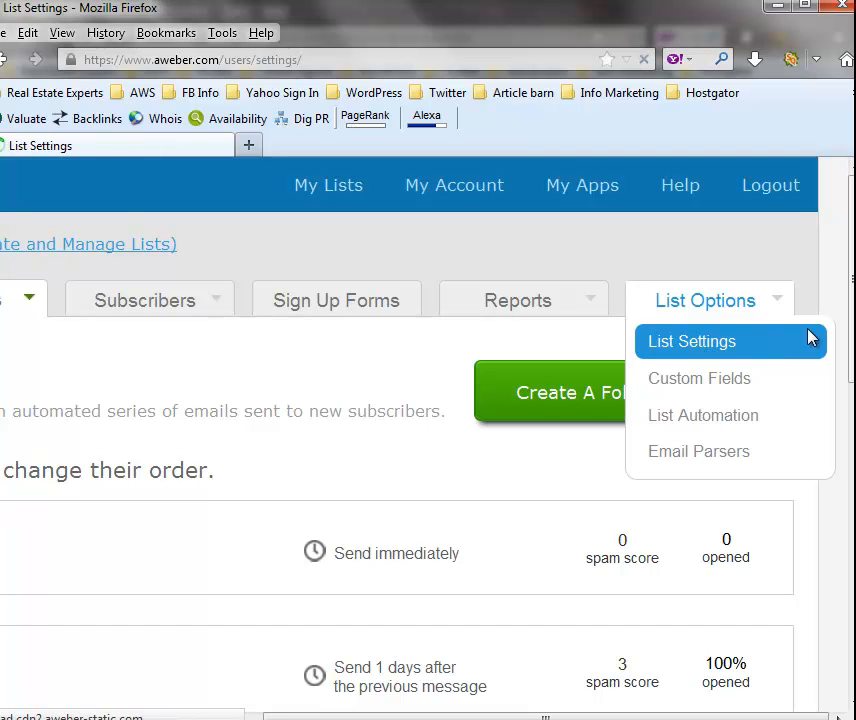
pyautogui.click(692, 340)
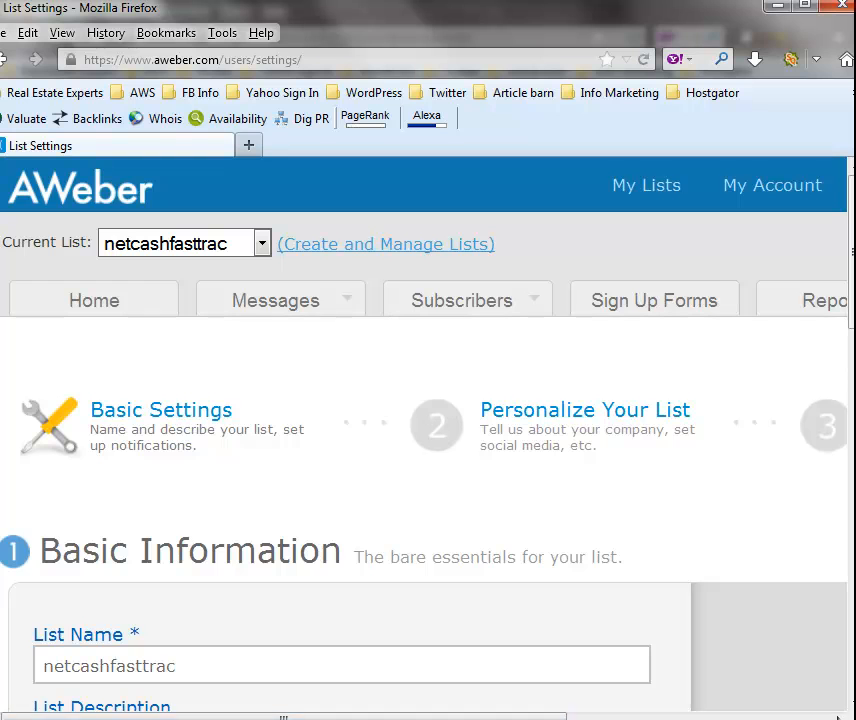
# - Review the settings down to the confirmation message section
pyautogui.hscroll(3)
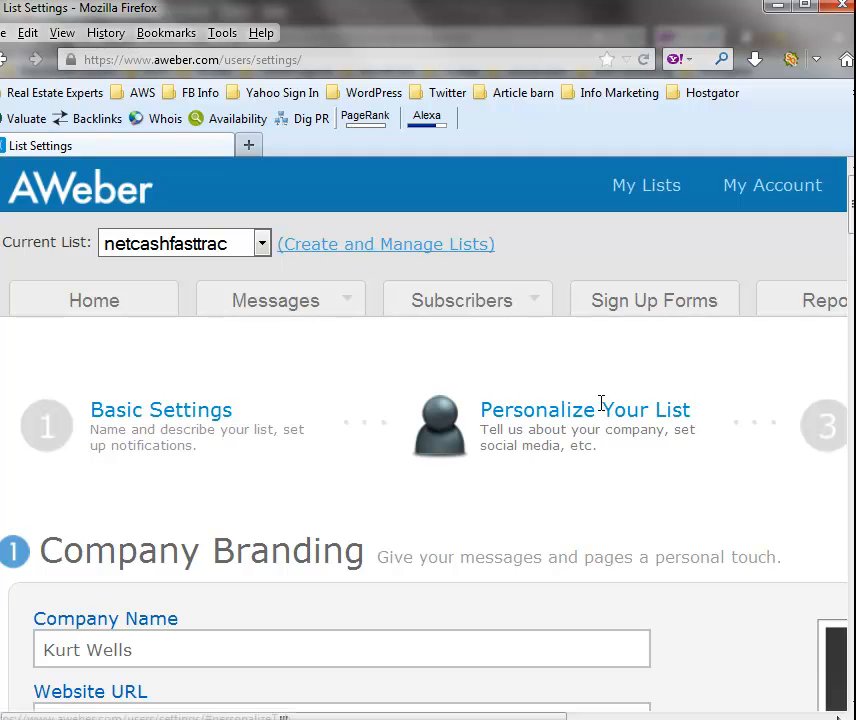
pyautogui.scroll(-3)
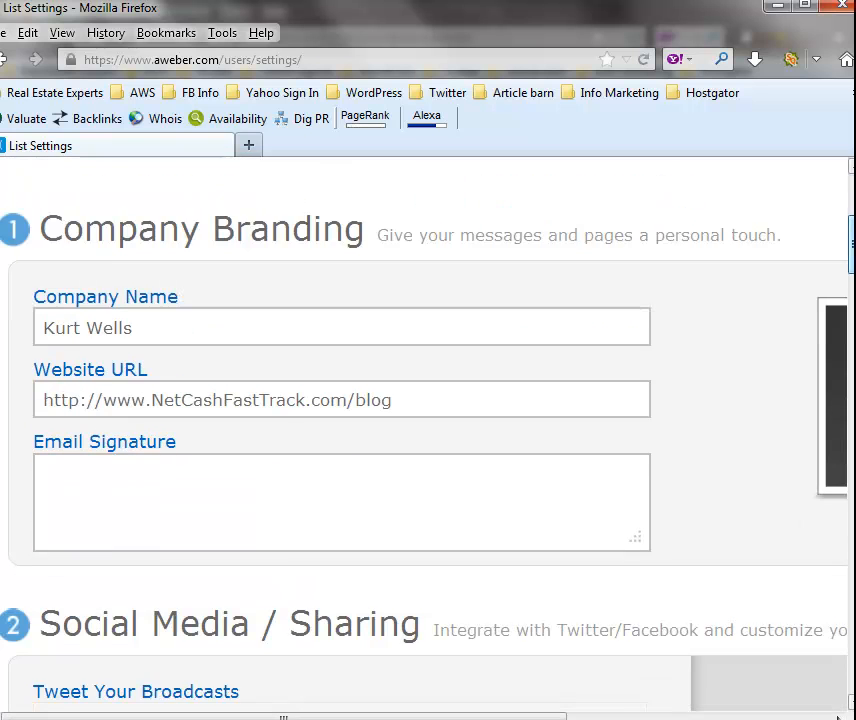
pyautogui.scroll(-3)
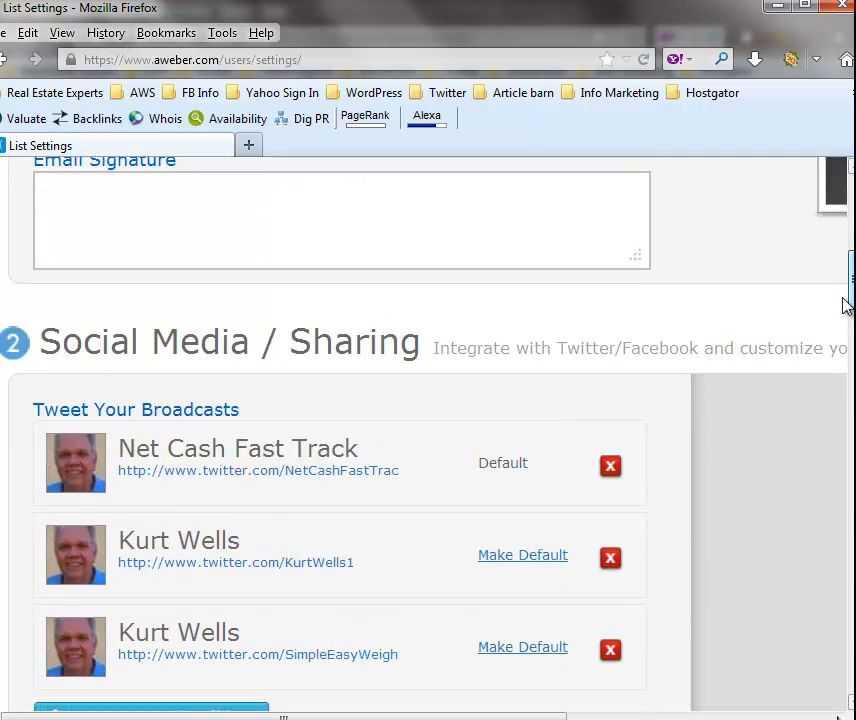
pyautogui.scroll(3)
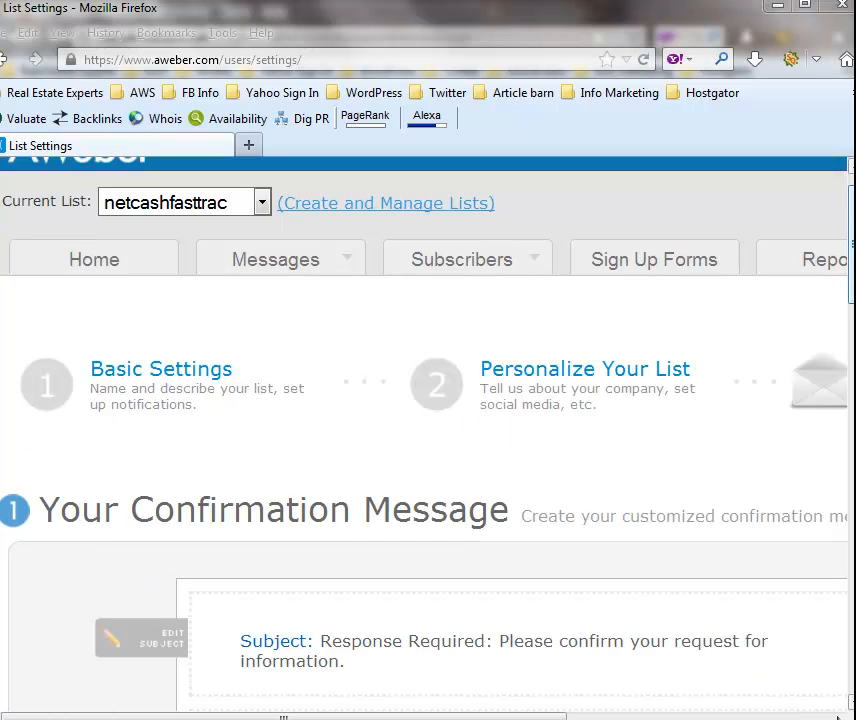
pyautogui.scroll(-3)
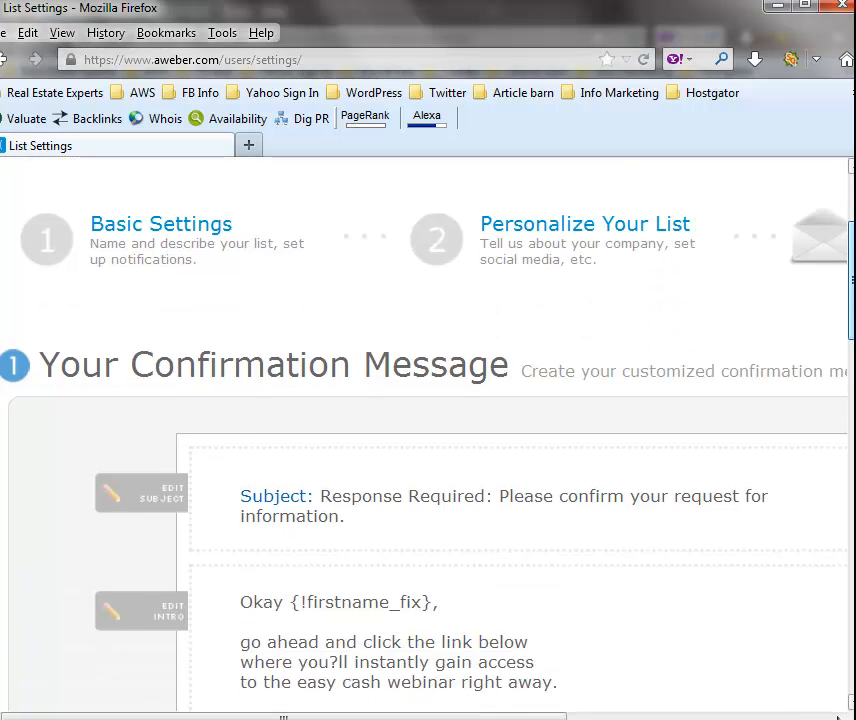
pyautogui.scroll(3)
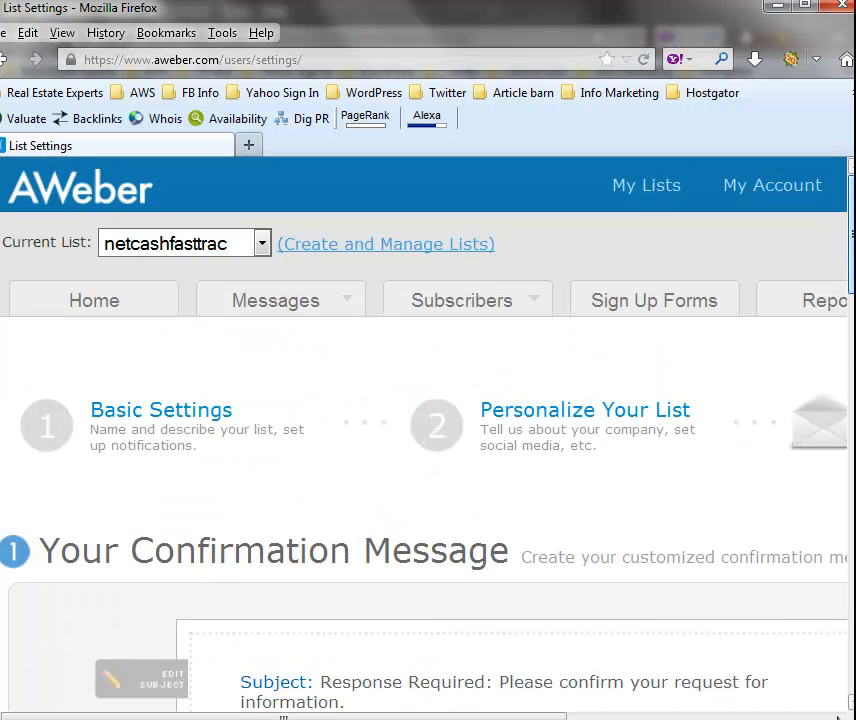
pyautogui.scroll(-3)
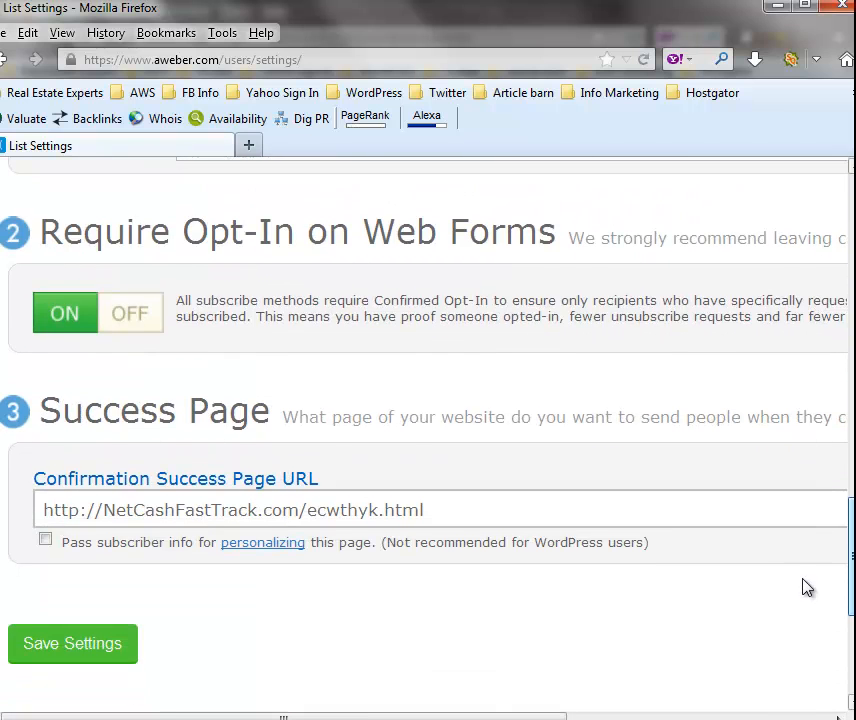
pyautogui.click(204, 510)
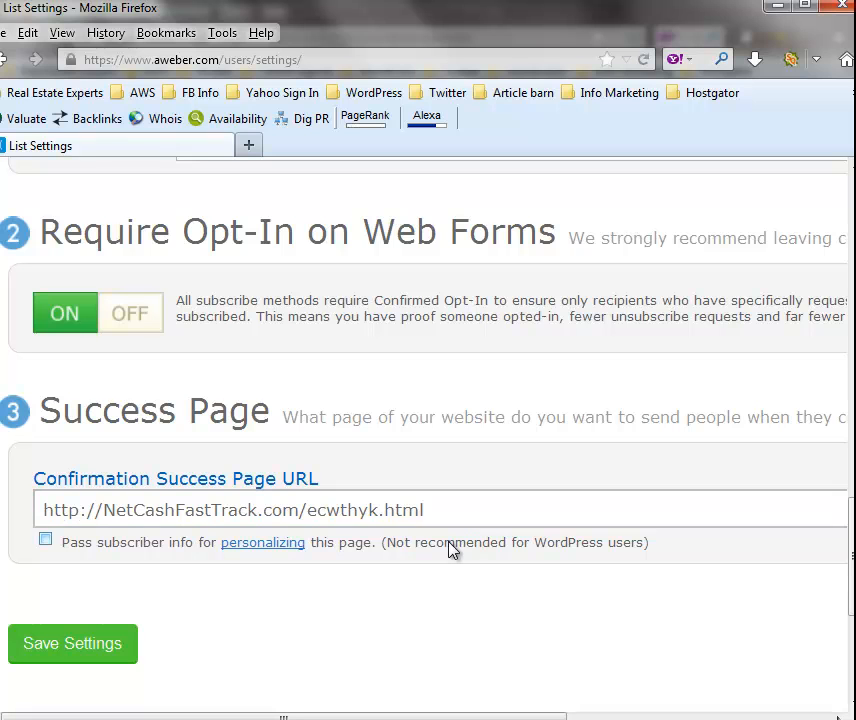
pyautogui.click(490, 510)
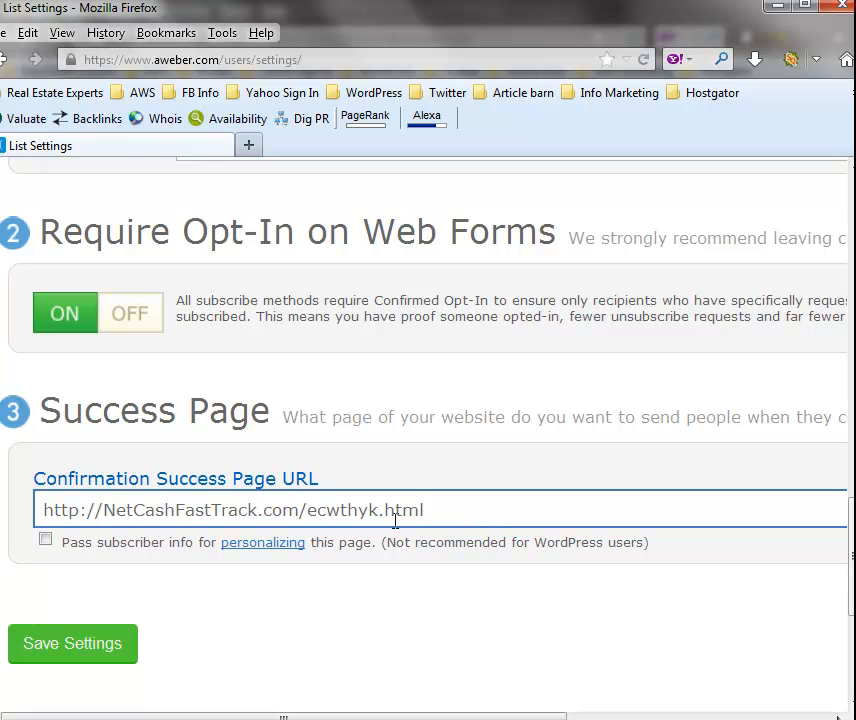
pyautogui.moveTo(568, 524)
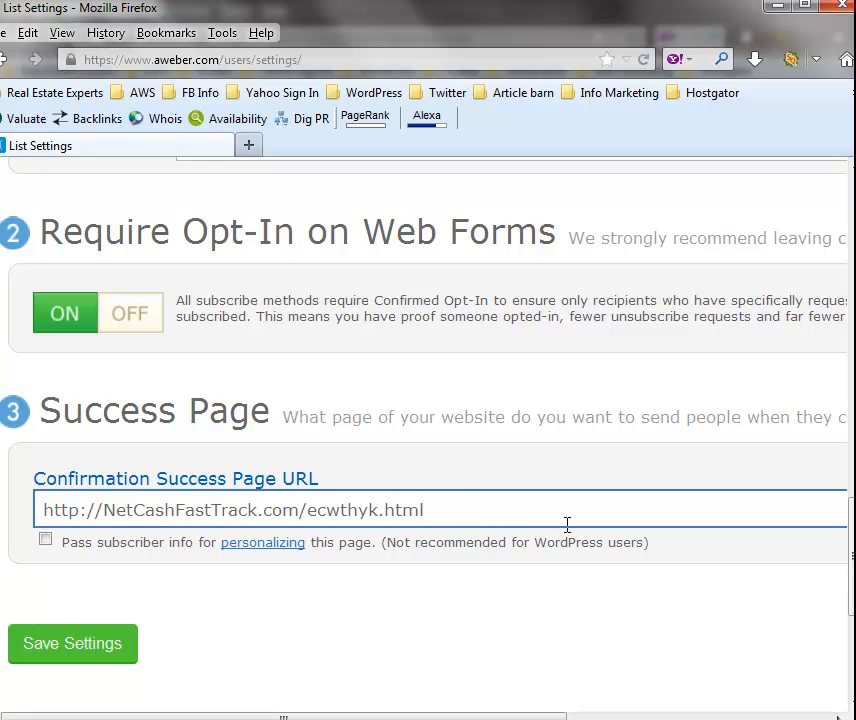
pyautogui.moveTo(488, 520)
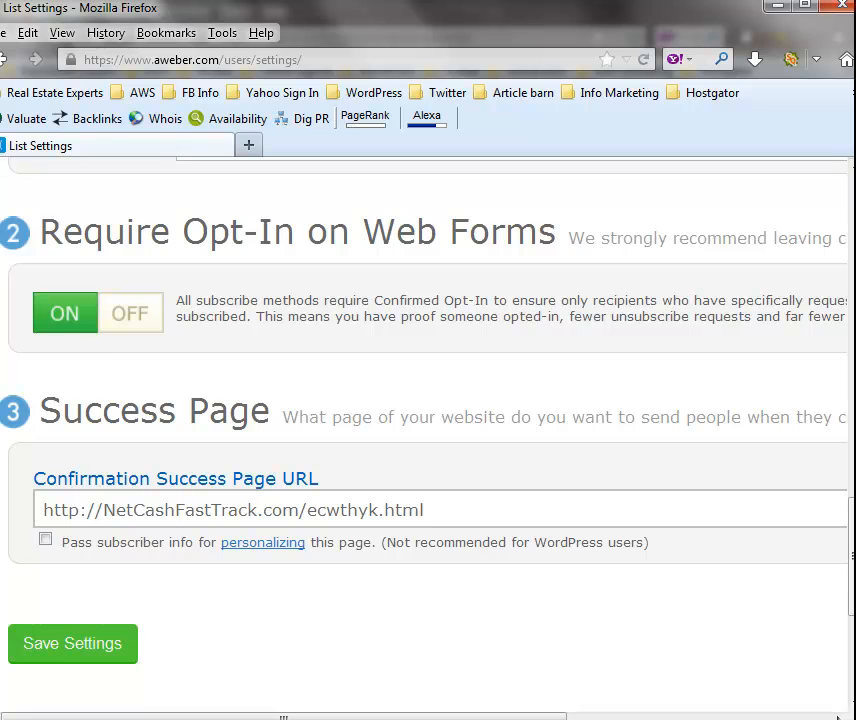
pyautogui.scroll(3)
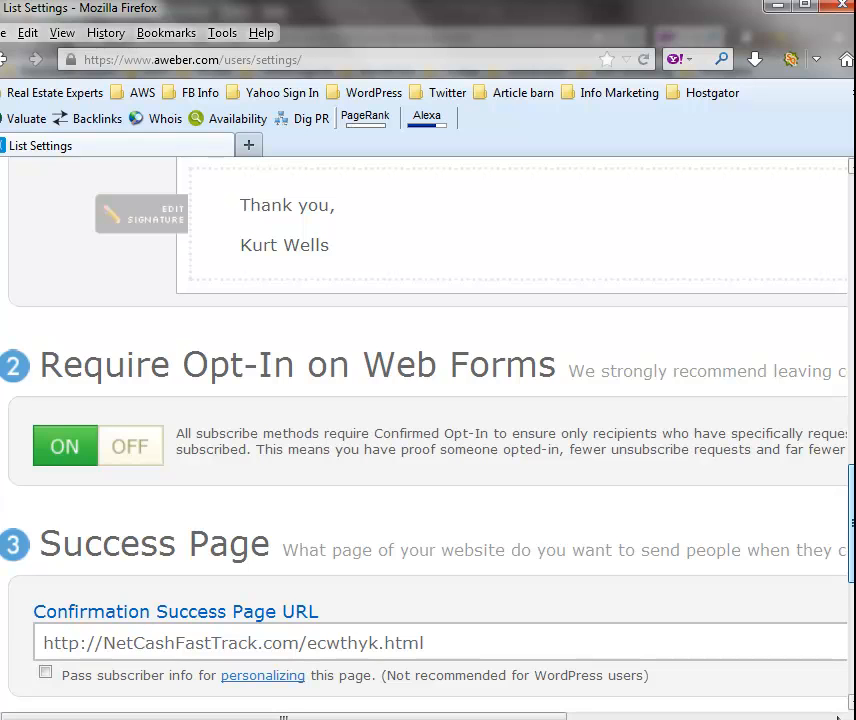
# - Return to Messages > Follow Up Series listing The Easy Cash Webinar and Just in case you need this
pyautogui.scroll(3)
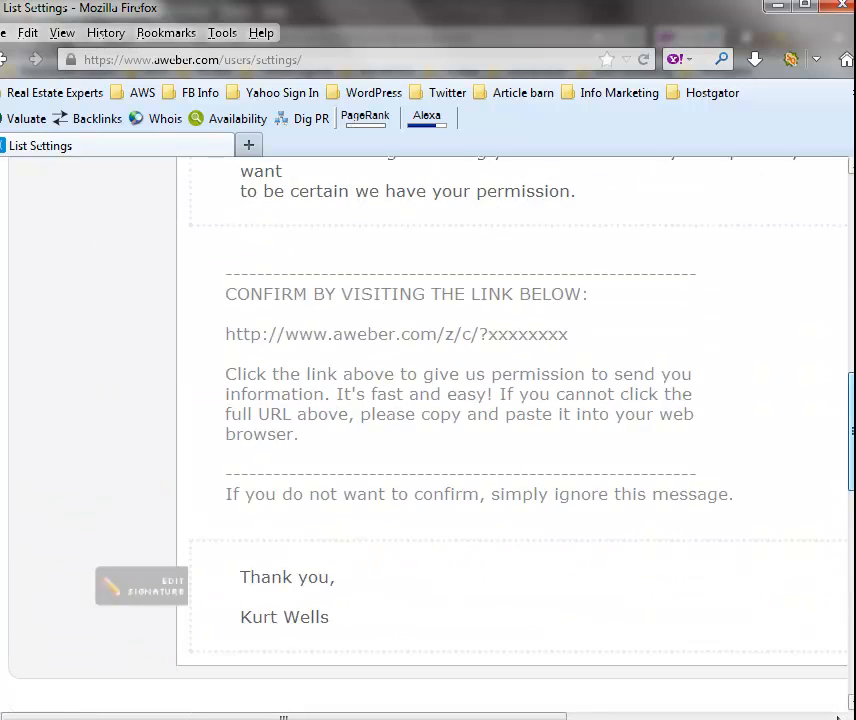
pyautogui.scroll(3)
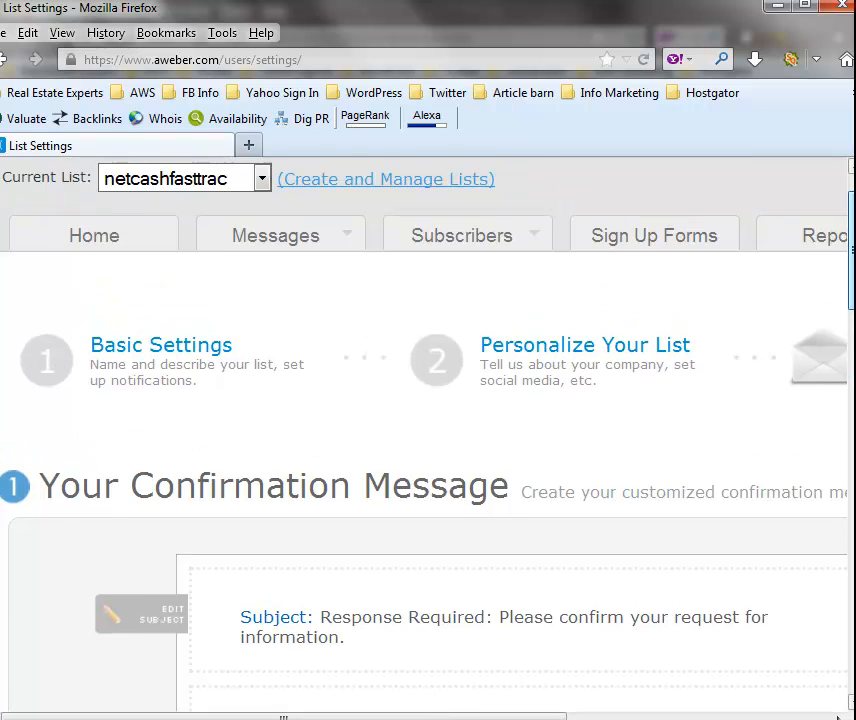
pyautogui.click(276, 236)
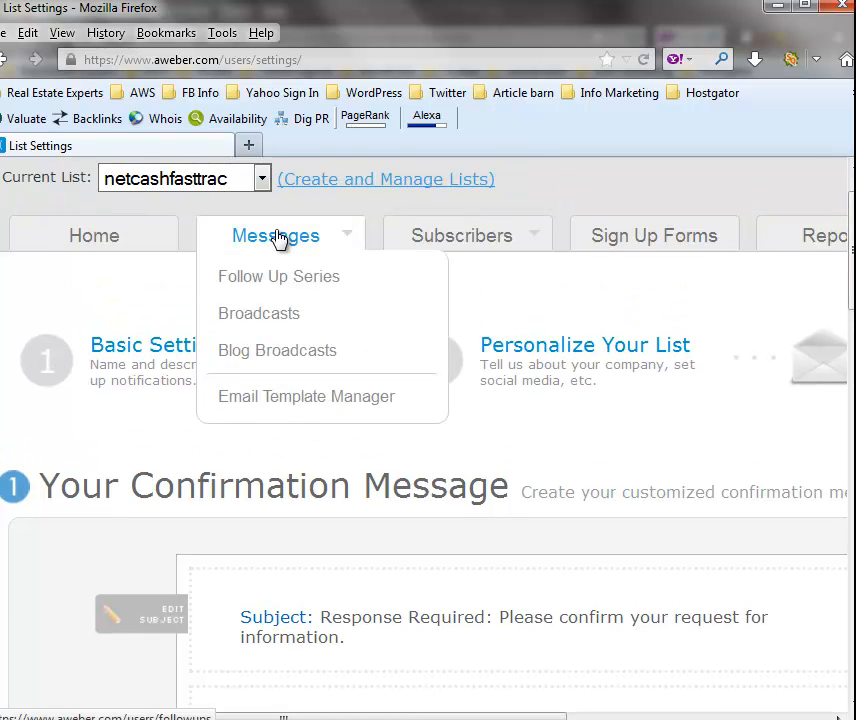
pyautogui.click(278, 276)
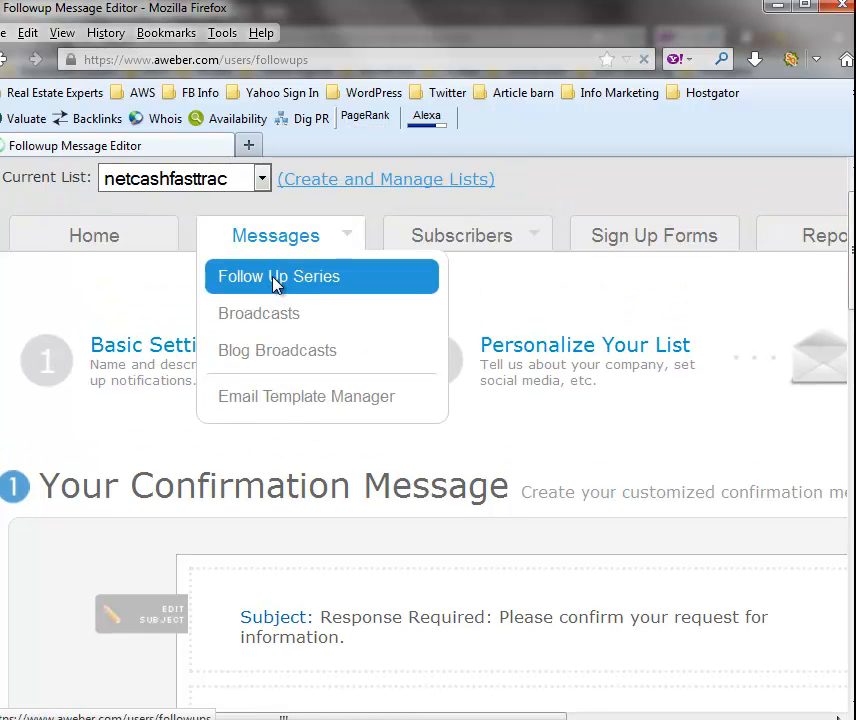
pyautogui.click(278, 276)
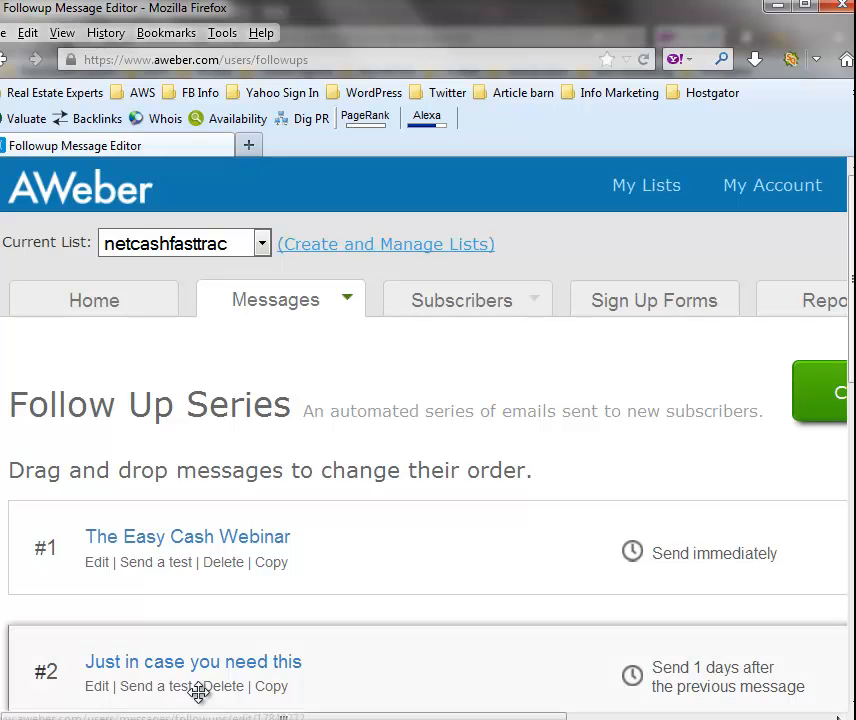
pyautogui.moveTo(214, 680)
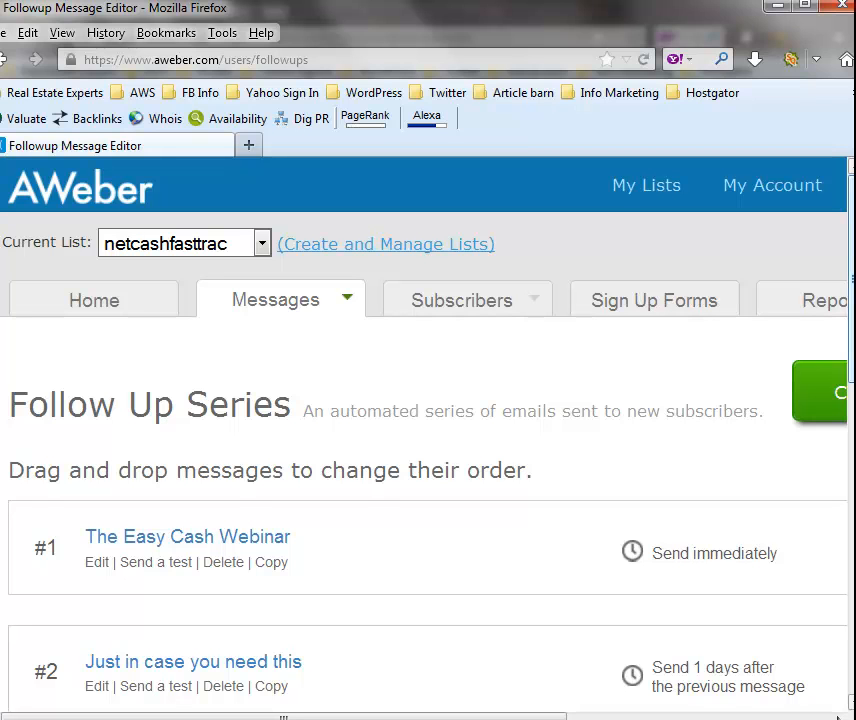
pyautogui.moveTo(316, 338)
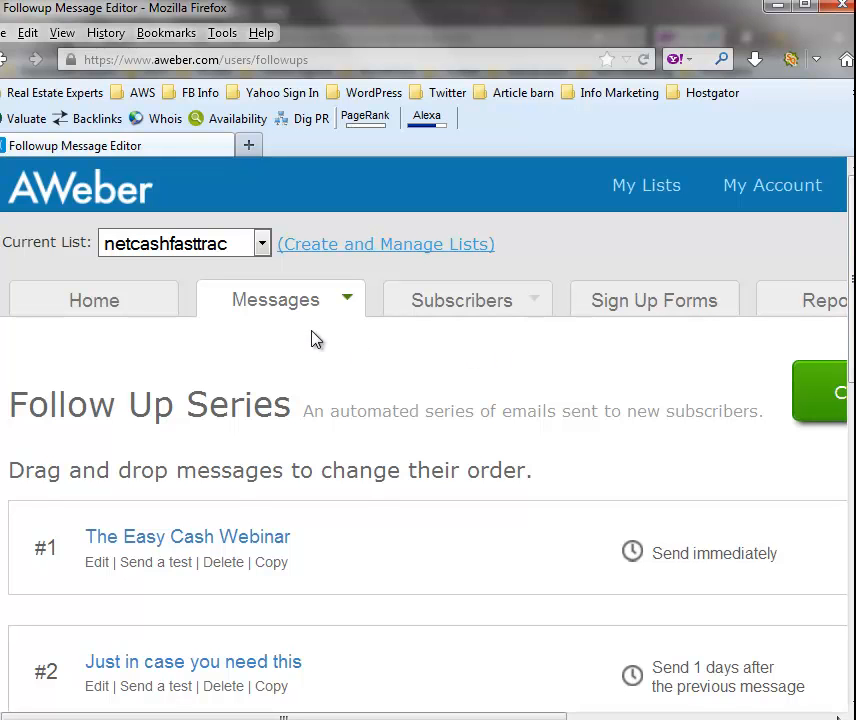
pyautogui.moveTo(302, 328)
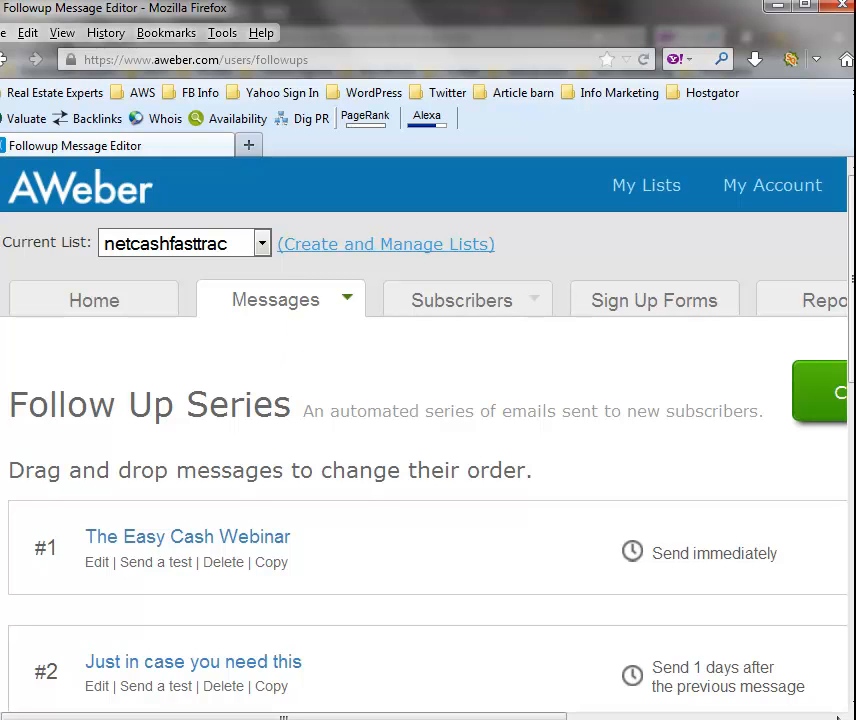
pyautogui.moveTo(780, 436)
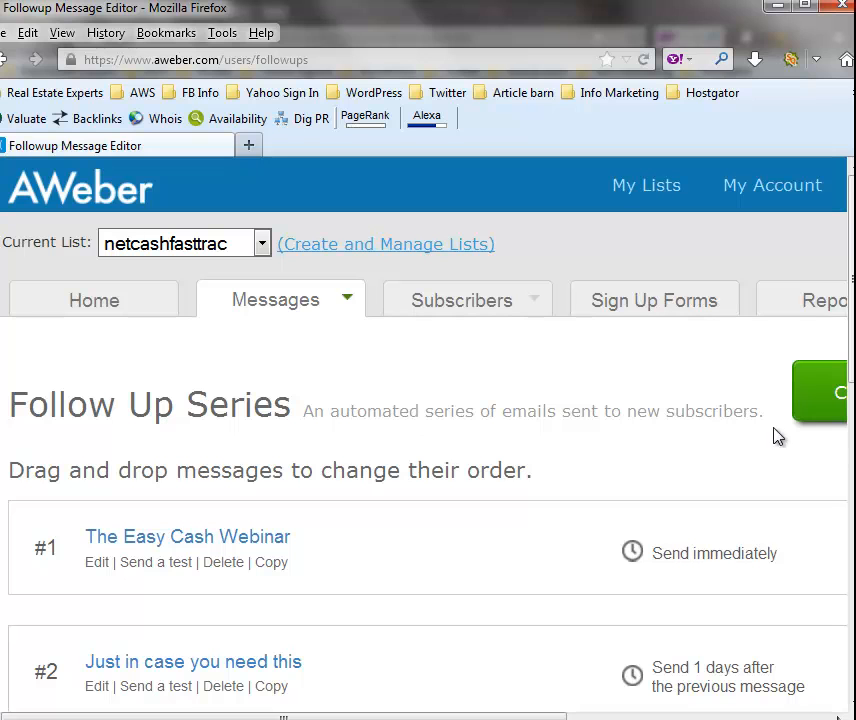
pyautogui.moveTo(314, 360)
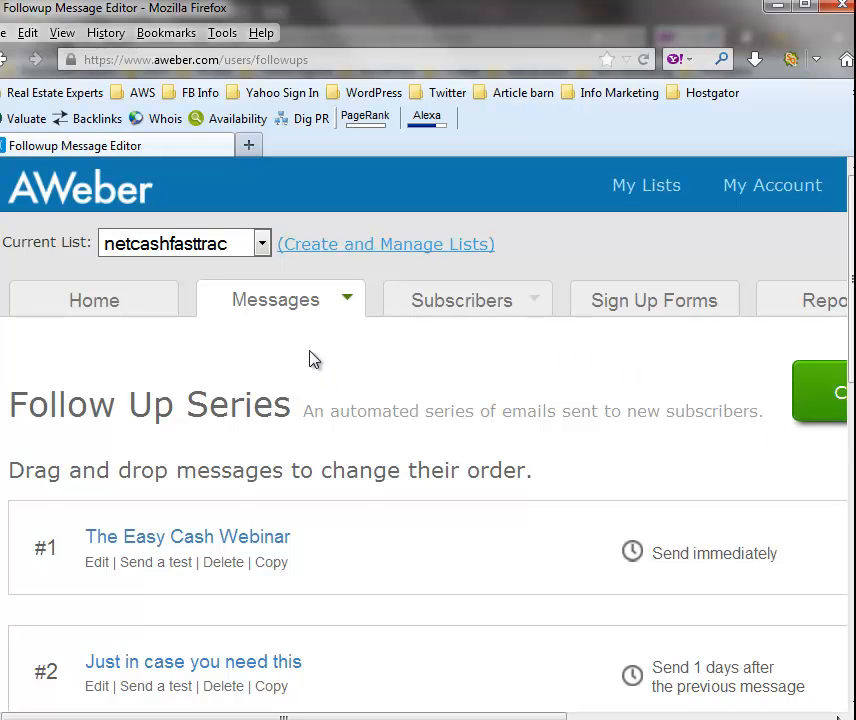
pyautogui.moveTo(308, 362)
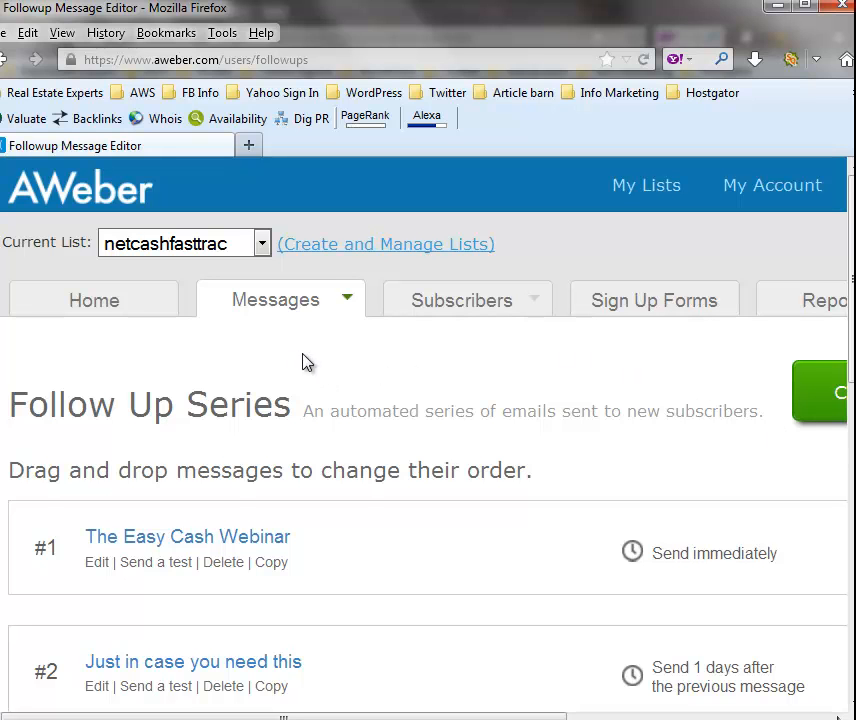
pyautogui.moveTo(314, 348)
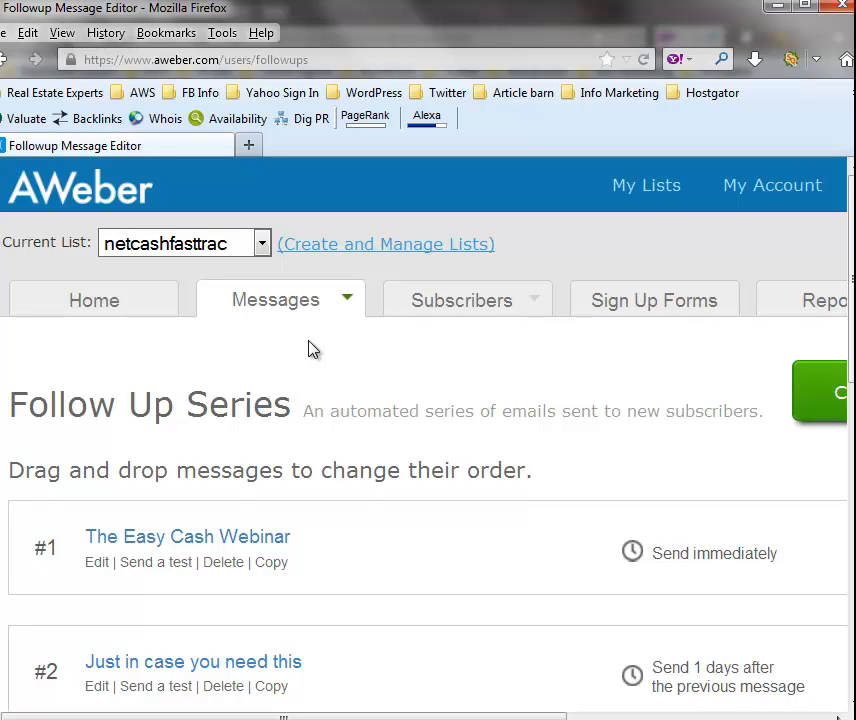
pyautogui.moveTo(312, 392)
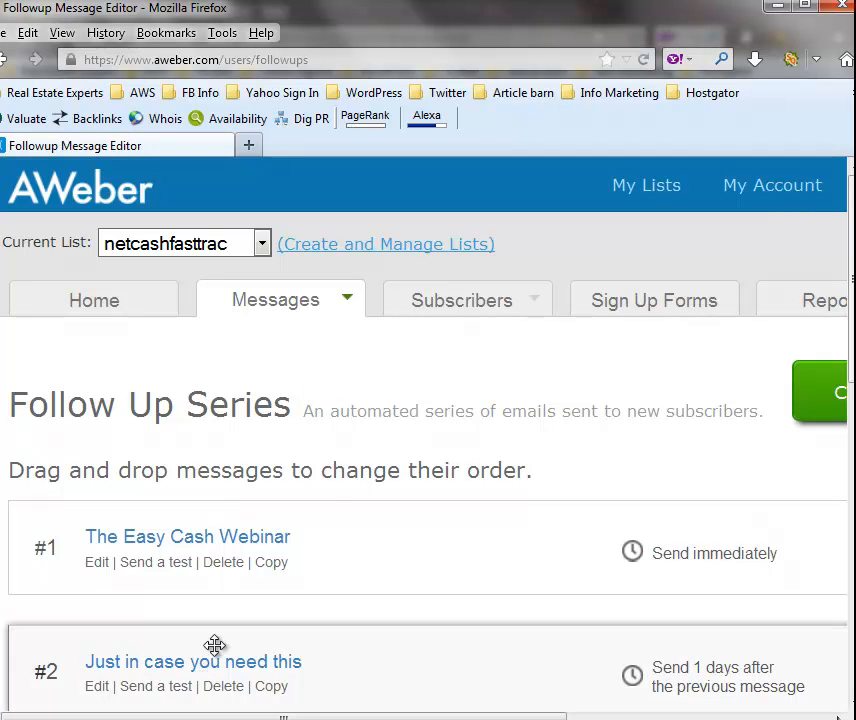
pyautogui.moveTo(240, 676)
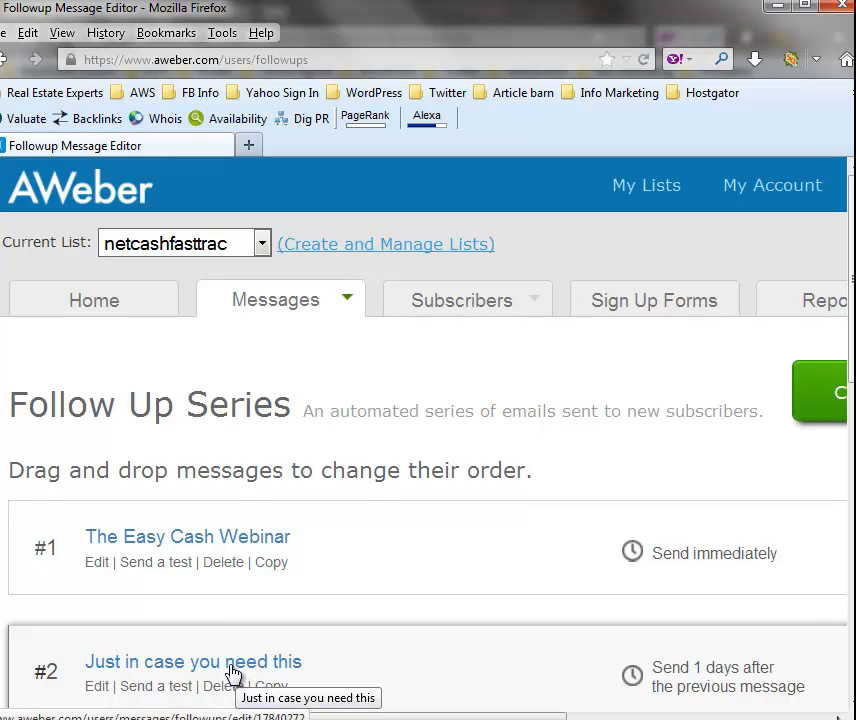
pyautogui.moveTo(528, 600)
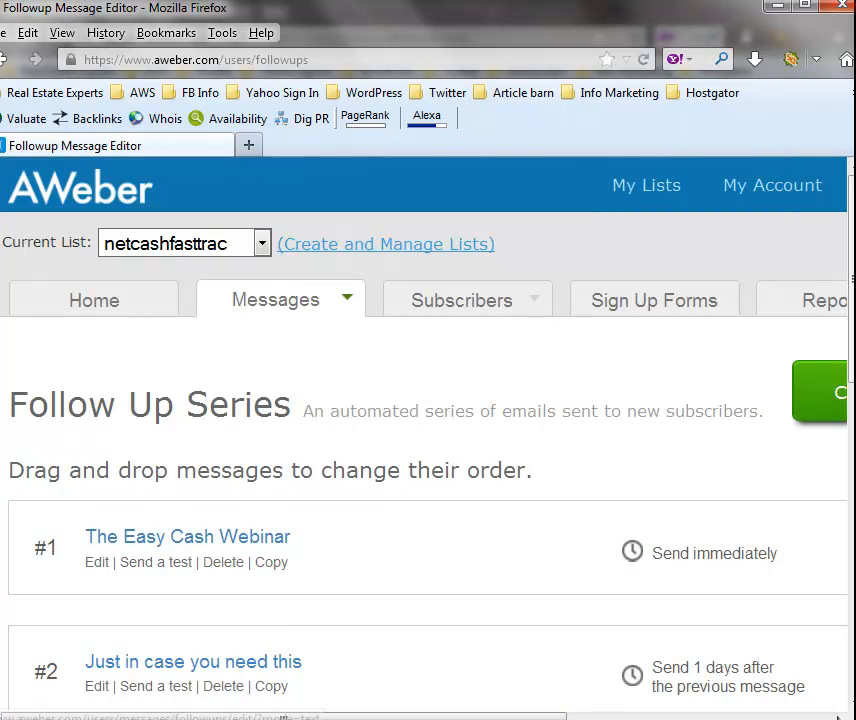
pyautogui.hscroll(3)
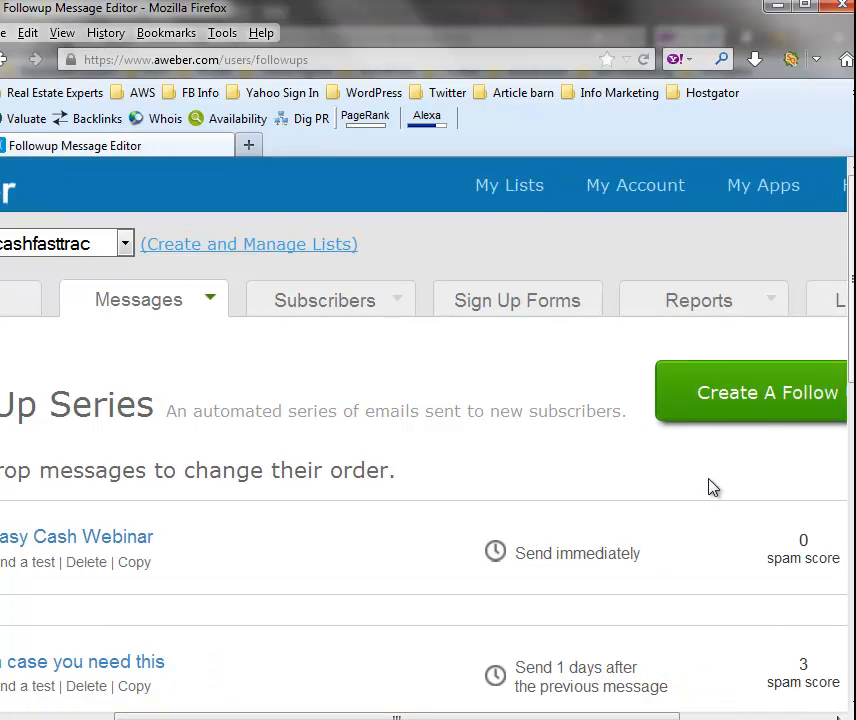
pyautogui.moveTo(304, 386)
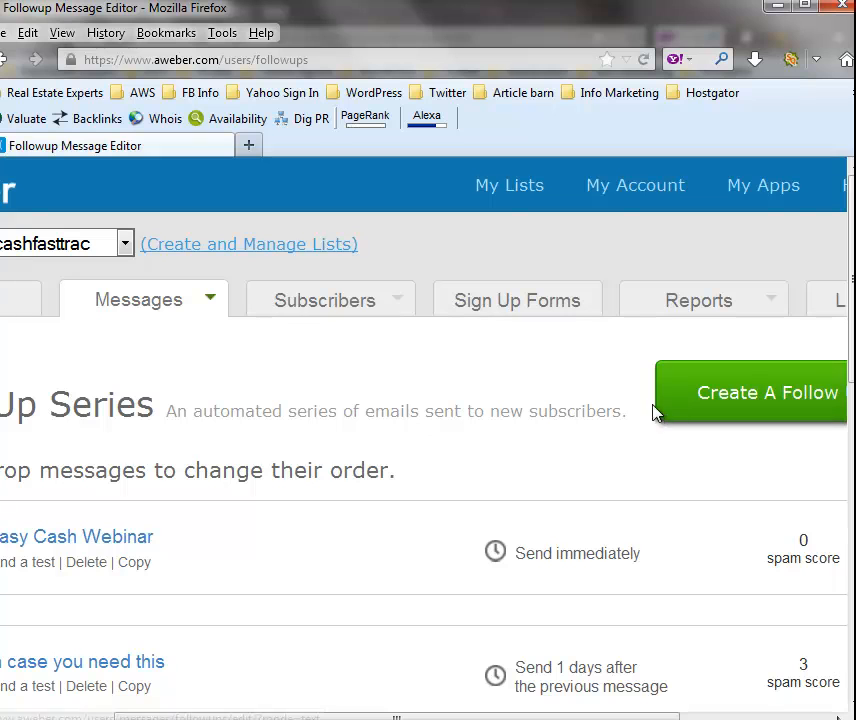
pyautogui.moveTo(710, 398)
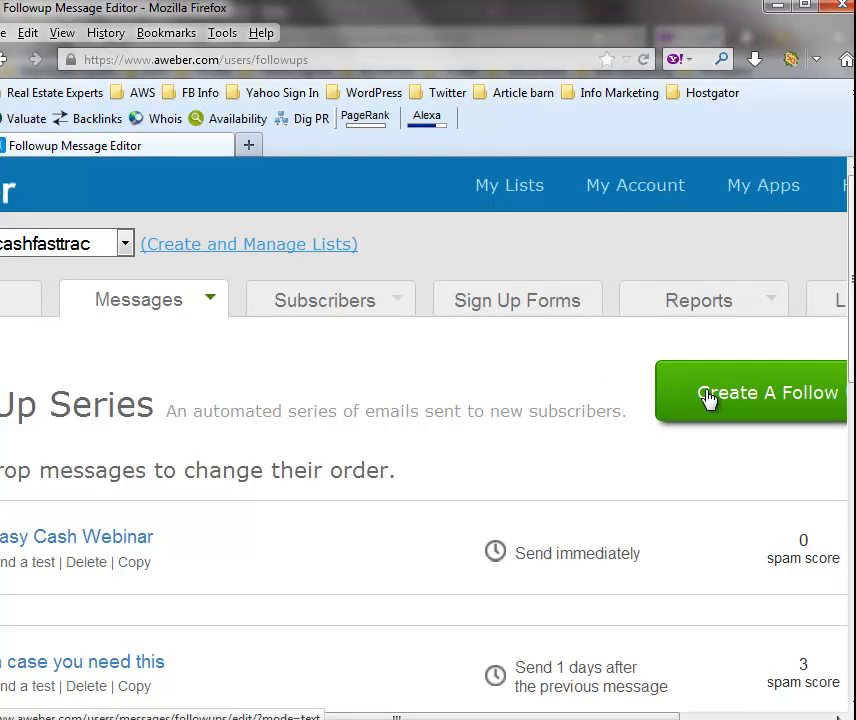
pyautogui.moveTo(436, 390)
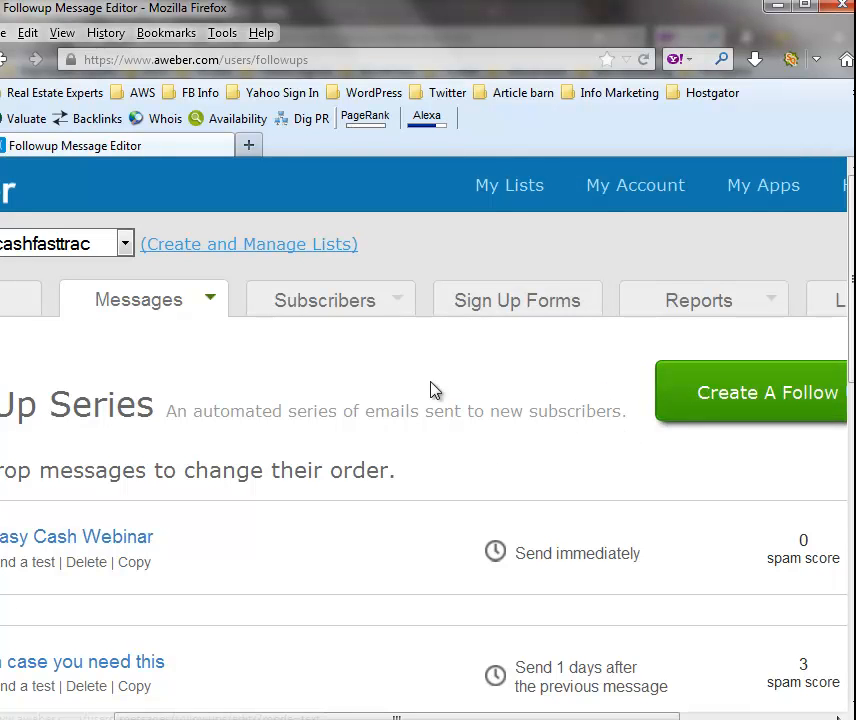
pyautogui.moveTo(260, 438)
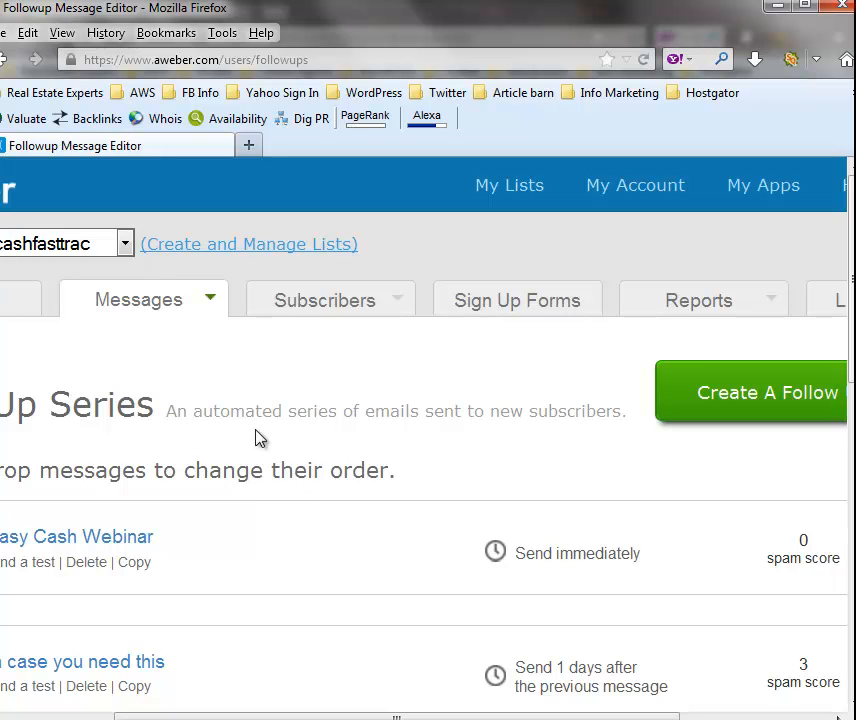
pyautogui.moveTo(452, 410)
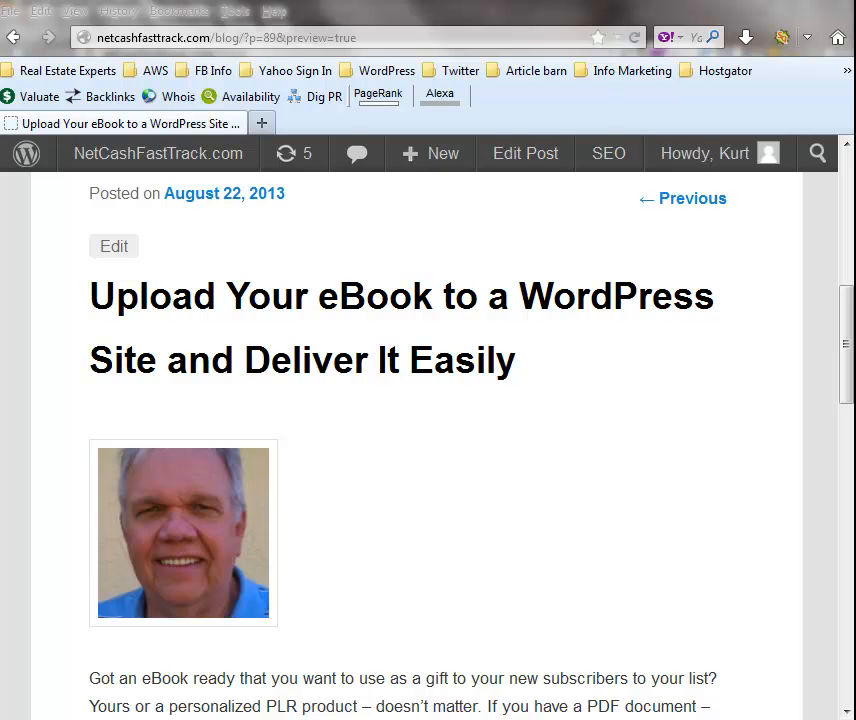
pyautogui.moveTo(458, 456)
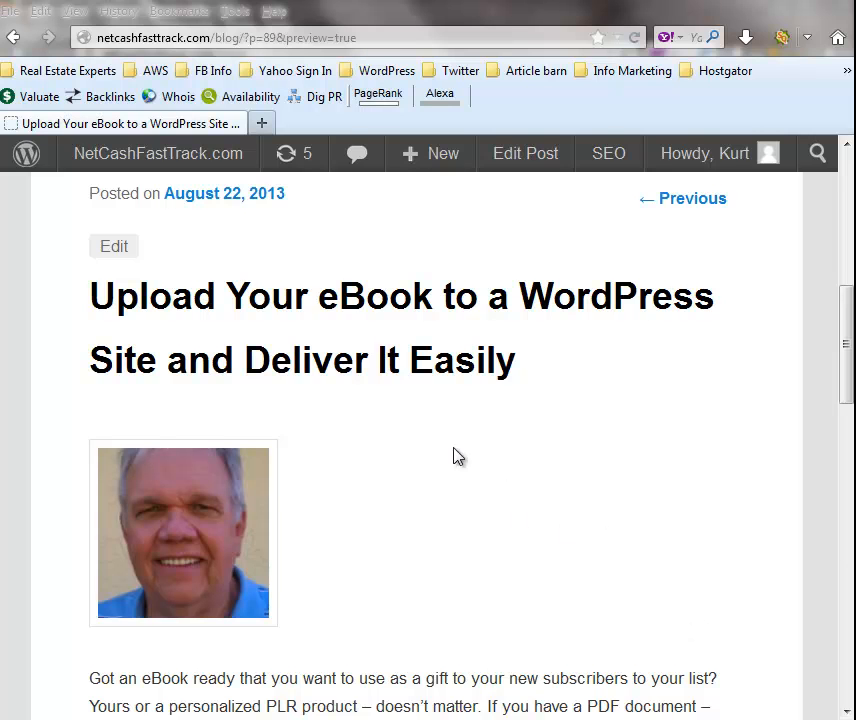
pyautogui.moveTo(310, 308)
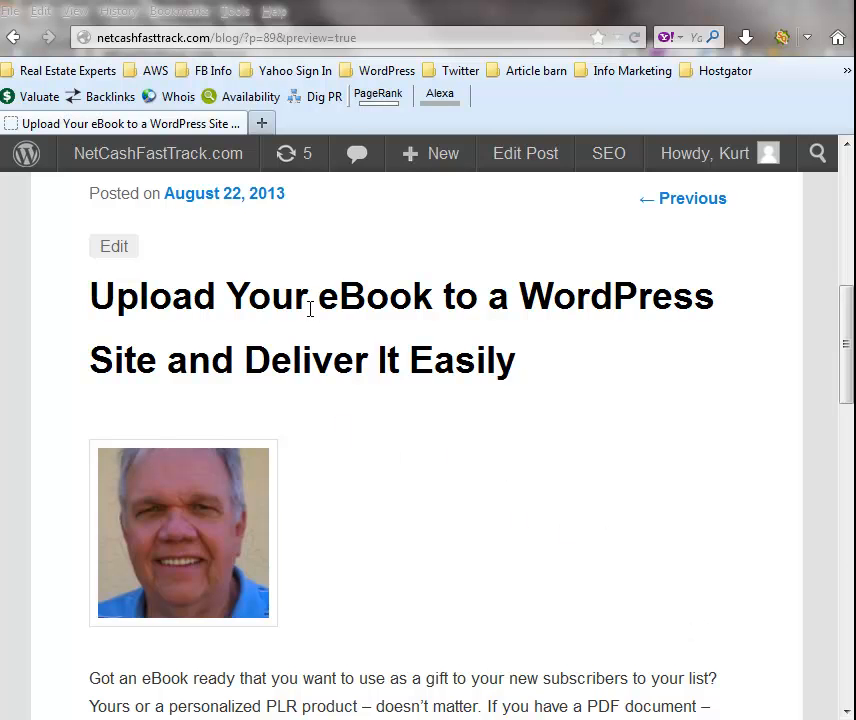
pyautogui.moveTo(572, 334)
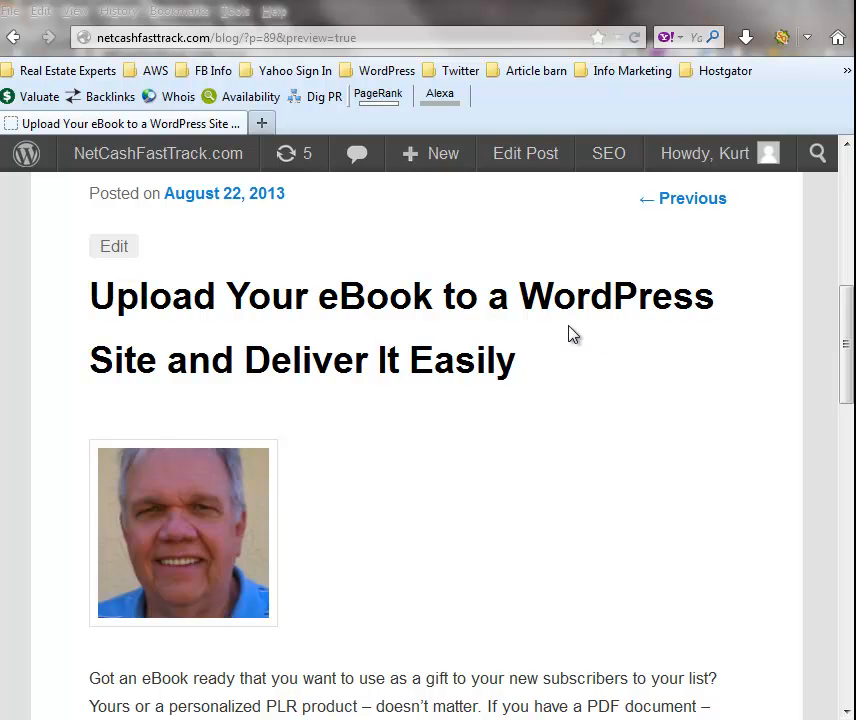
pyautogui.moveTo(338, 376)
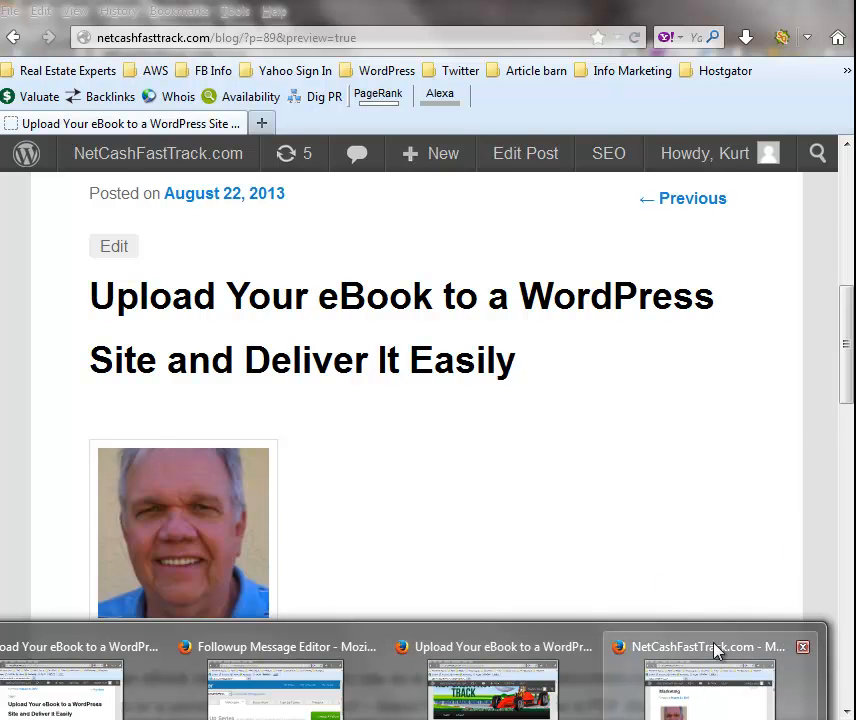
# - Bring up the NetCashFastTrack.com blog and read The Need to Network in Internet Marketing post
pyautogui.click(700, 648)
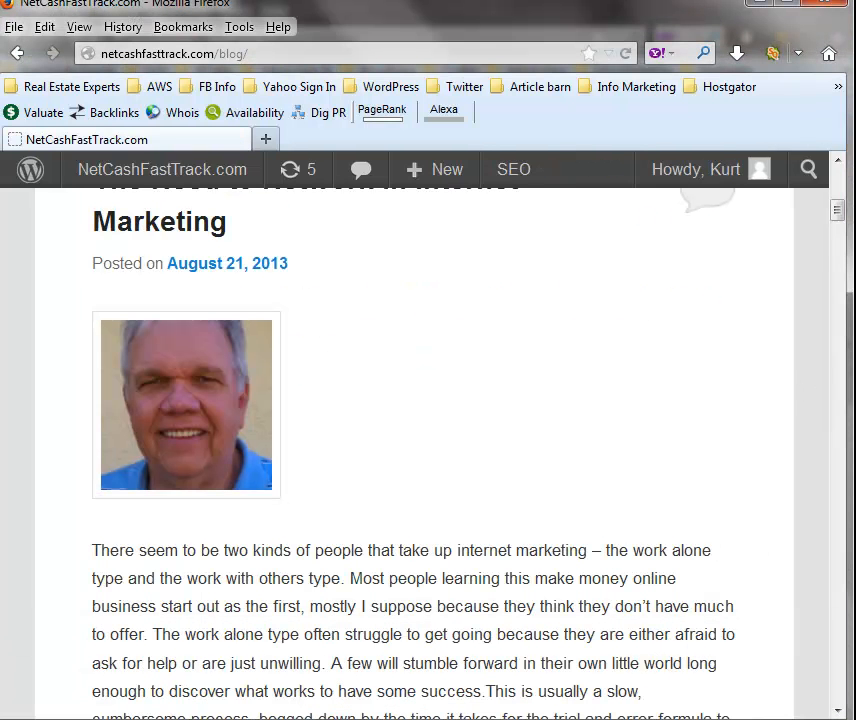
pyautogui.scroll(3)
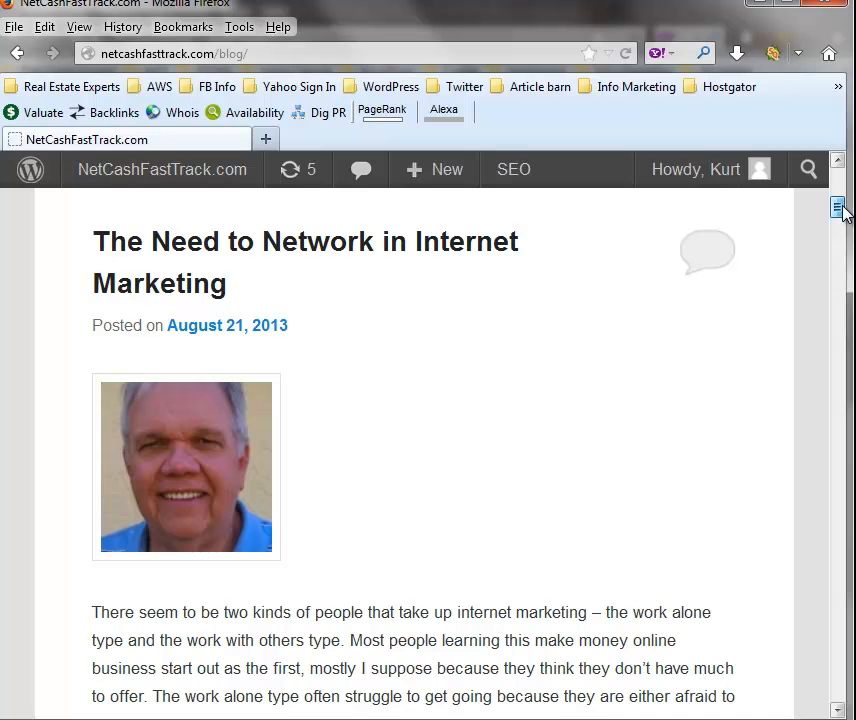
pyautogui.moveTo(708, 256)
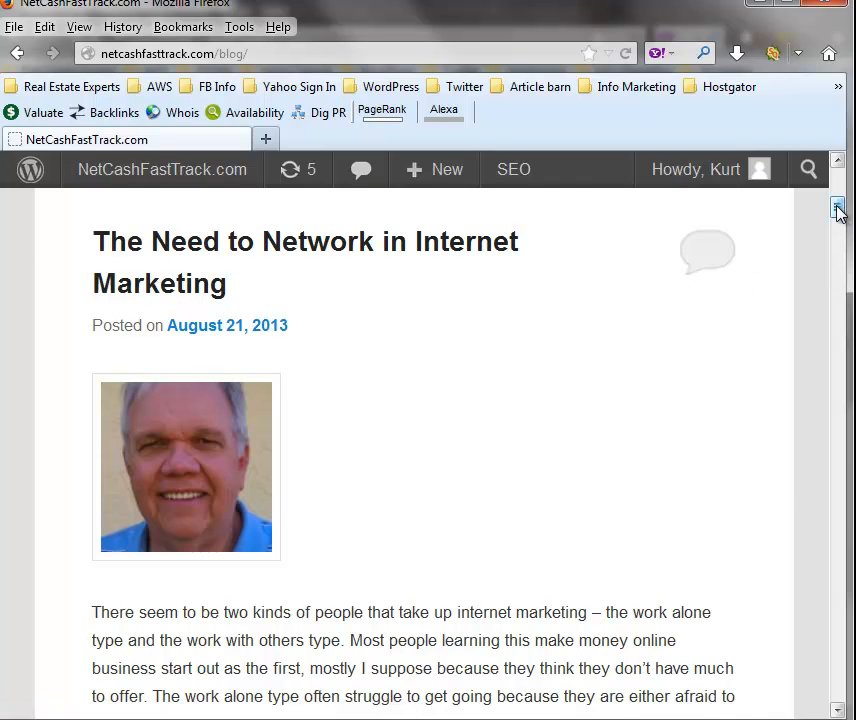
pyautogui.scroll(3)
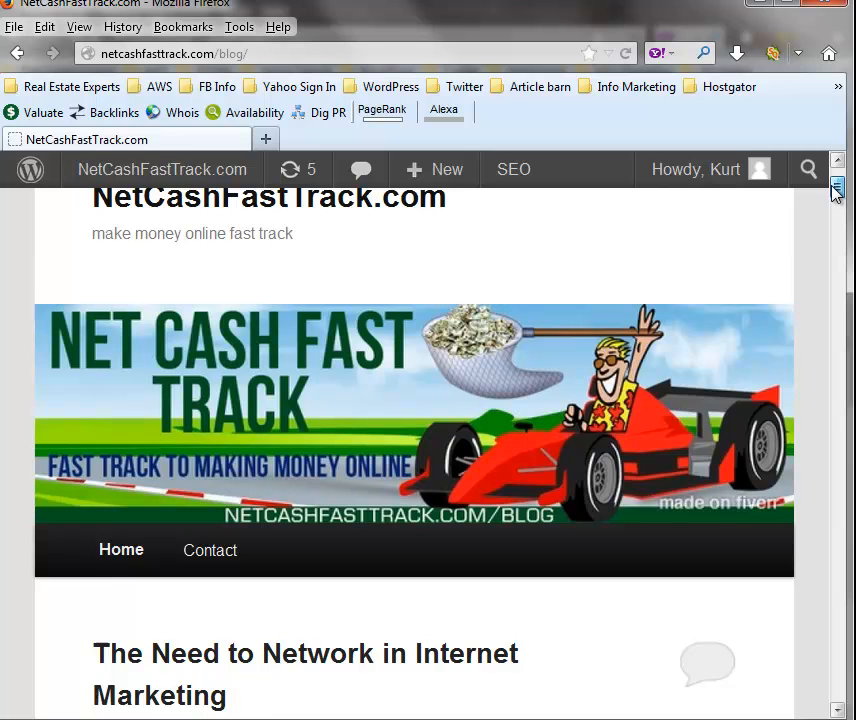
pyautogui.scroll(-3)
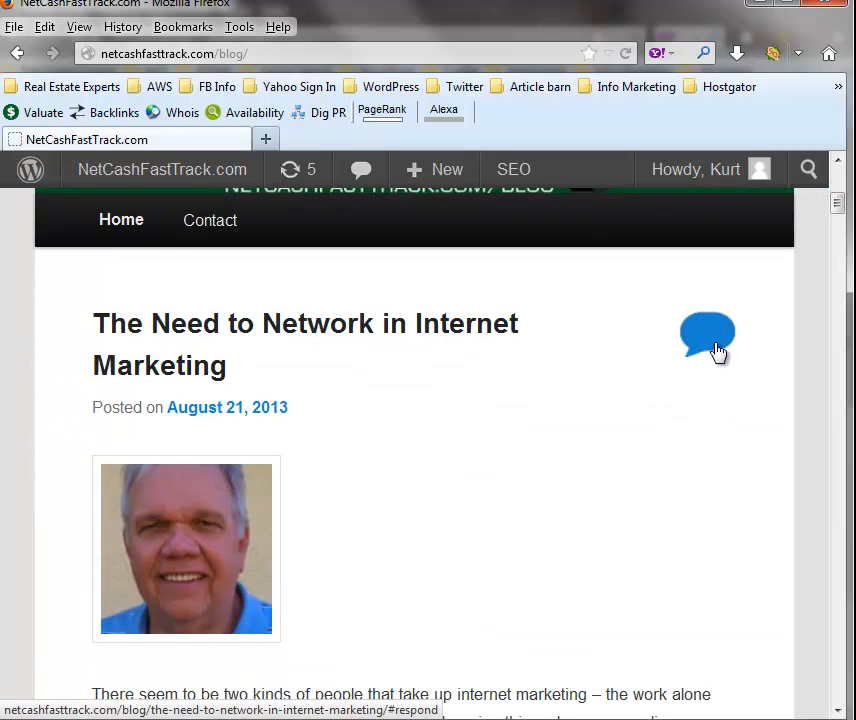
pyautogui.moveTo(708, 336)
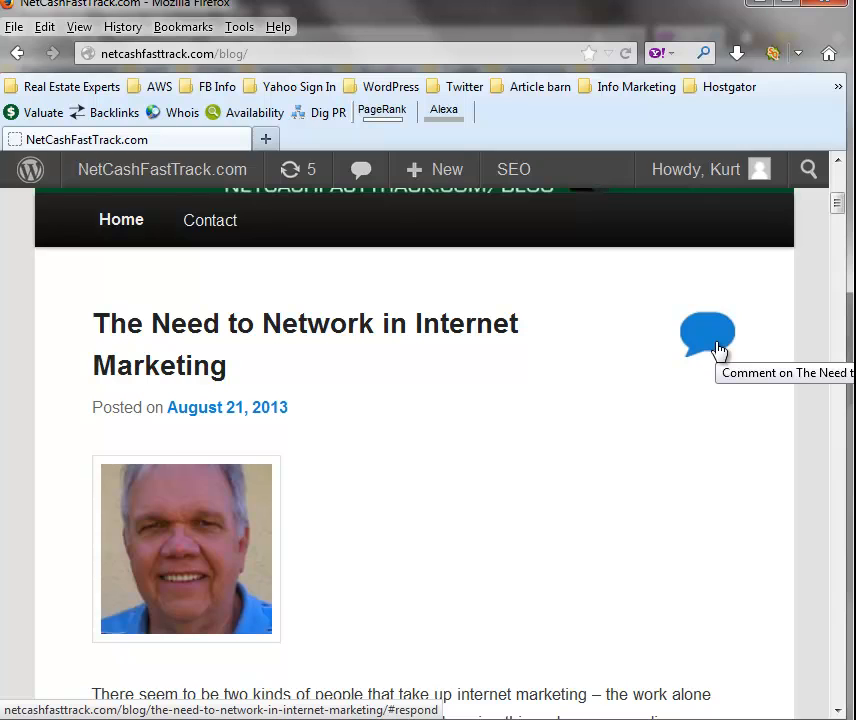
pyautogui.moveTo(844, 284)
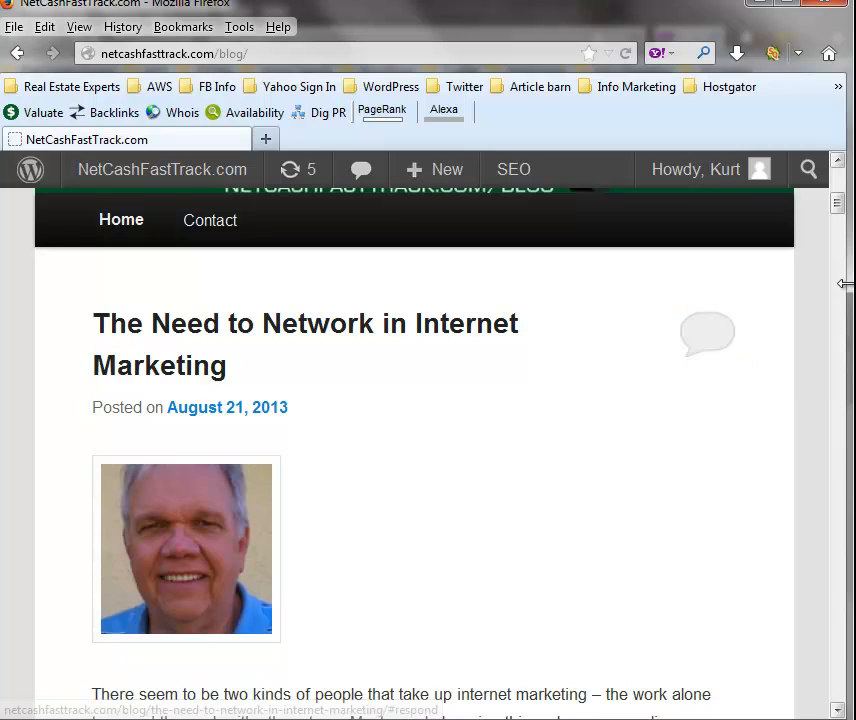
pyautogui.scroll(-3)
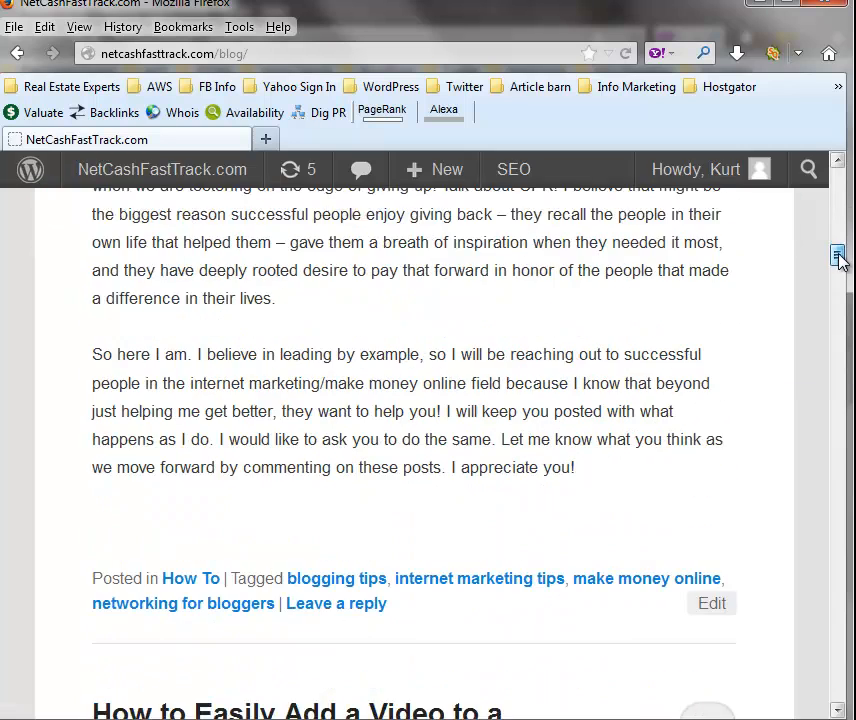
pyautogui.scroll(-3)
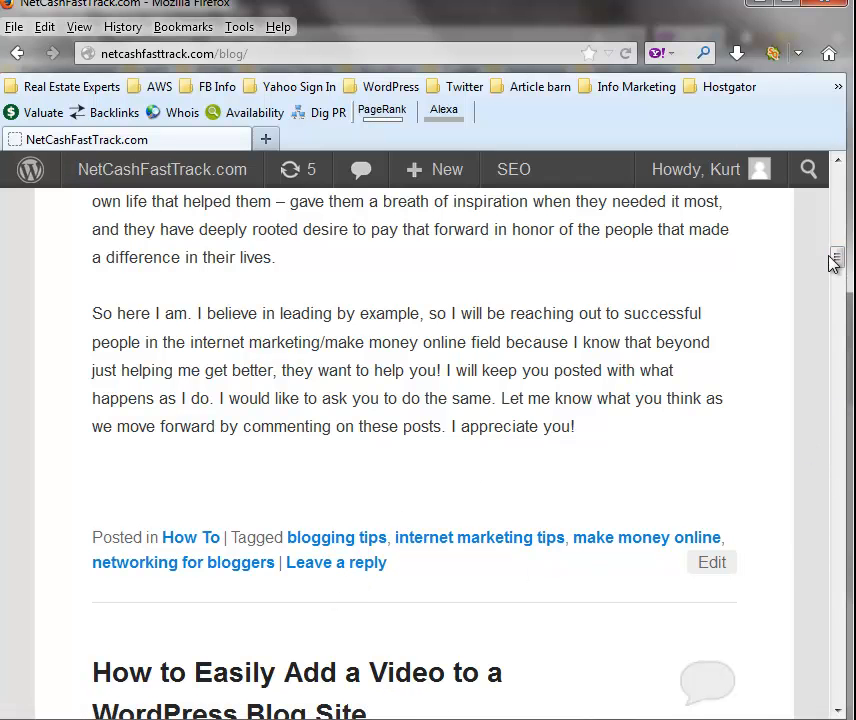
pyautogui.scroll(3)
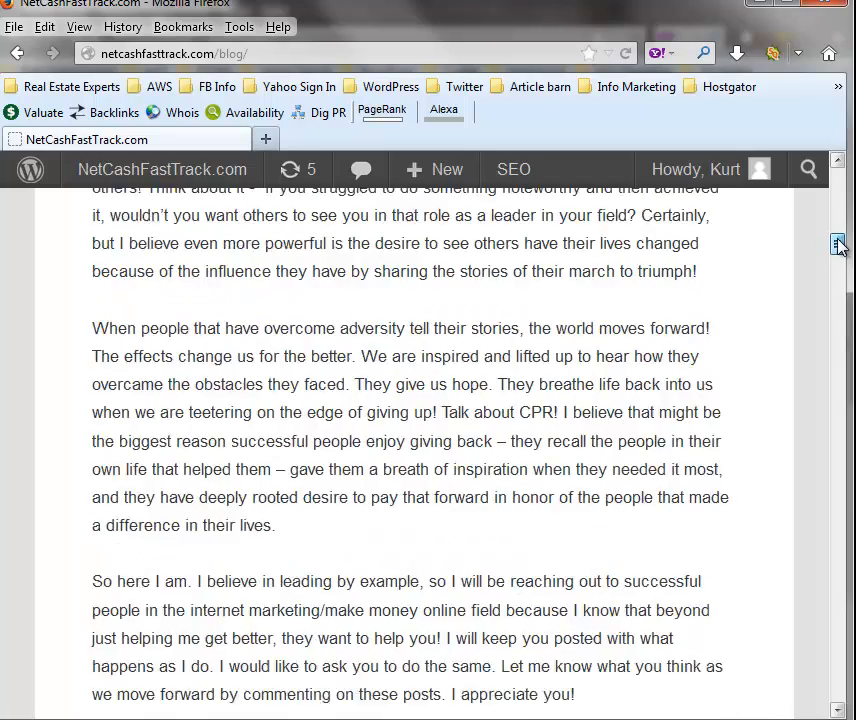
pyautogui.scroll(3)
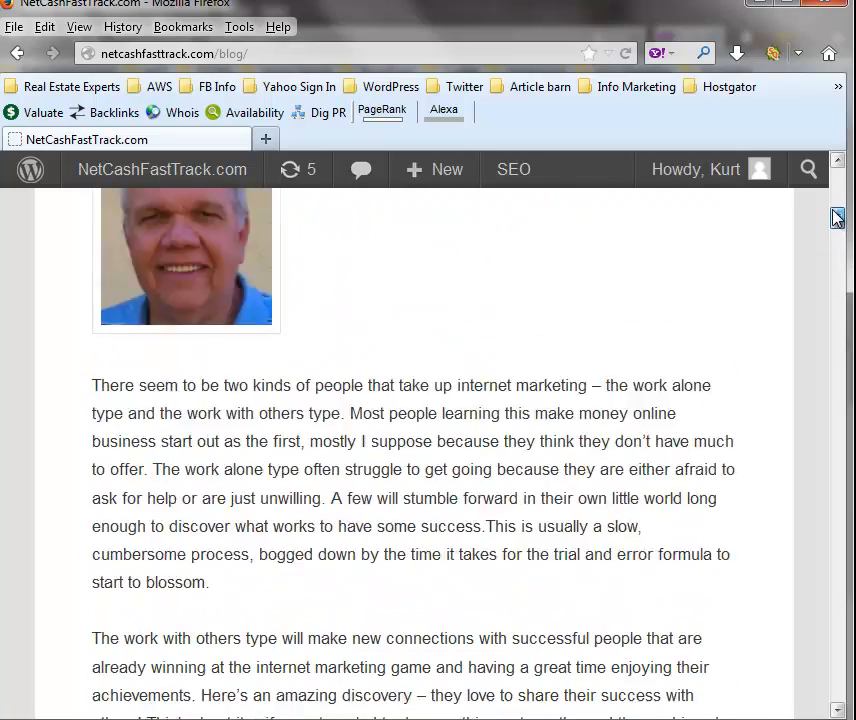
pyautogui.scroll(3)
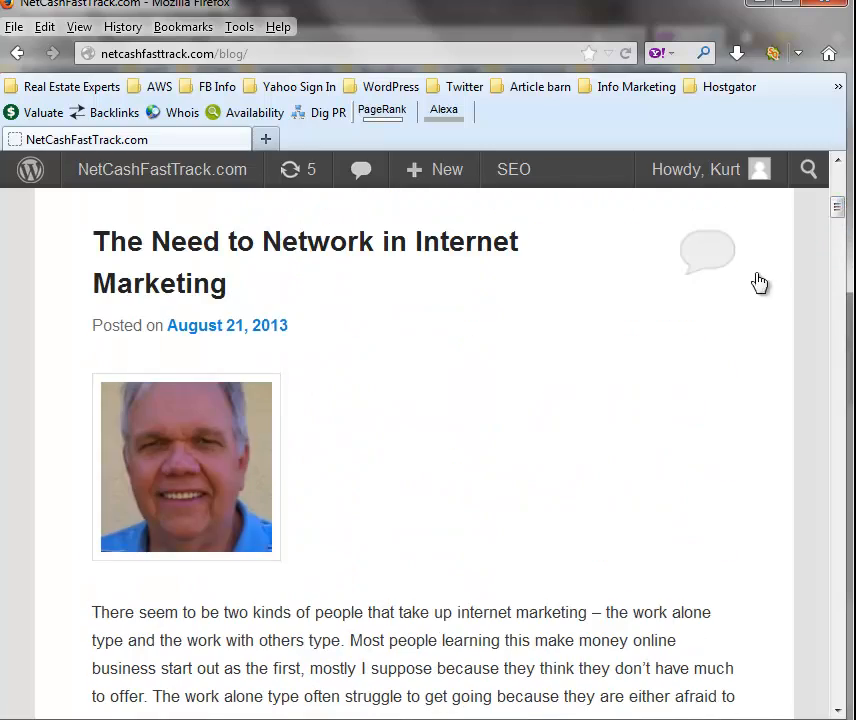
pyautogui.moveTo(840, 248)
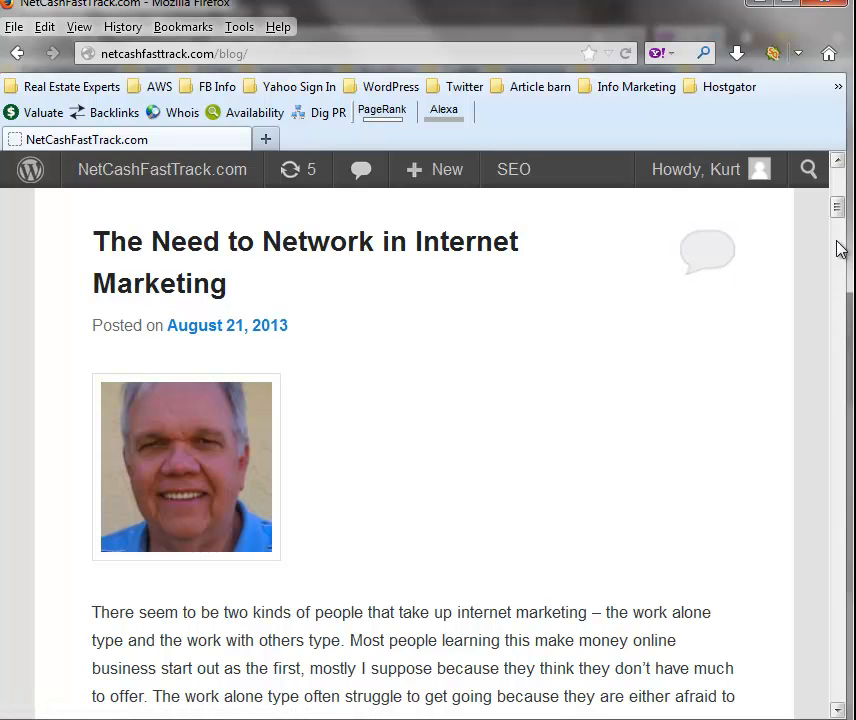